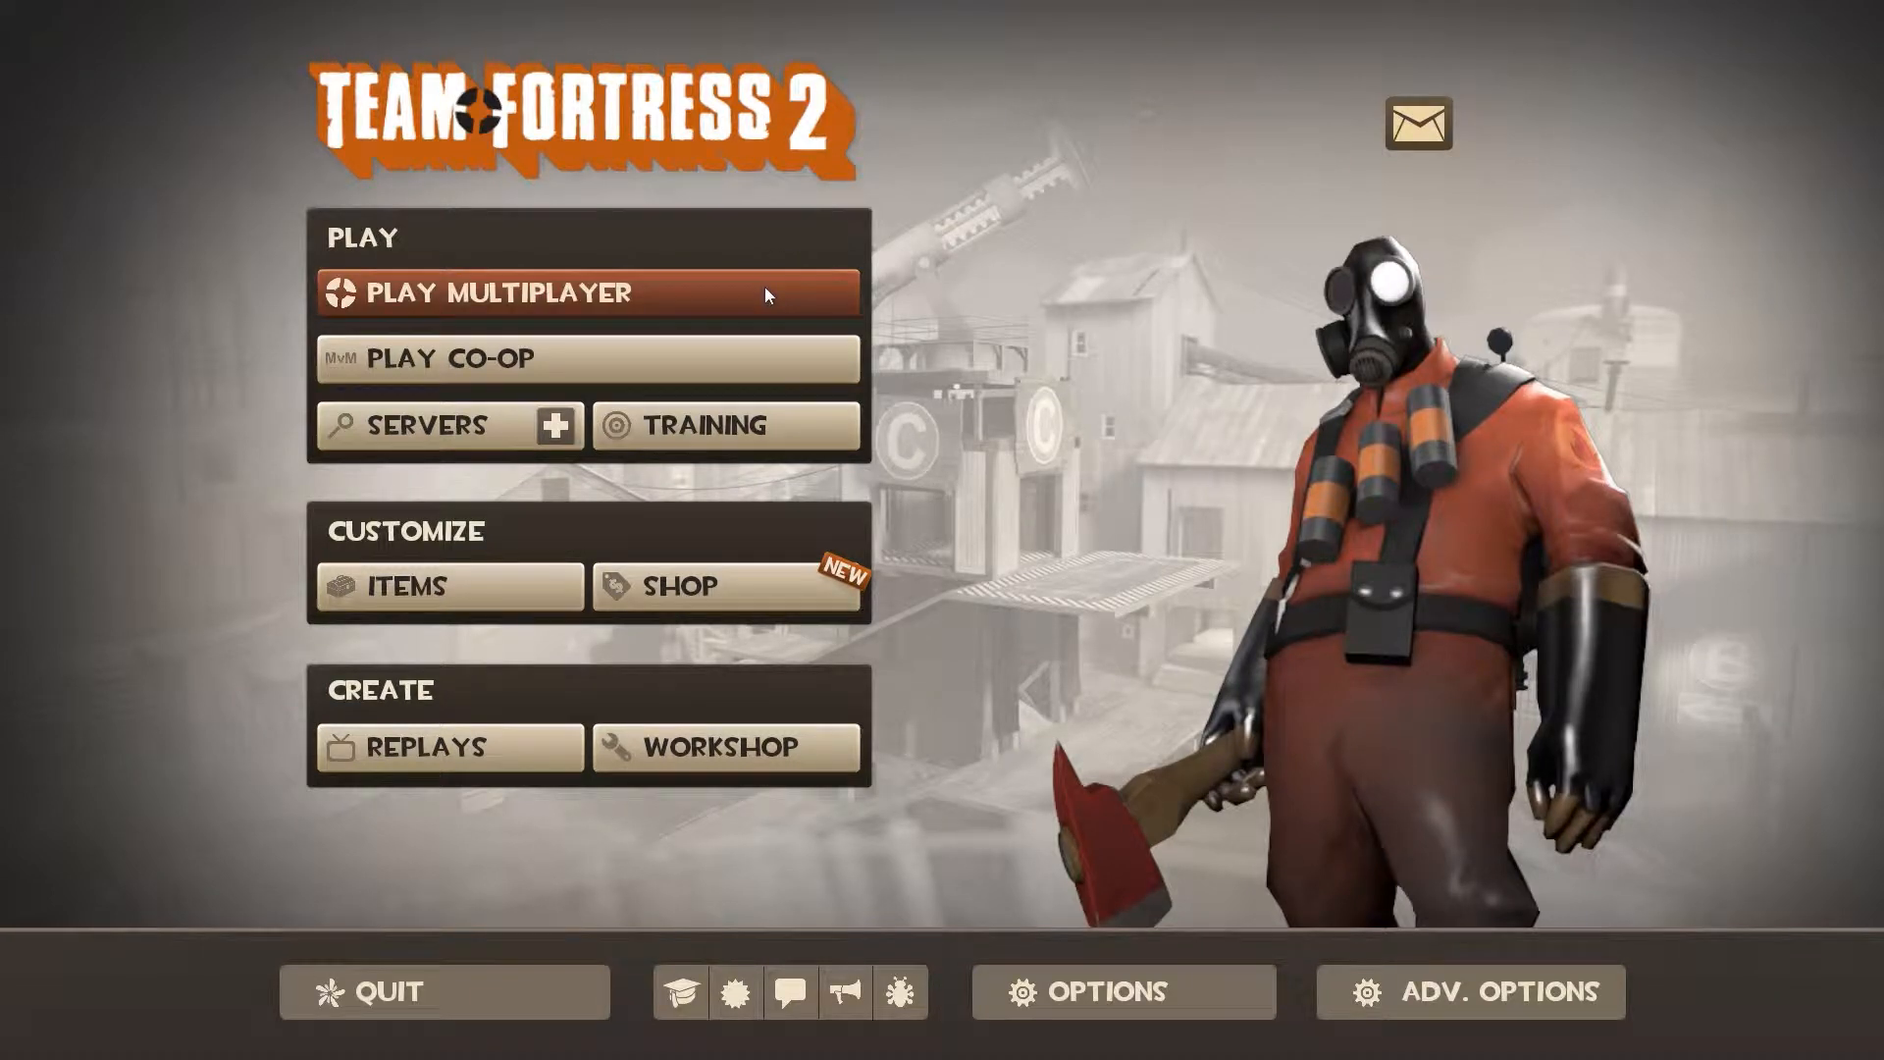
Step: Start Play Multiplayer in Random mode and leave 'Official servers only' unticked after toggling it
left_click(487, 292)
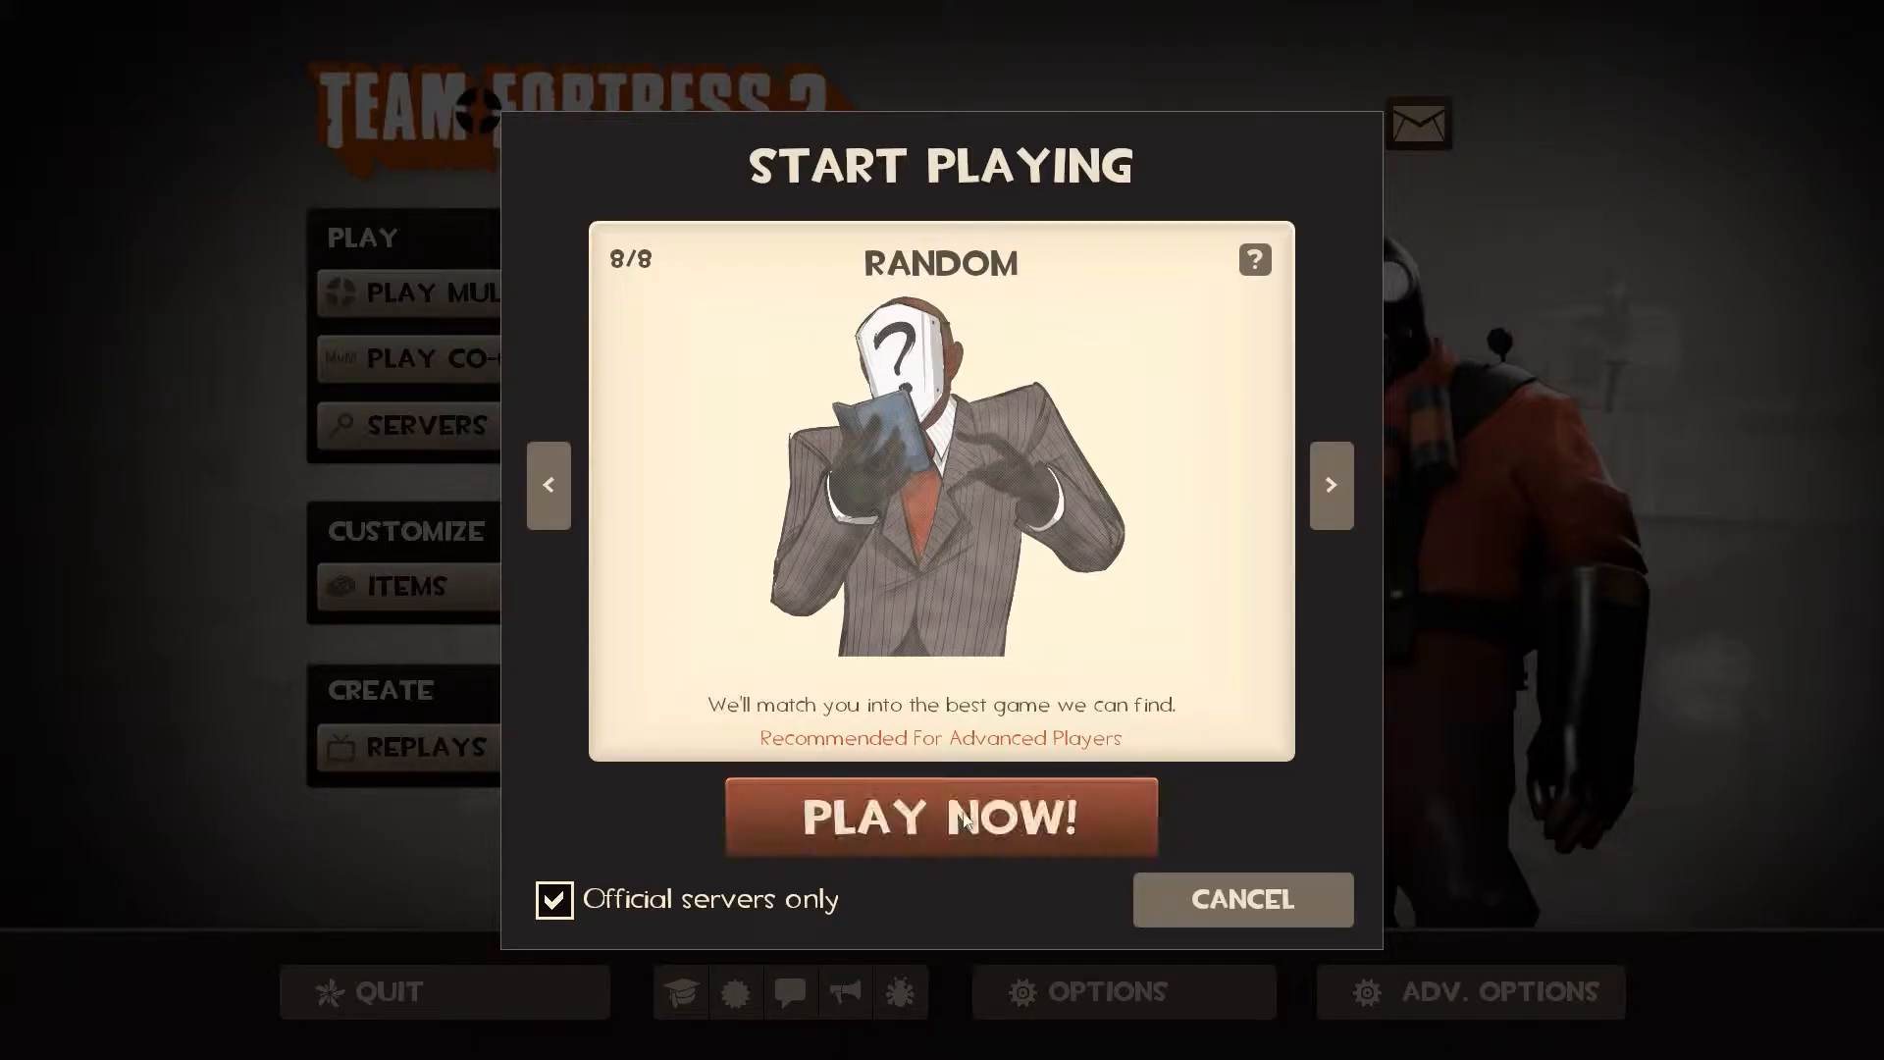
mouse_move(645, 878)
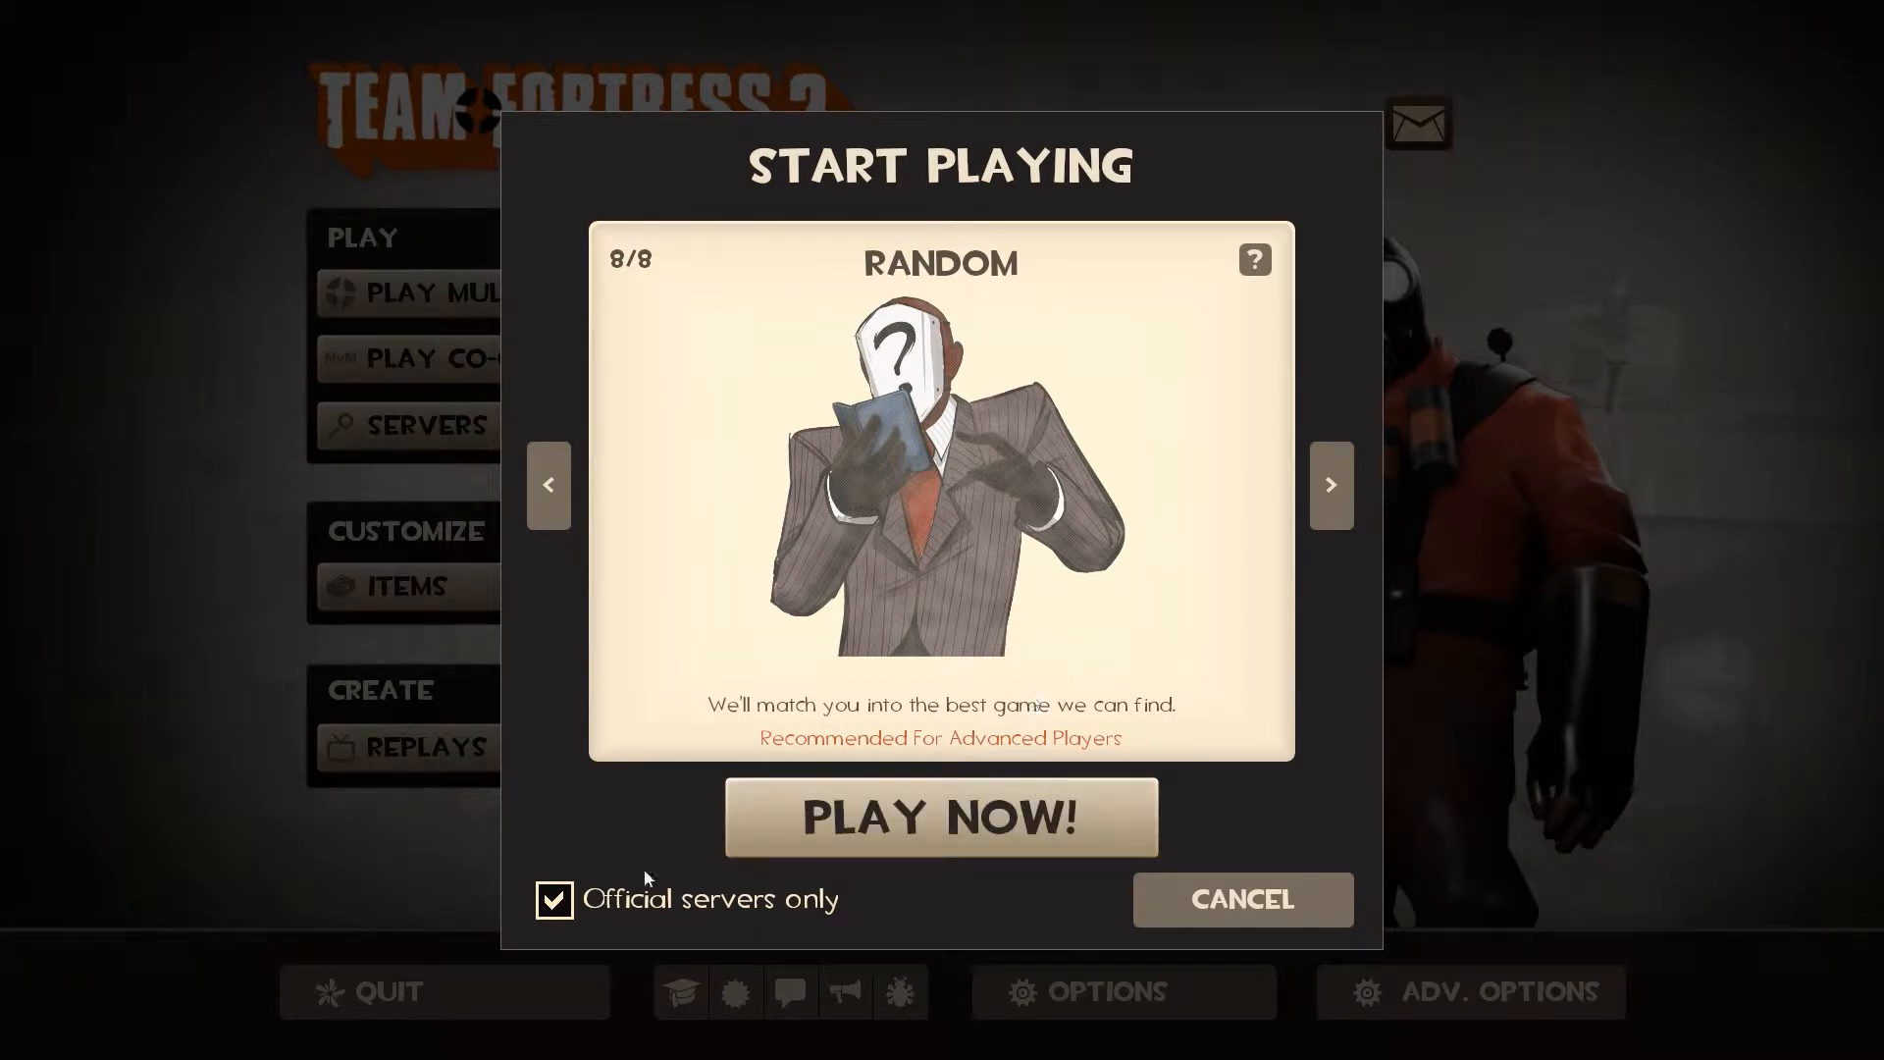
mouse_move(781, 349)
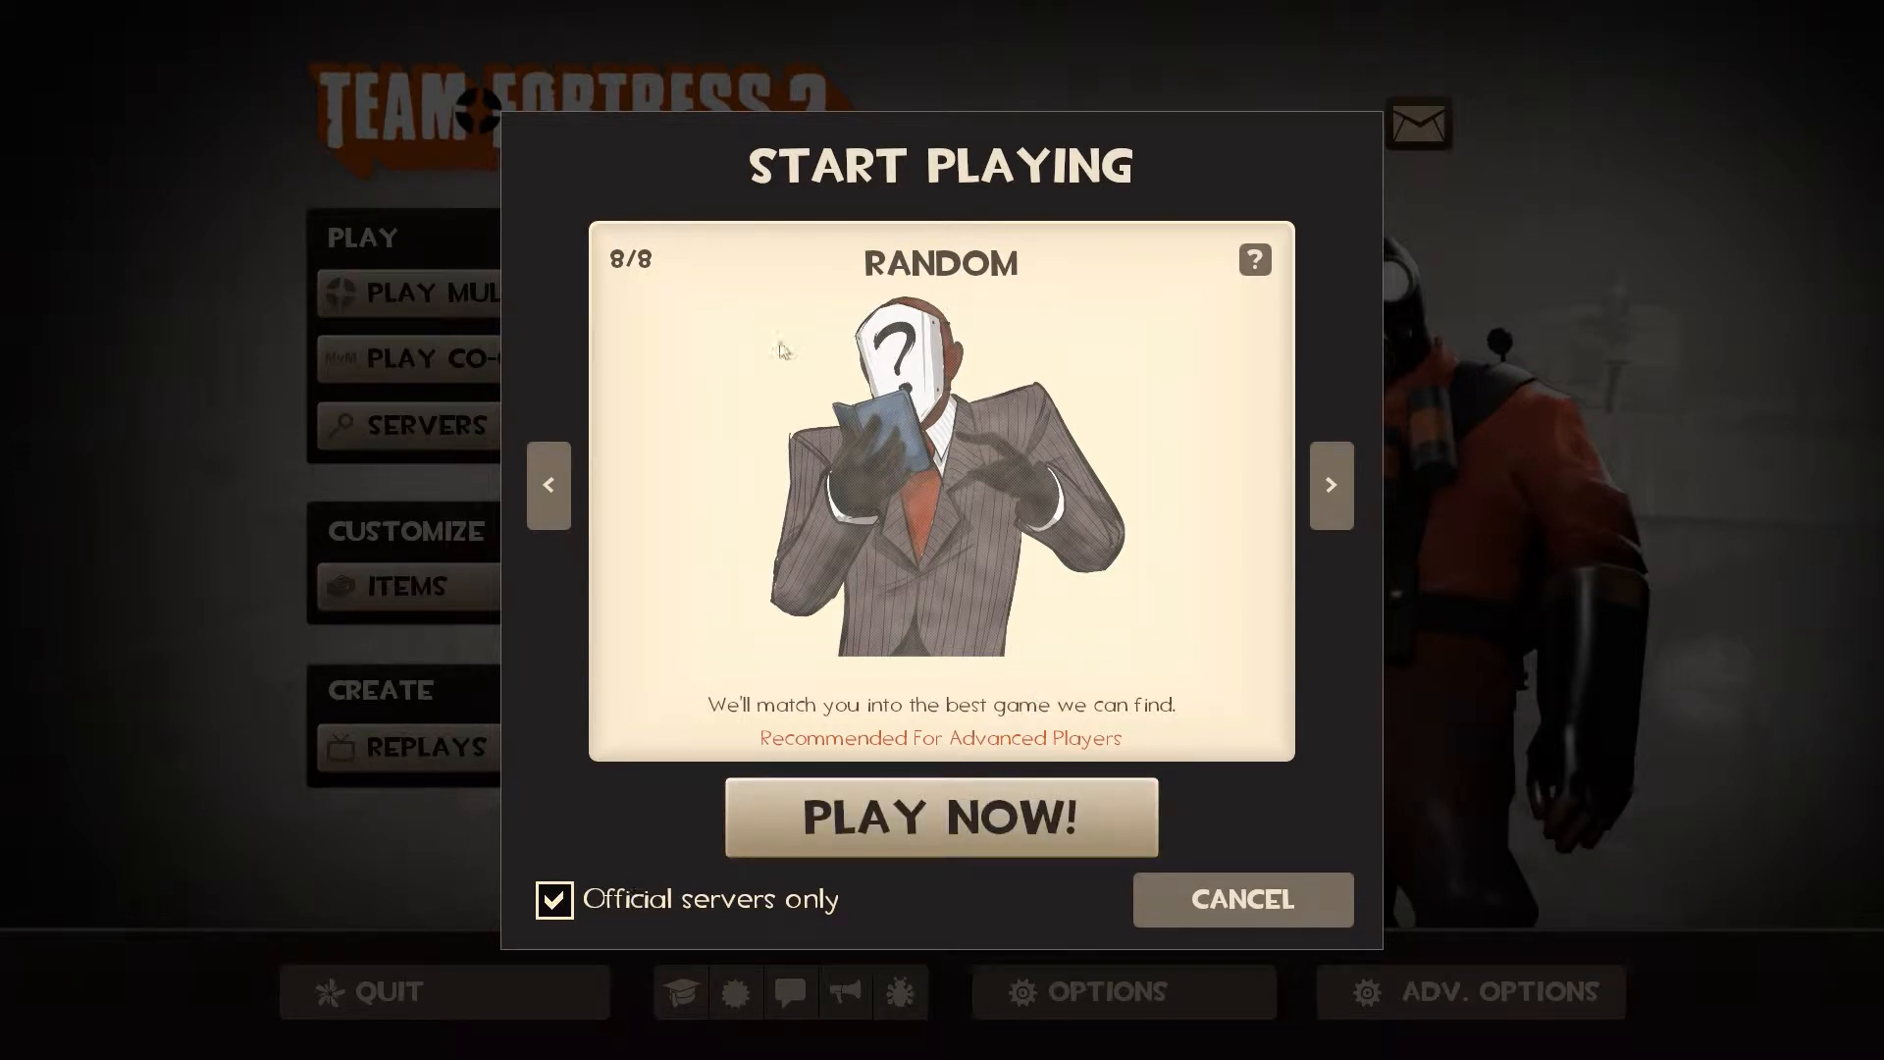
left_click(553, 899)
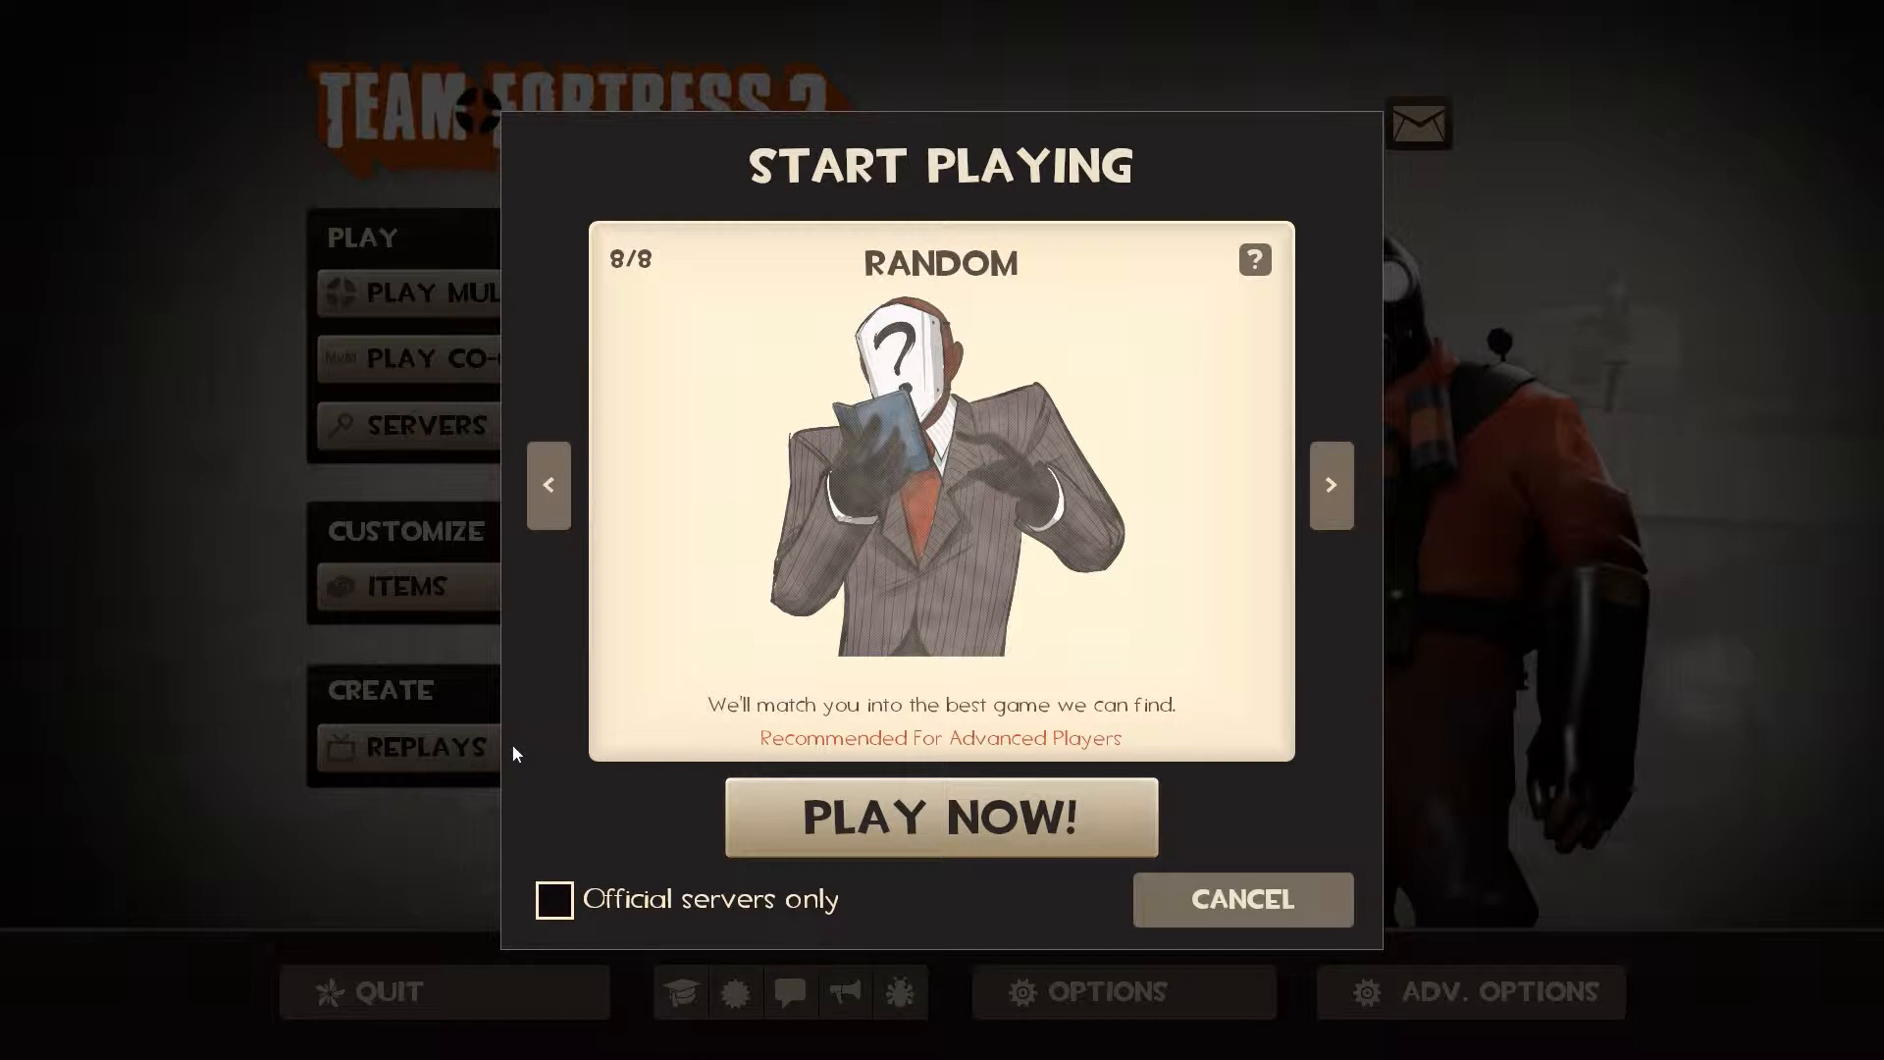
mouse_move(565, 754)
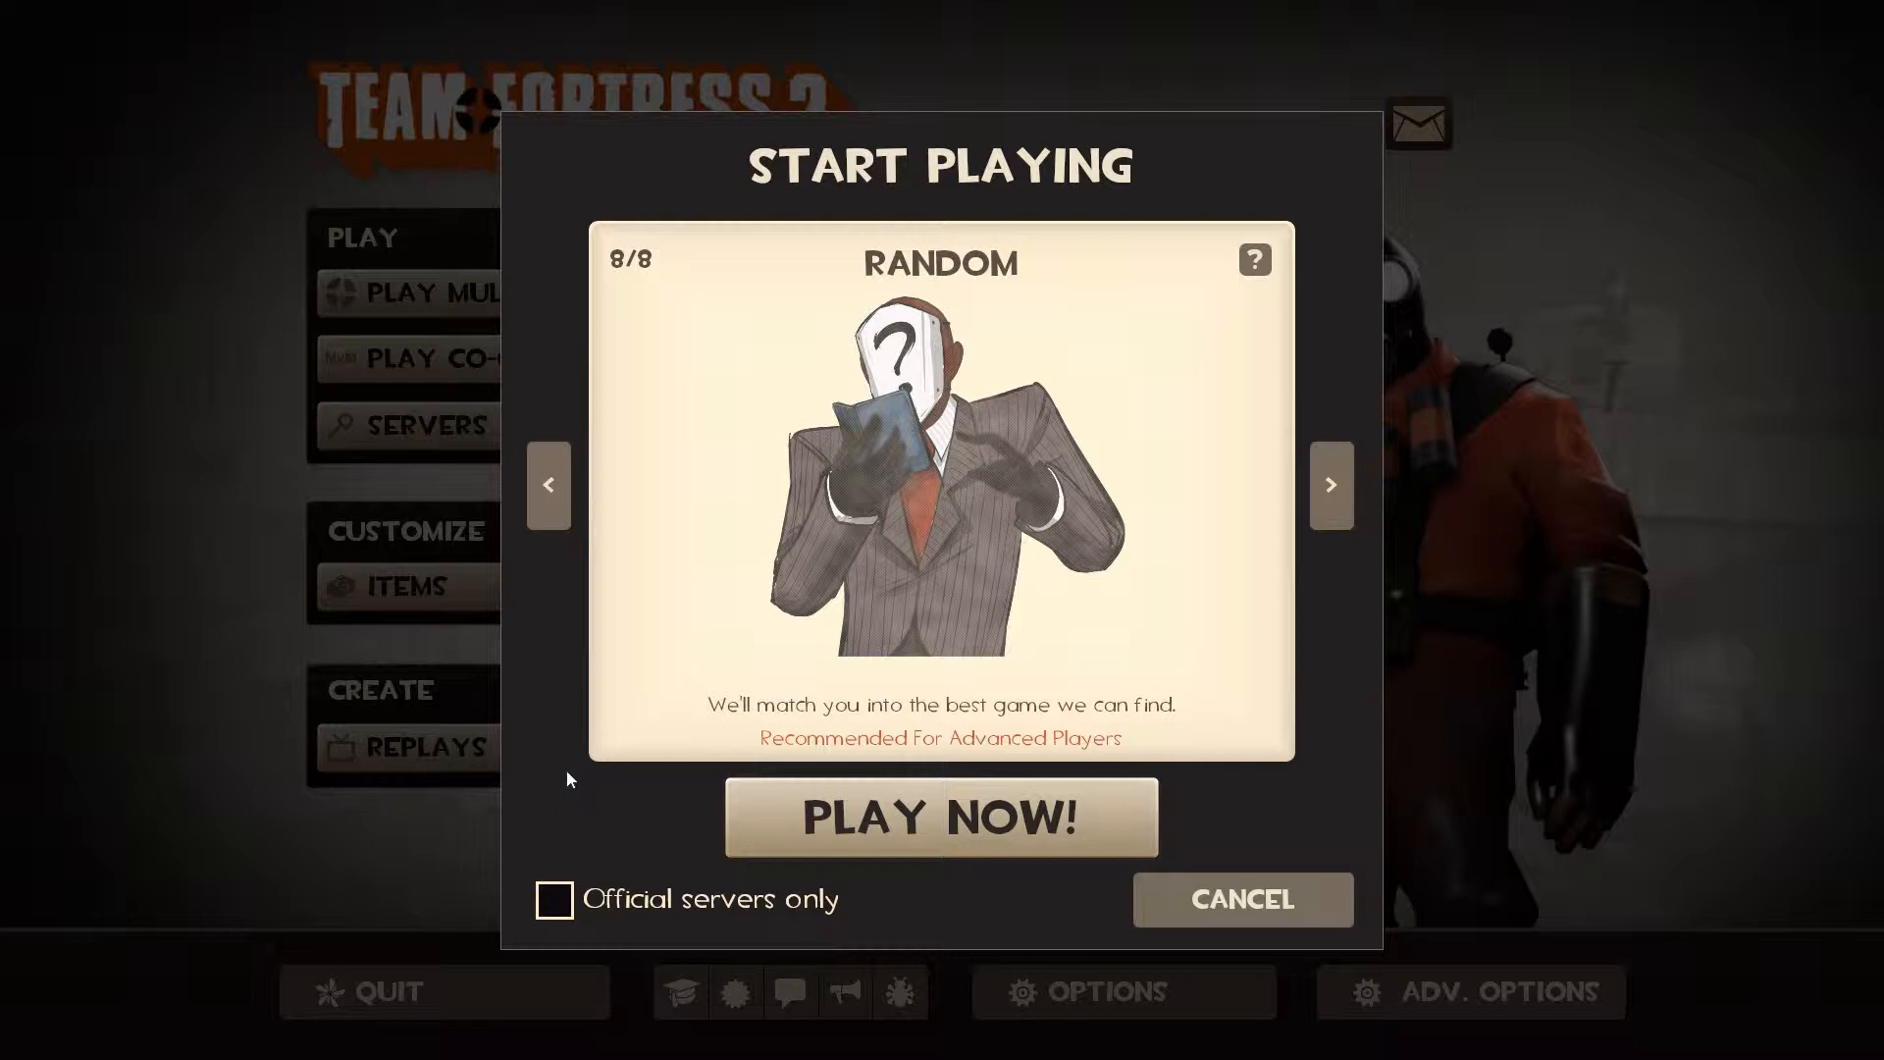
mouse_move(978, 689)
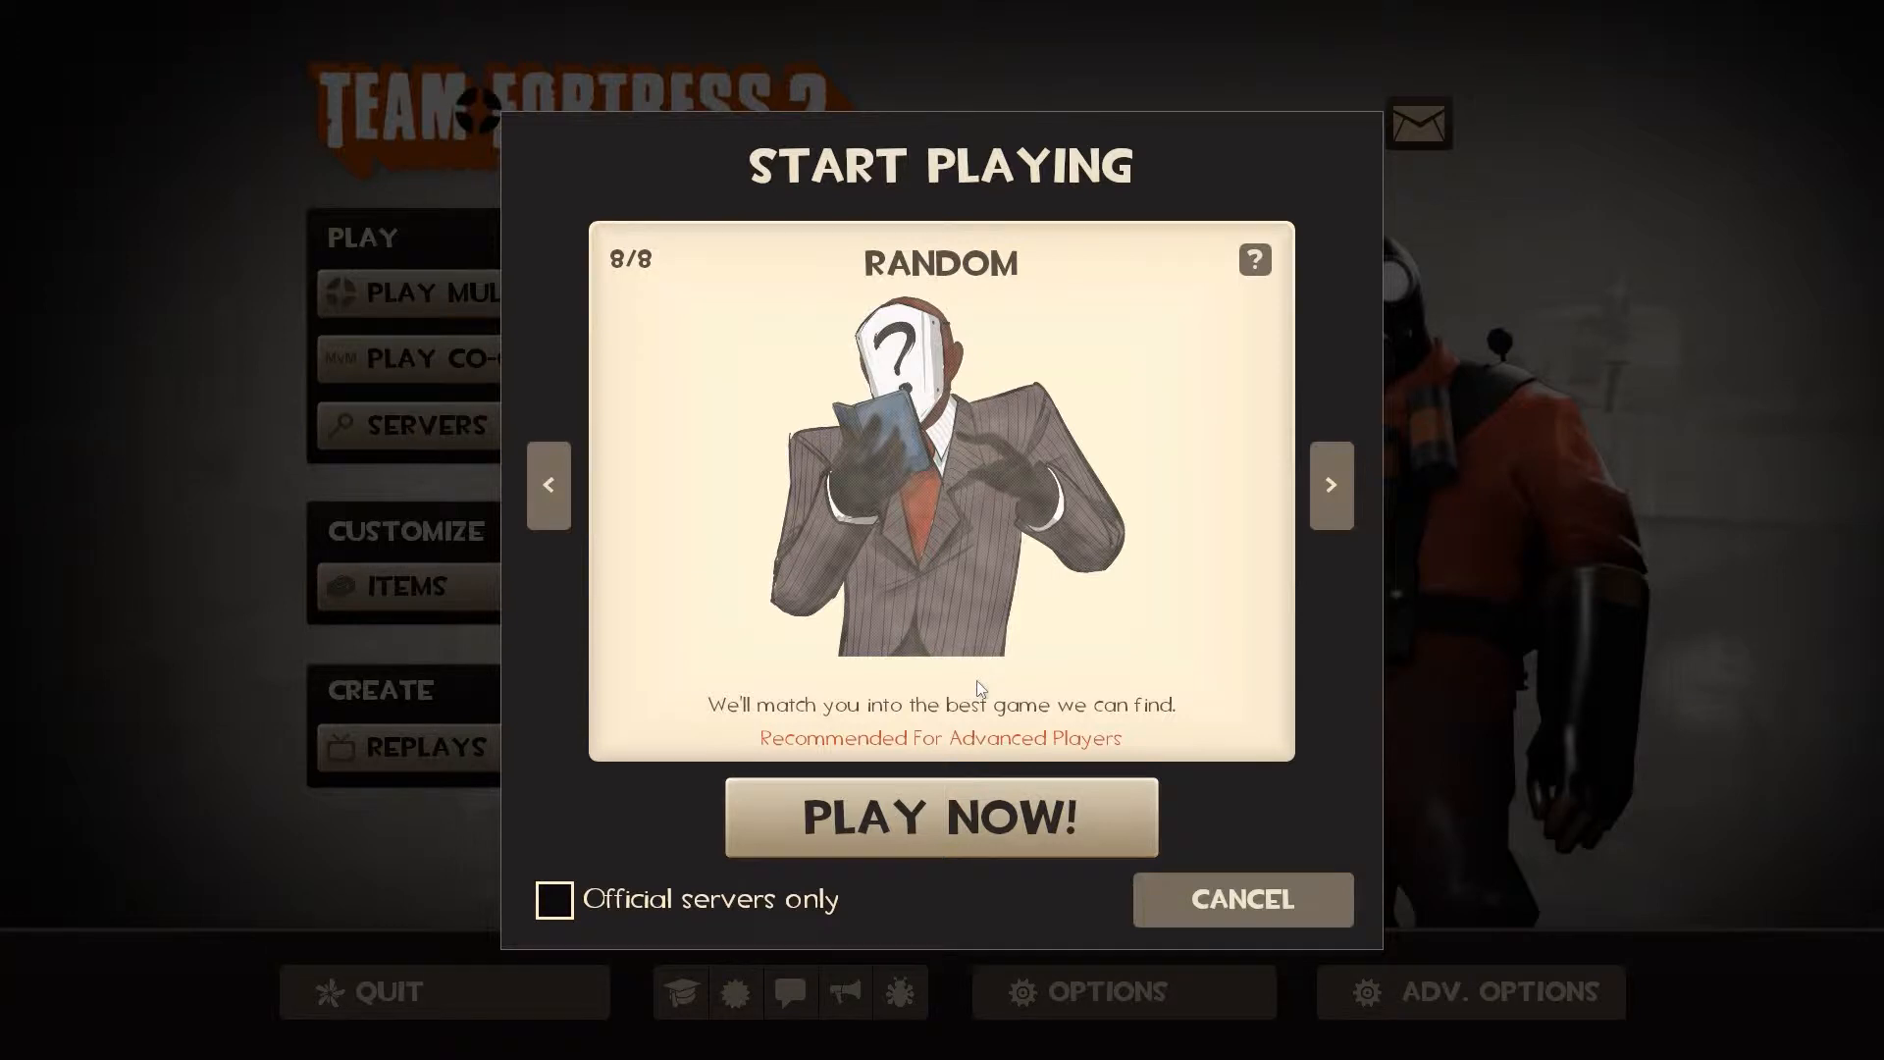
left_click(554, 899)
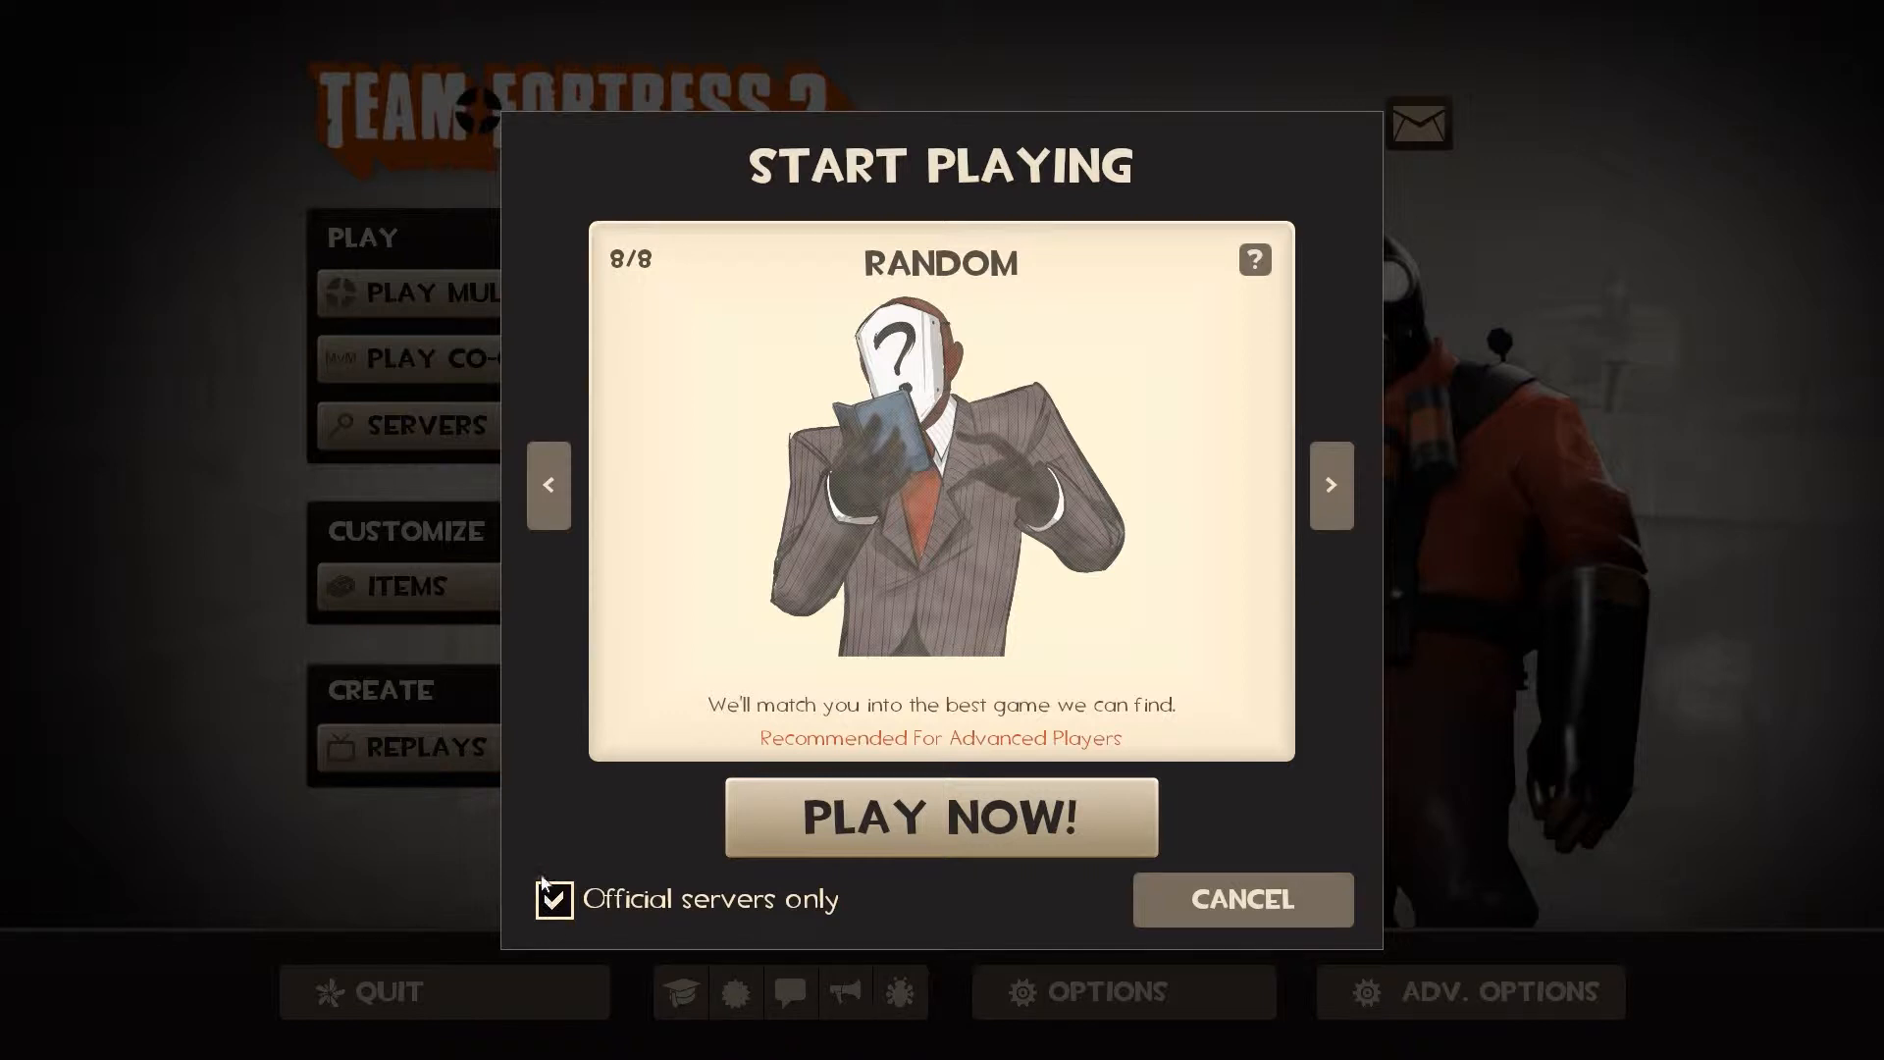
left_click(553, 899)
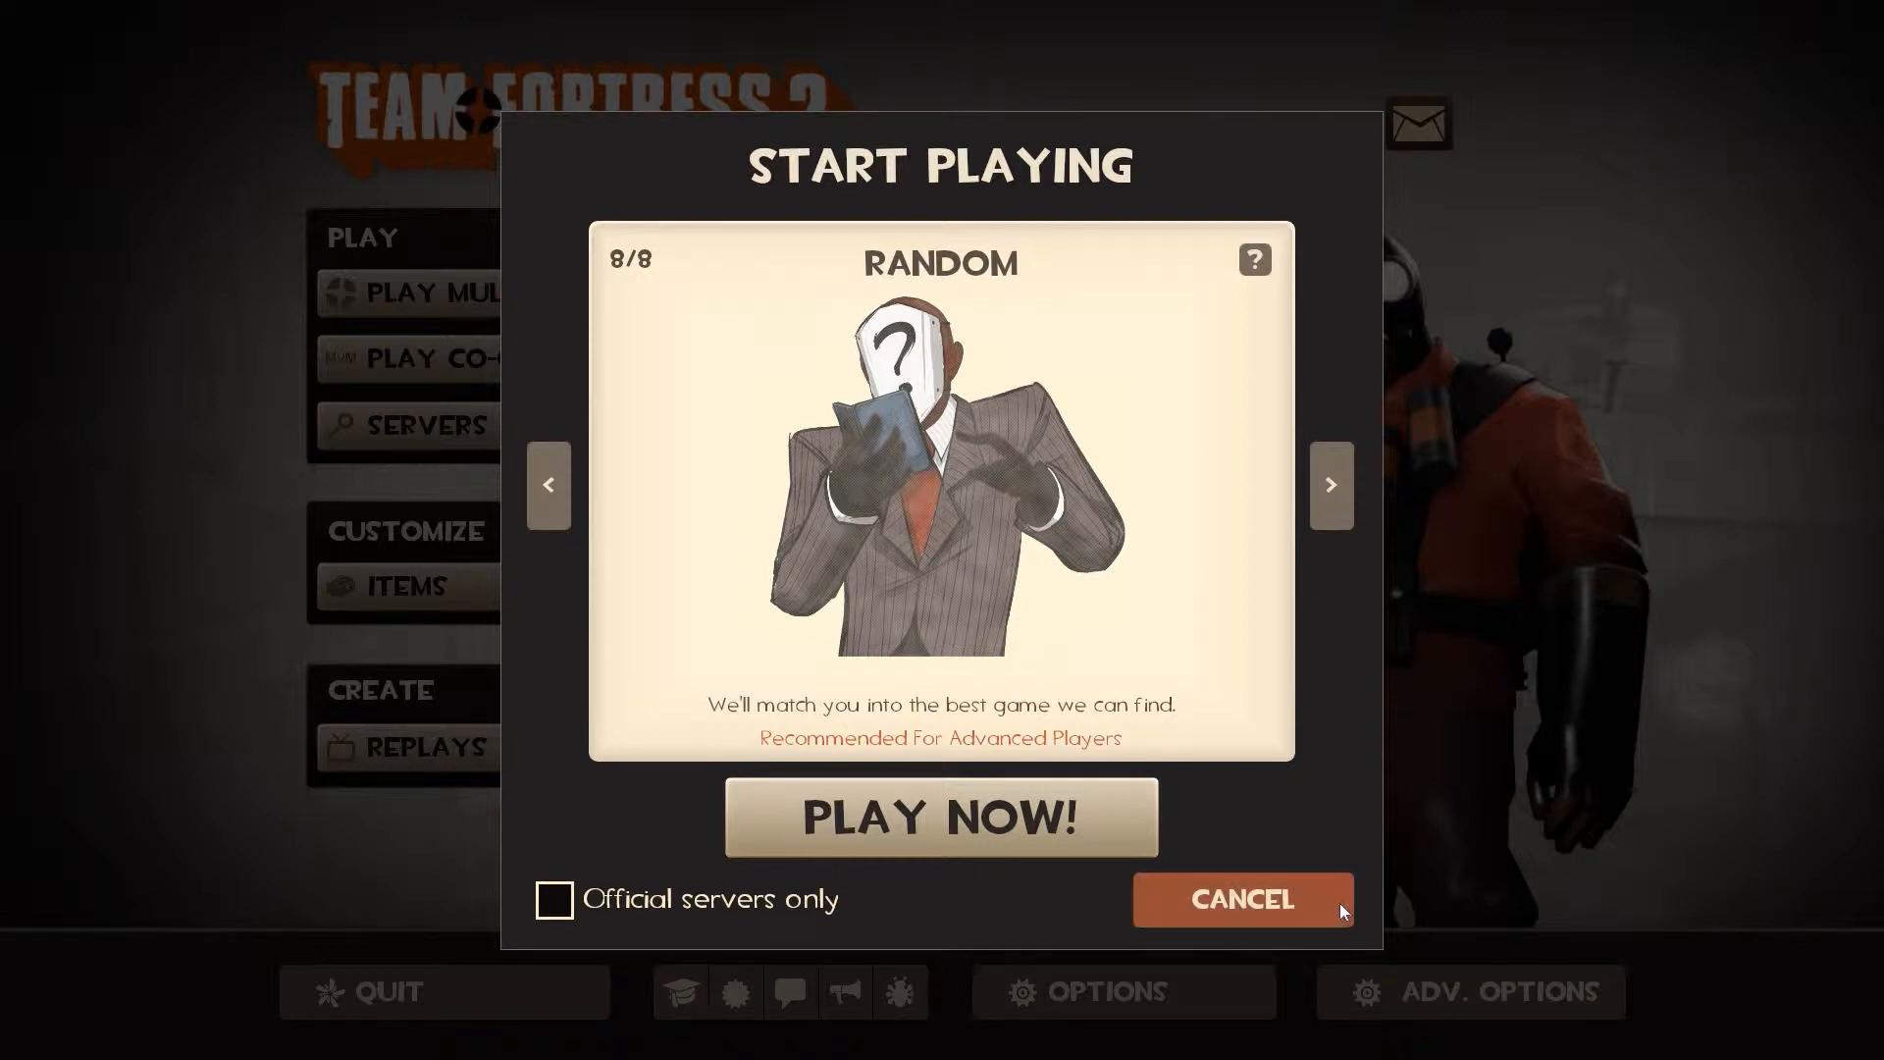
Step: Cancel the Start Playing dialog and refresh all servers in the Internet browser
left_click(1241, 899)
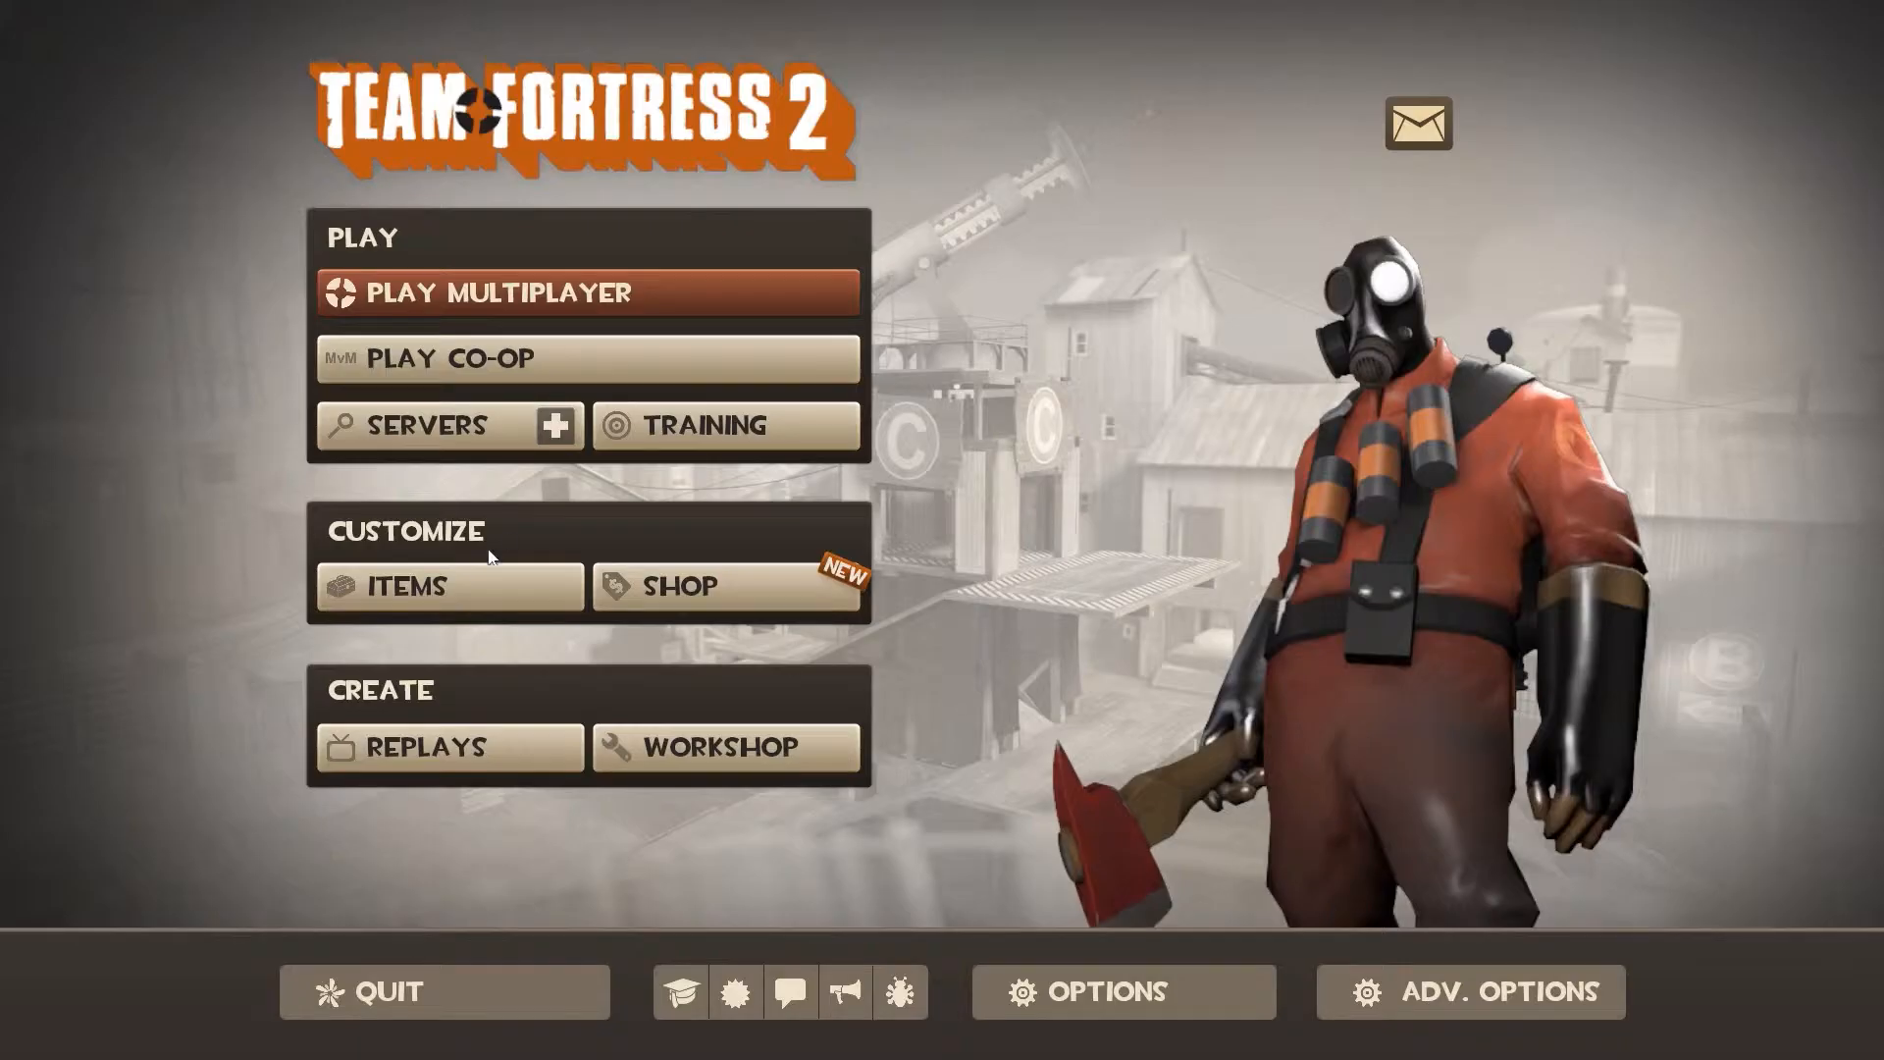
mouse_move(426, 426)
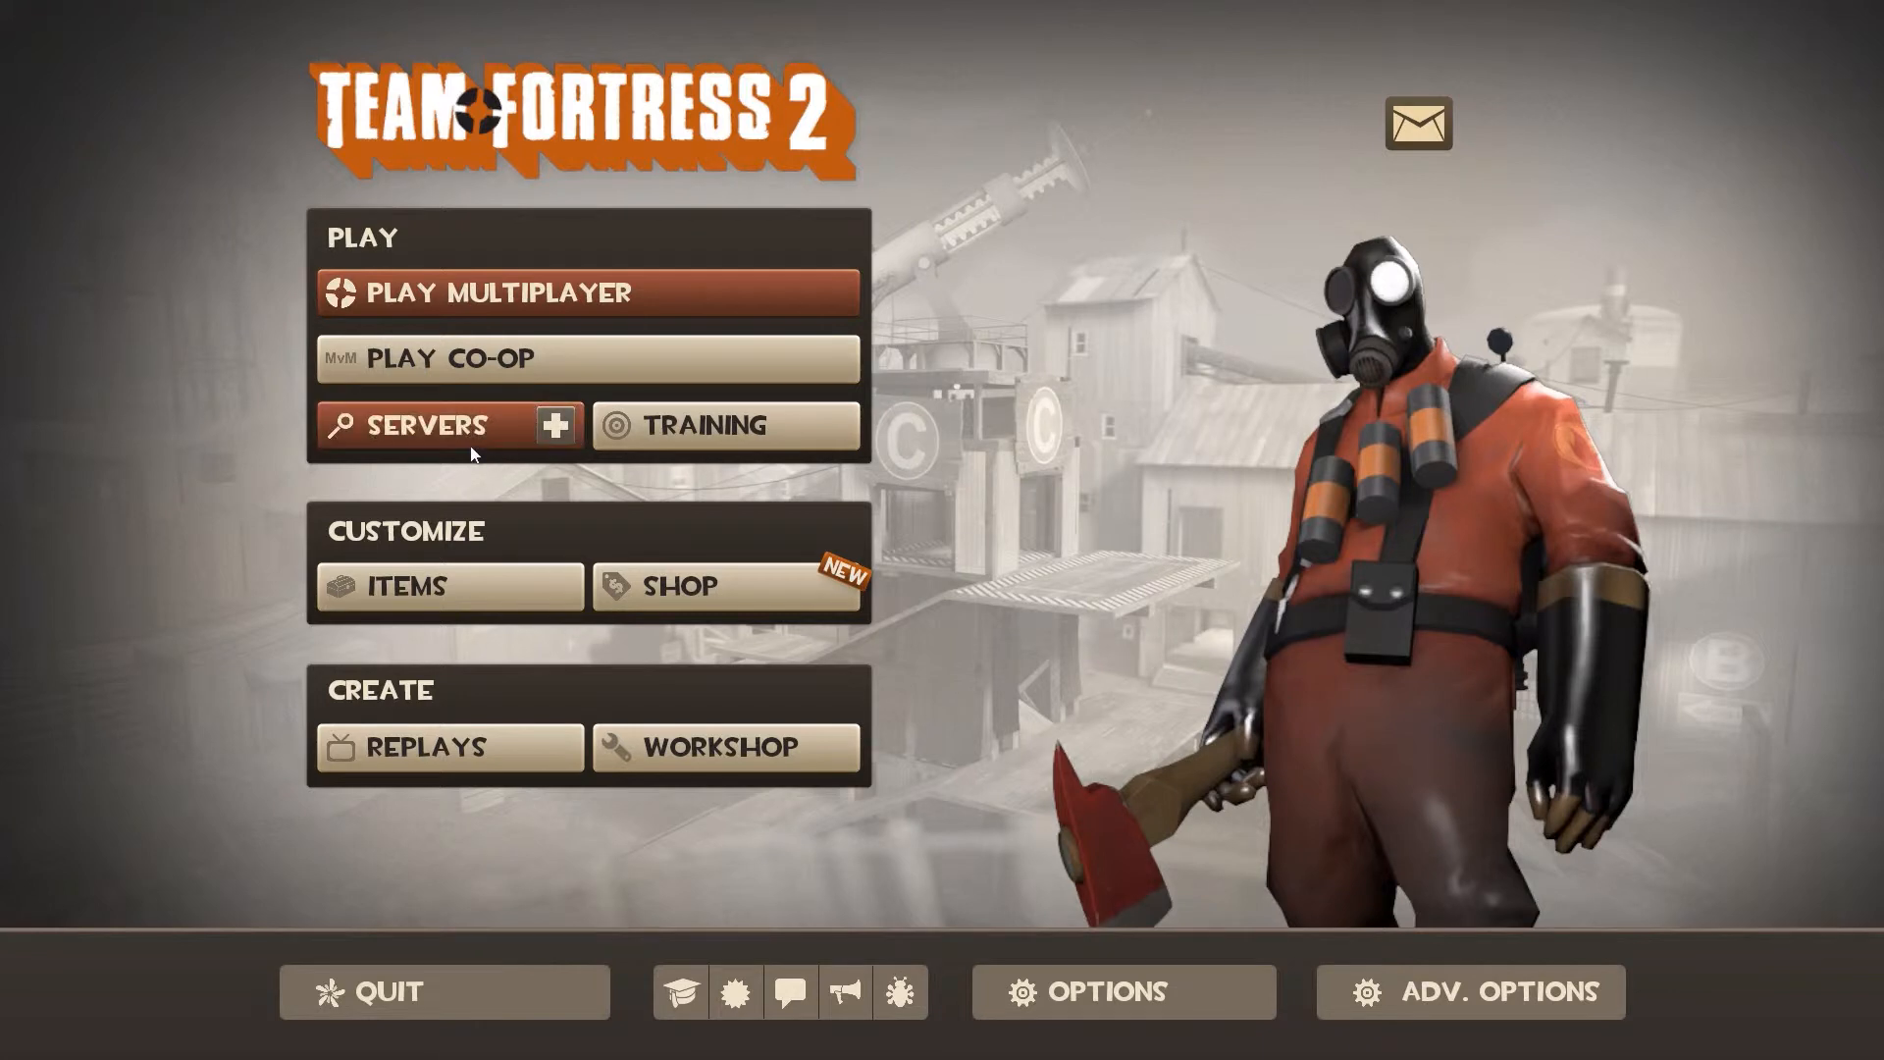
left_click(416, 424)
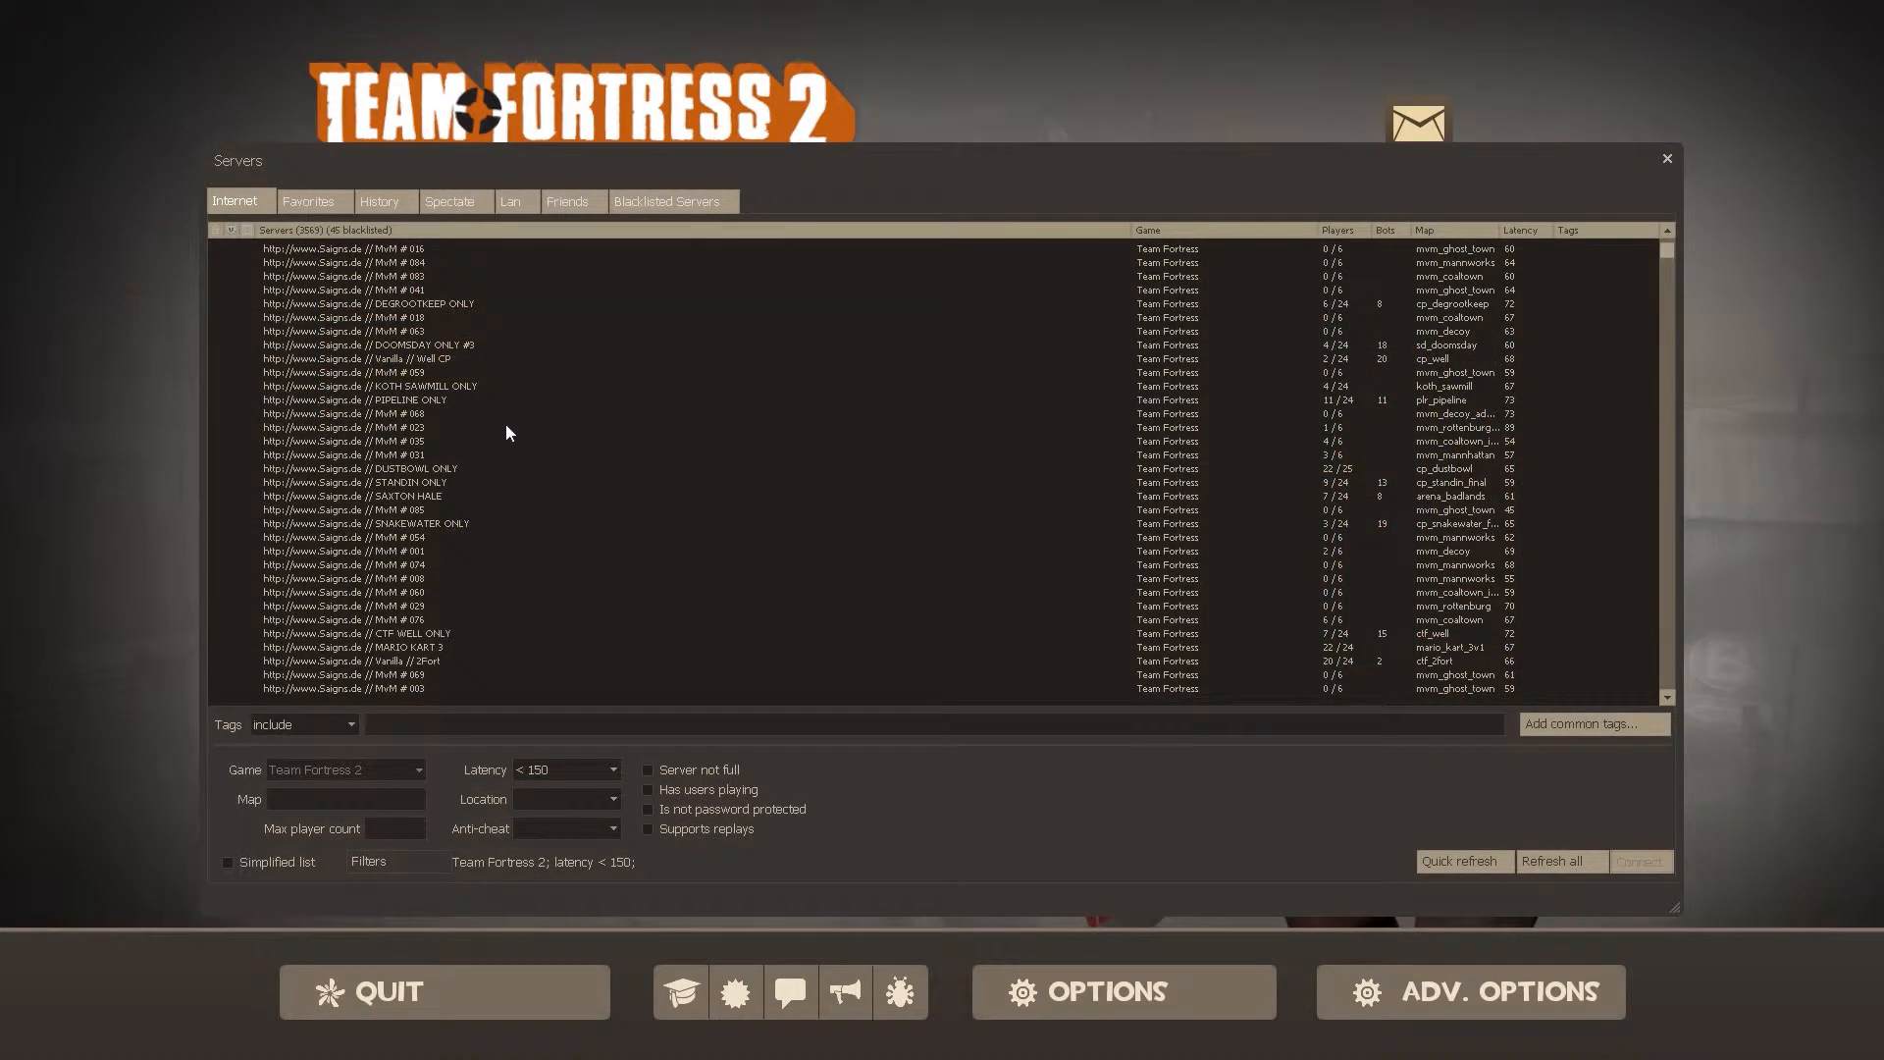
left_click(1559, 859)
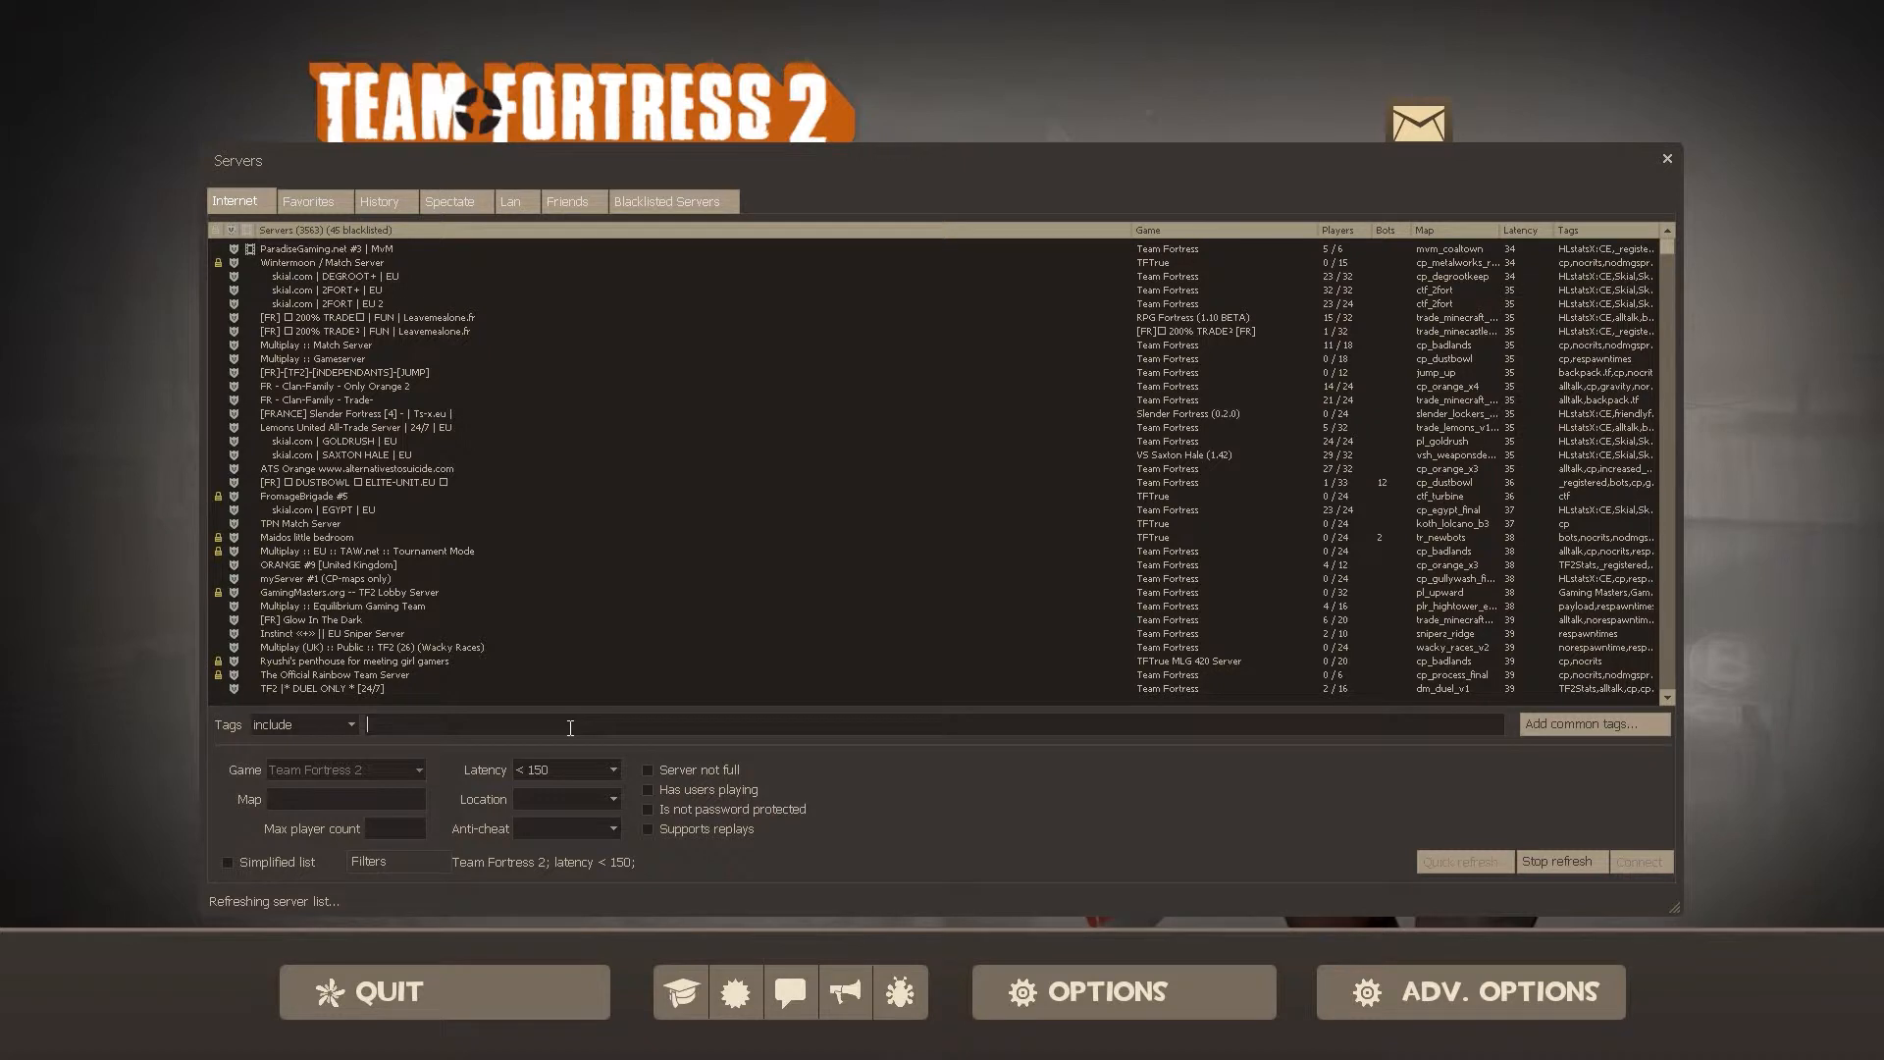
Step: Filter the Internet list by the tag 'saigns' to show only Saigns.de servers
type("s")
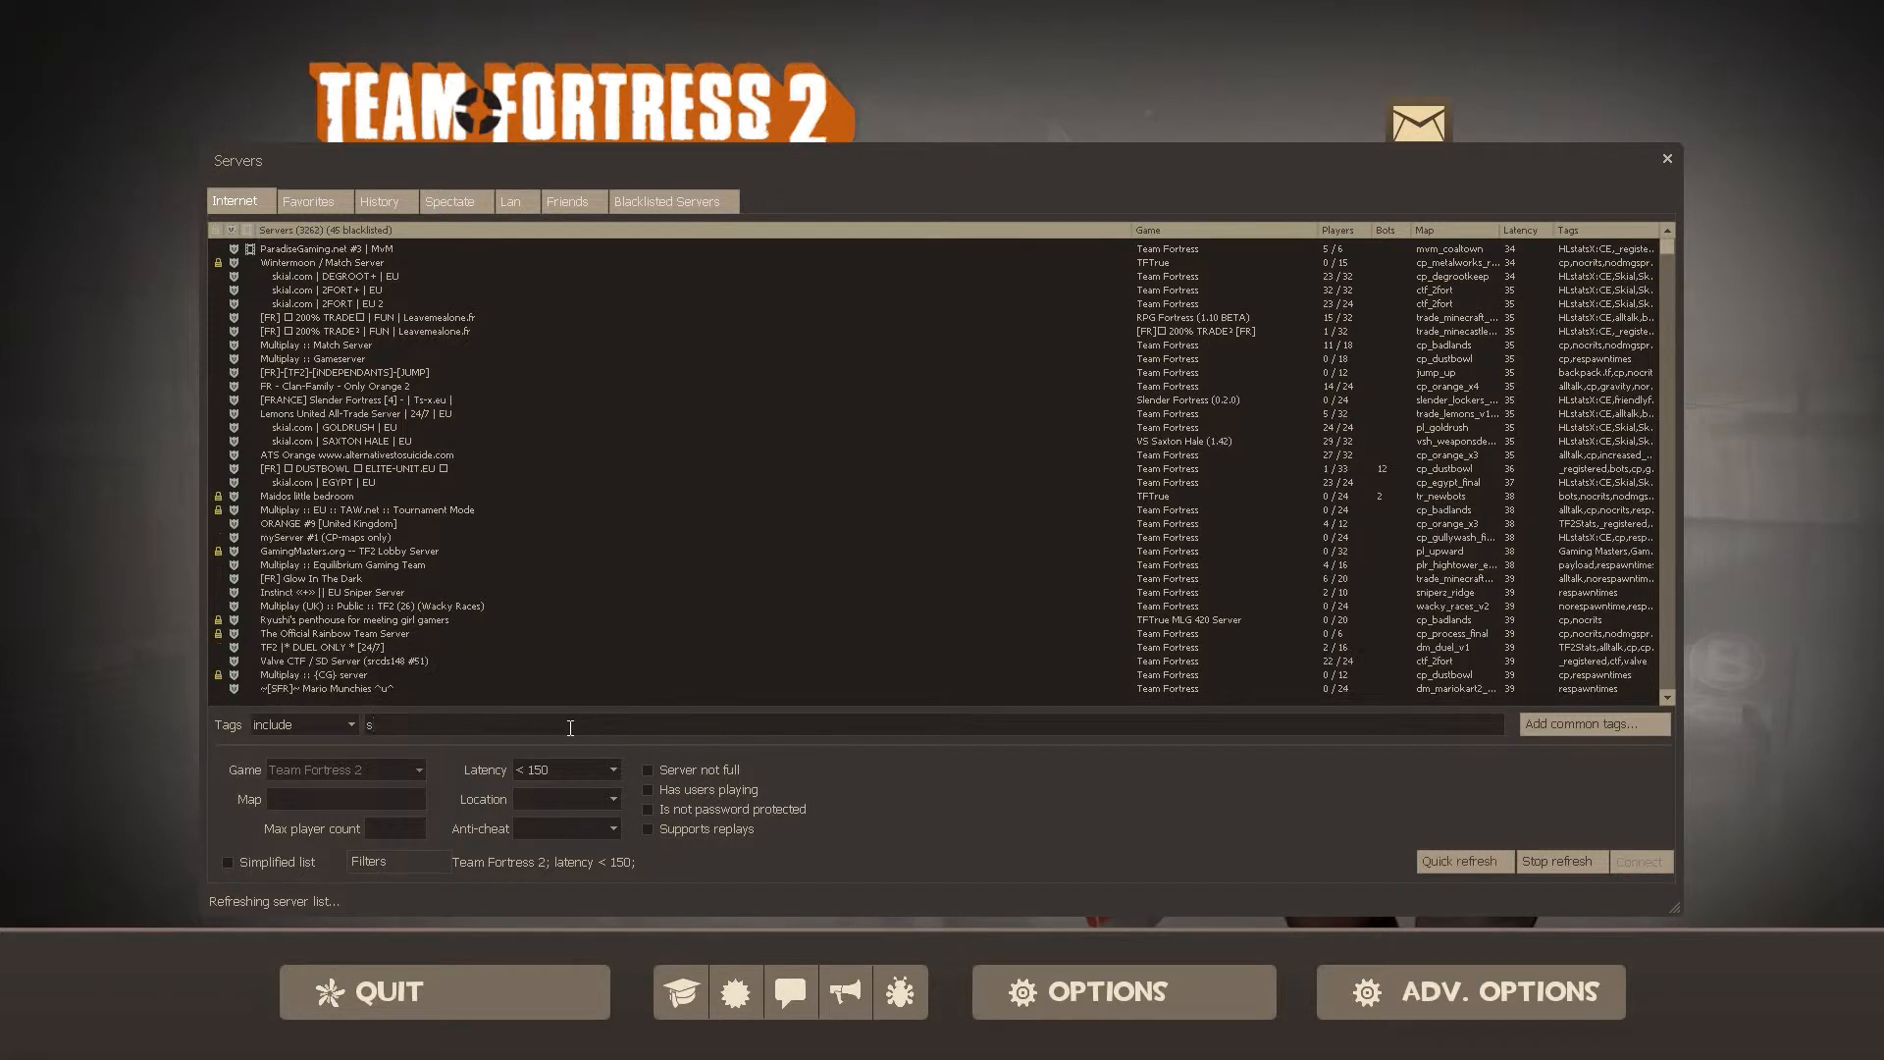
type("aigns")
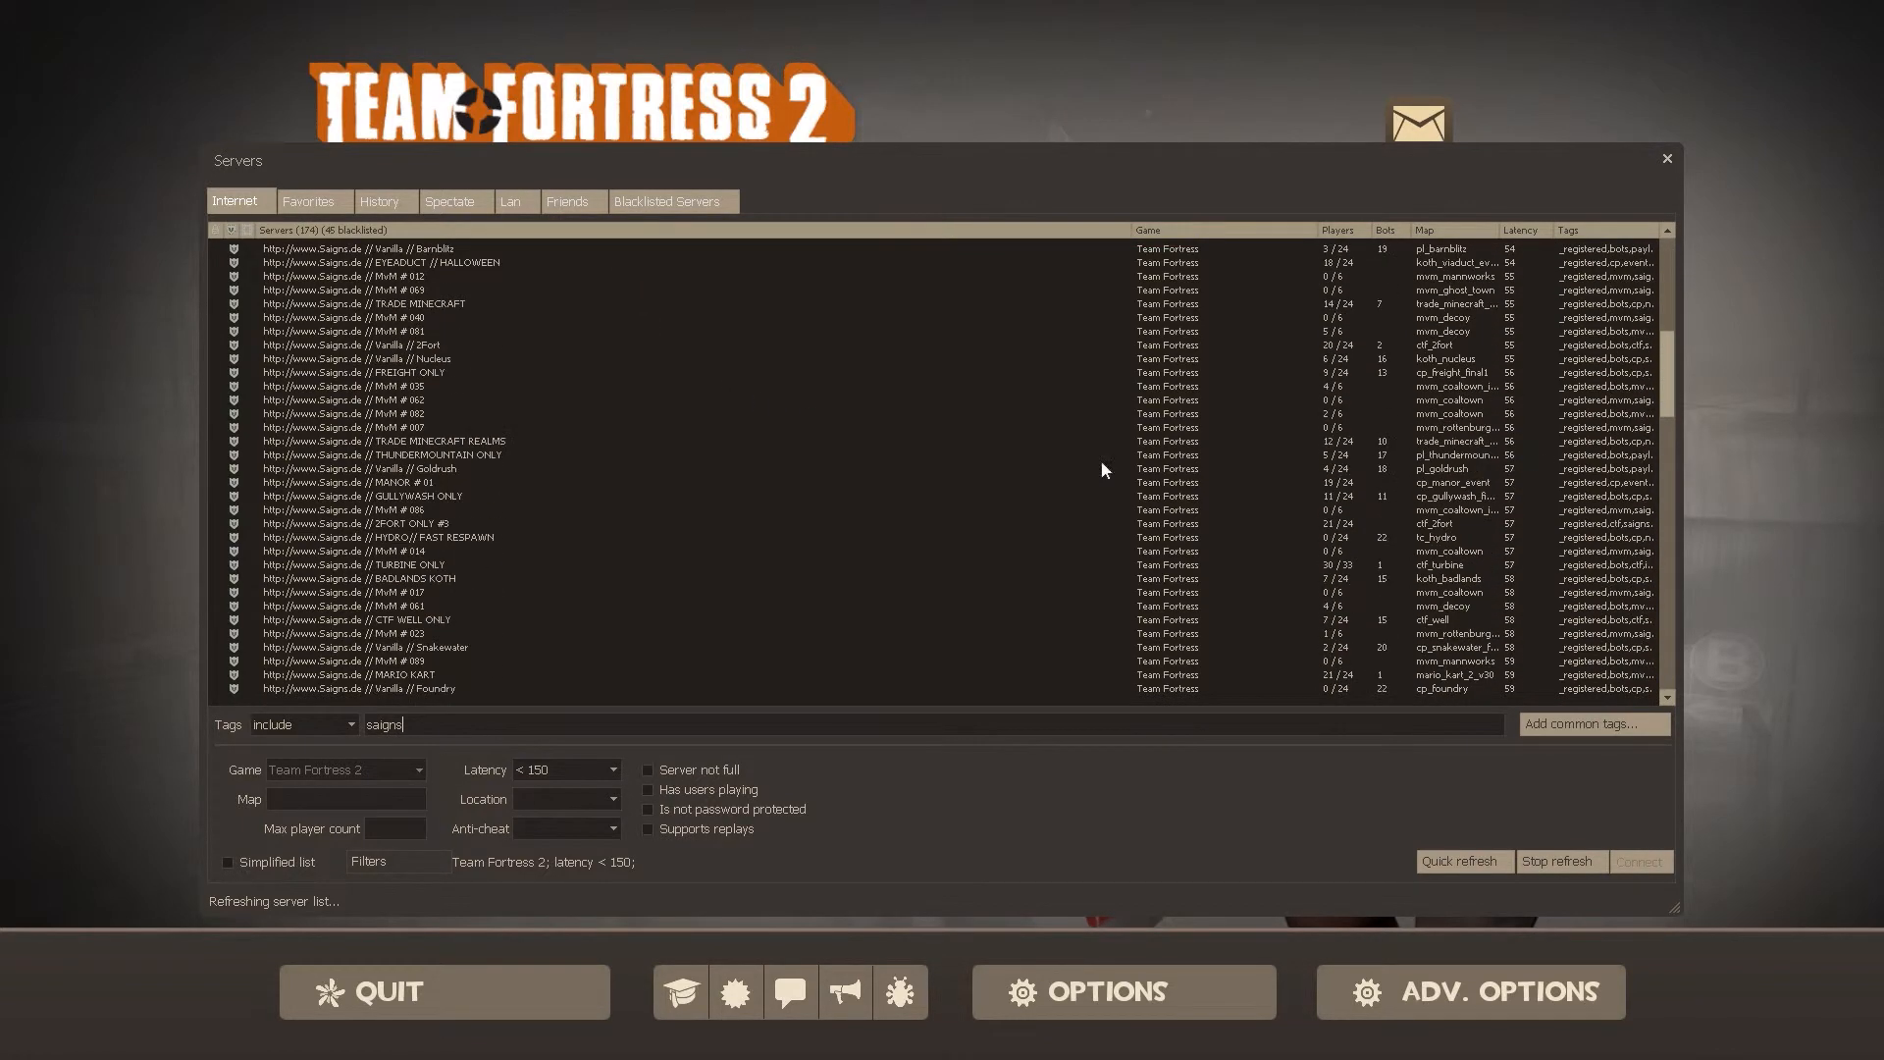
scroll("down", 3)
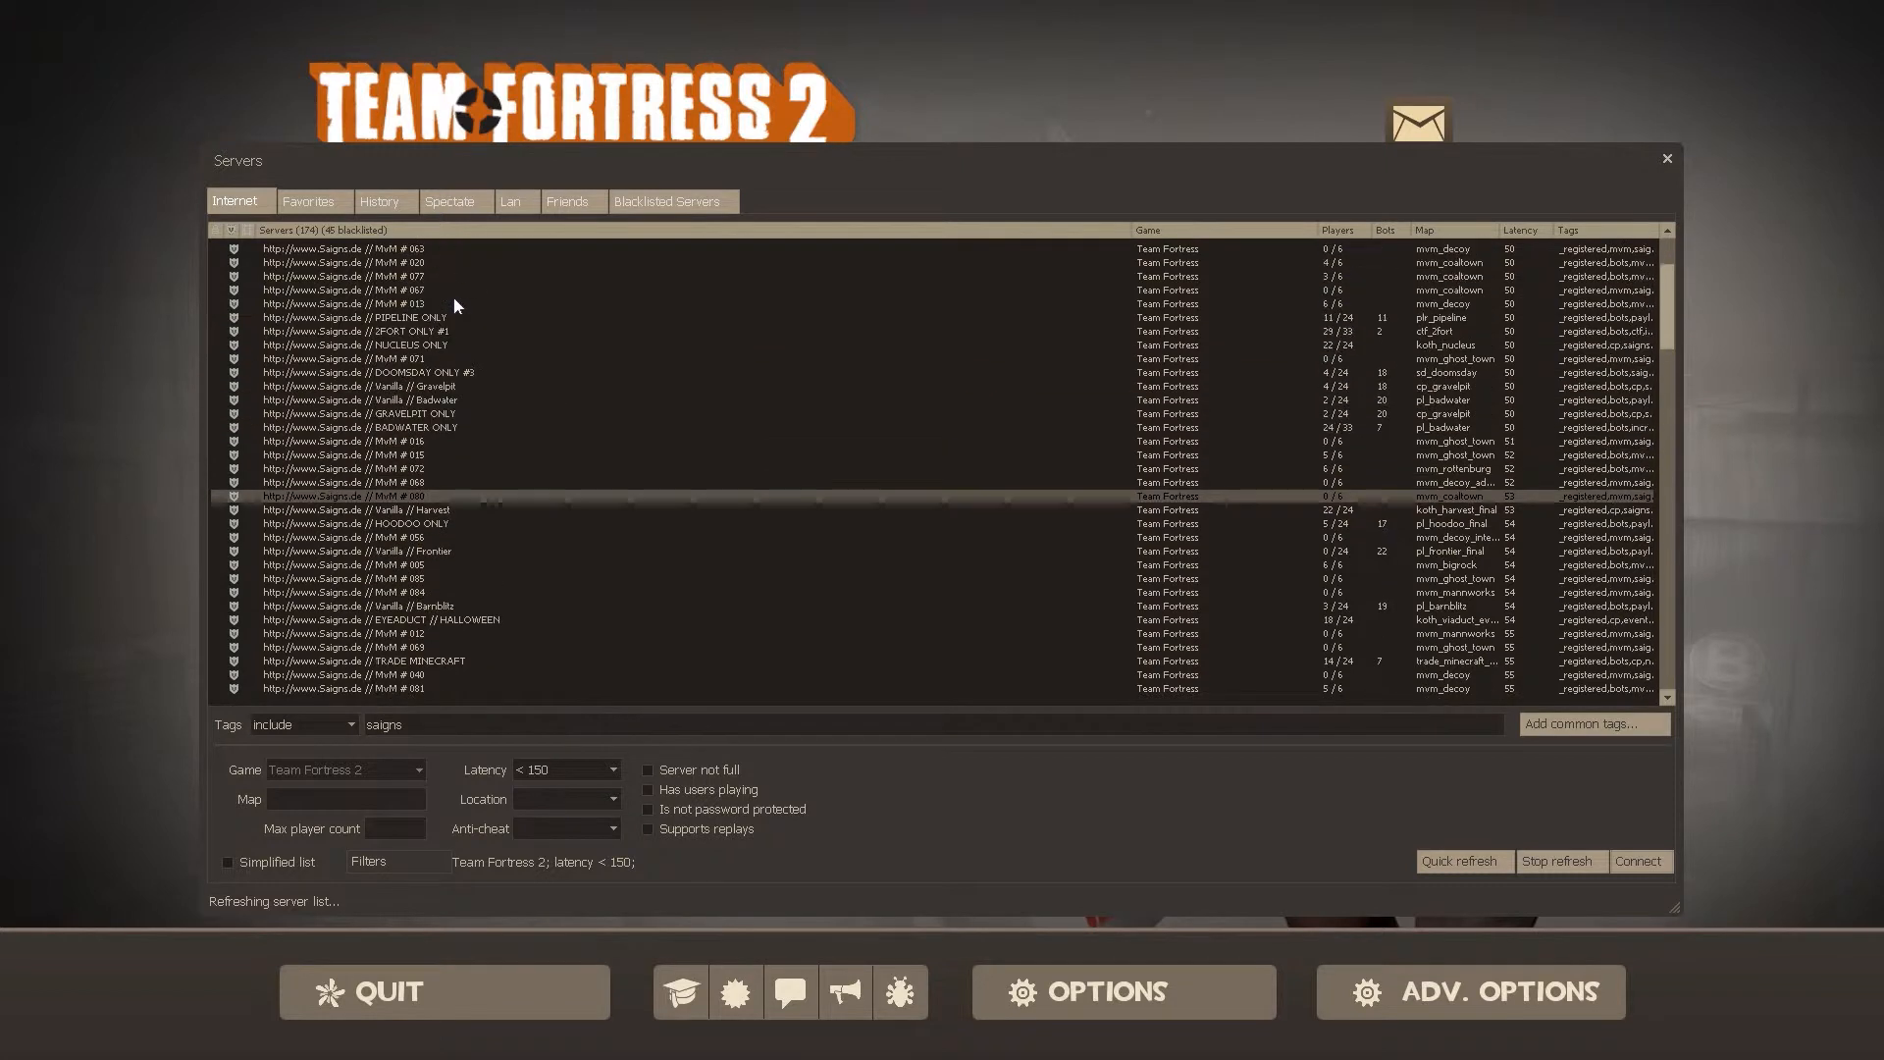
mouse_move(440, 281)
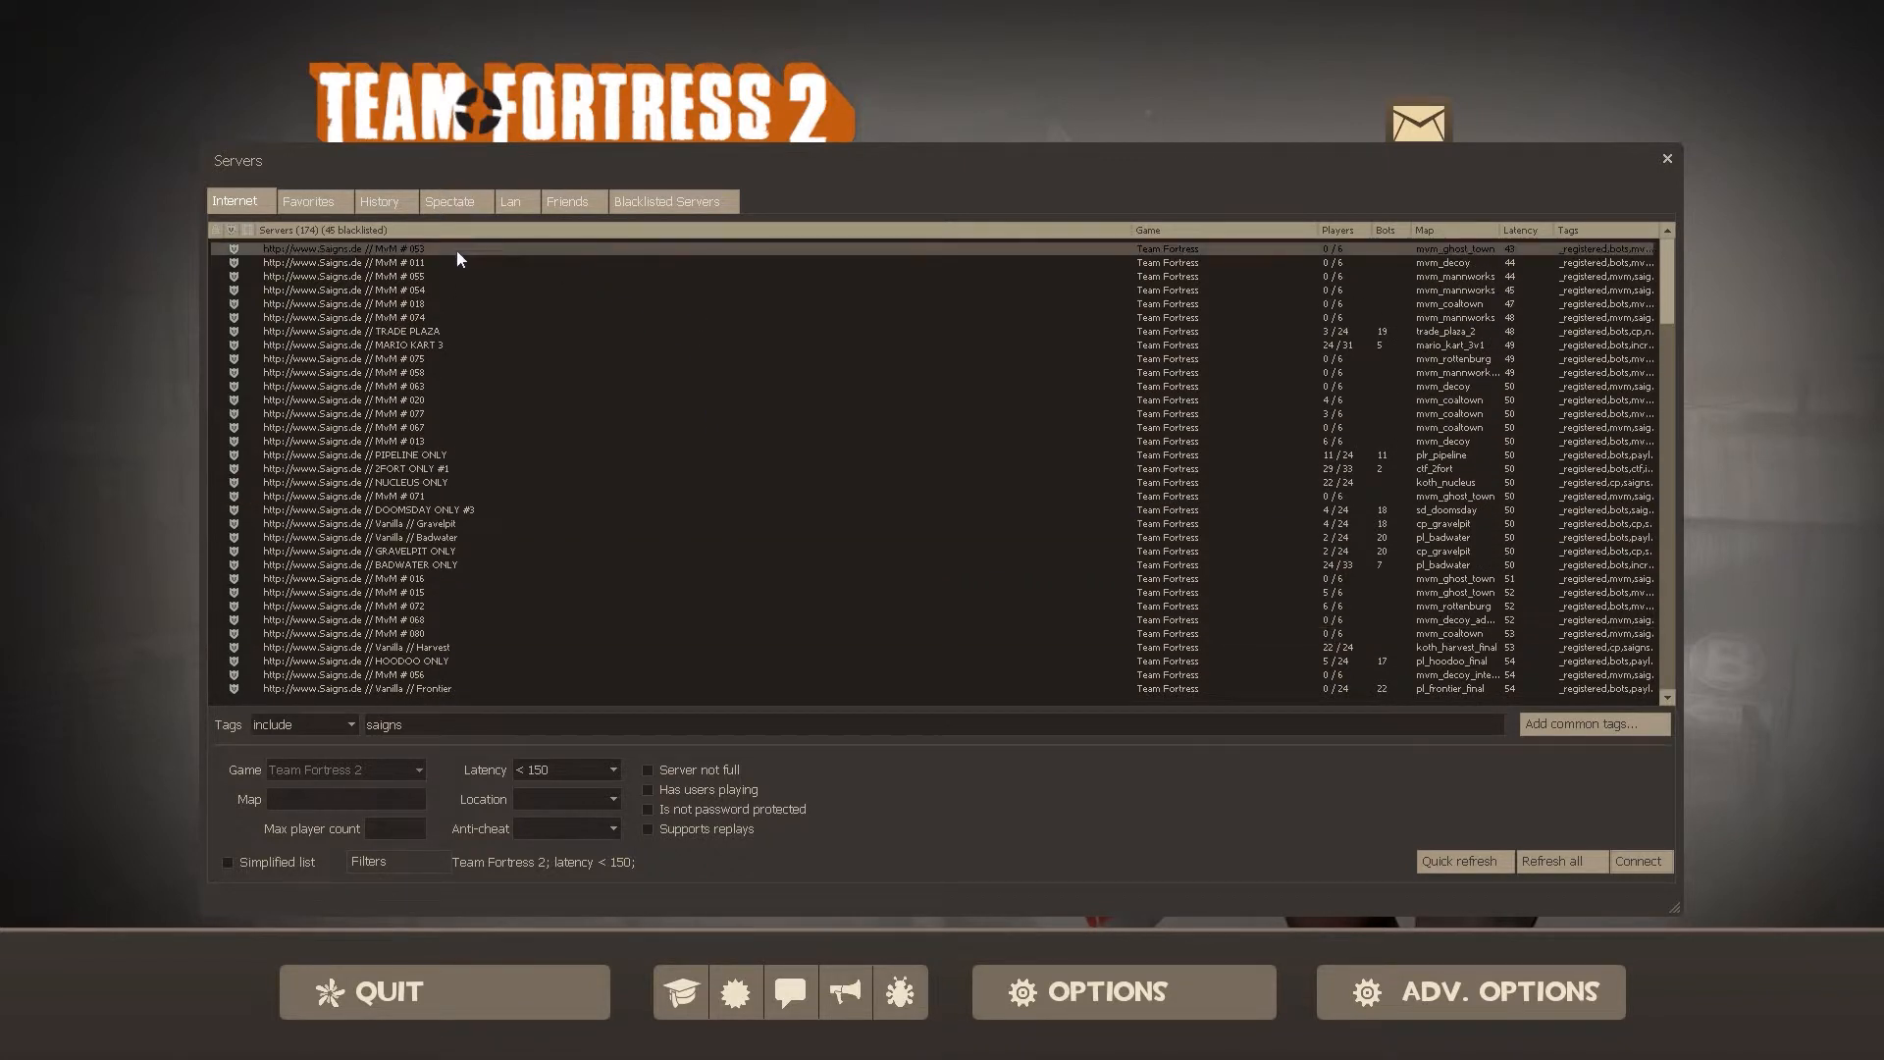
Step: Select the filtered Saigns.de servers and add them all to the blacklist
right_click(349, 261)
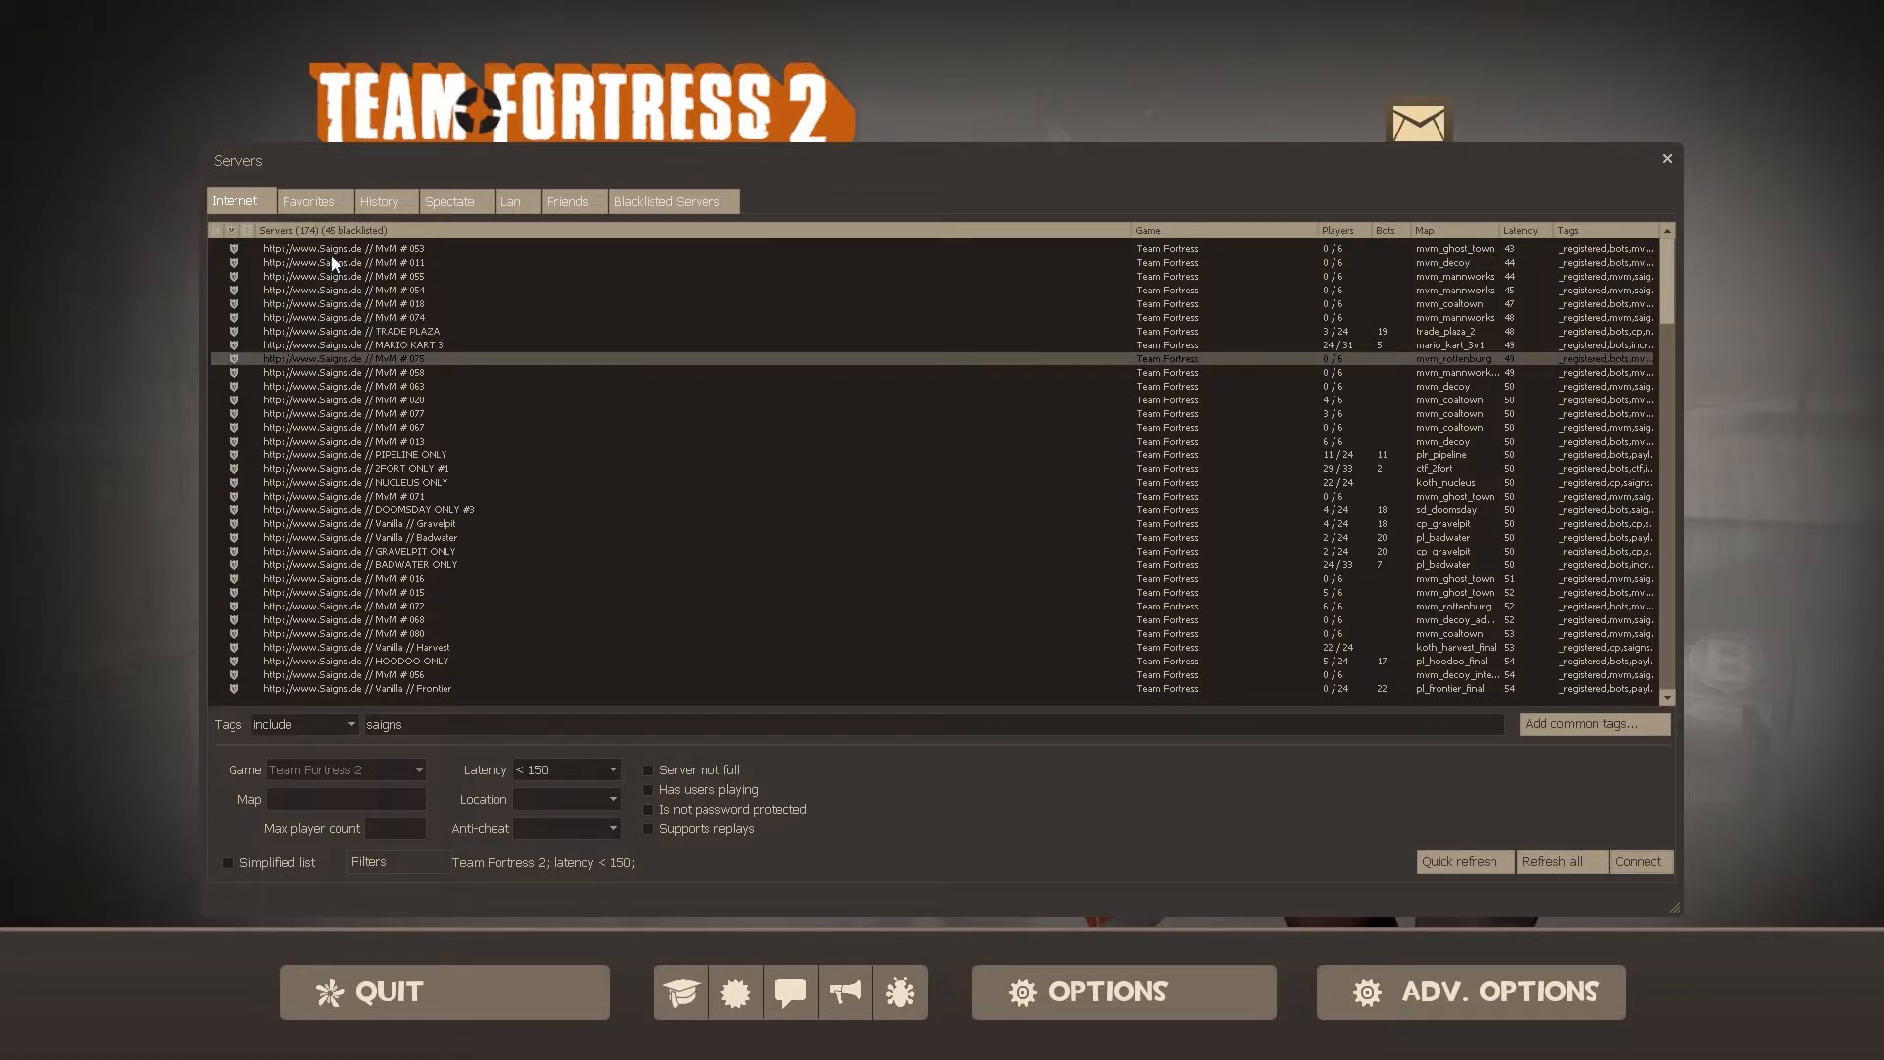
left_click(349, 291)
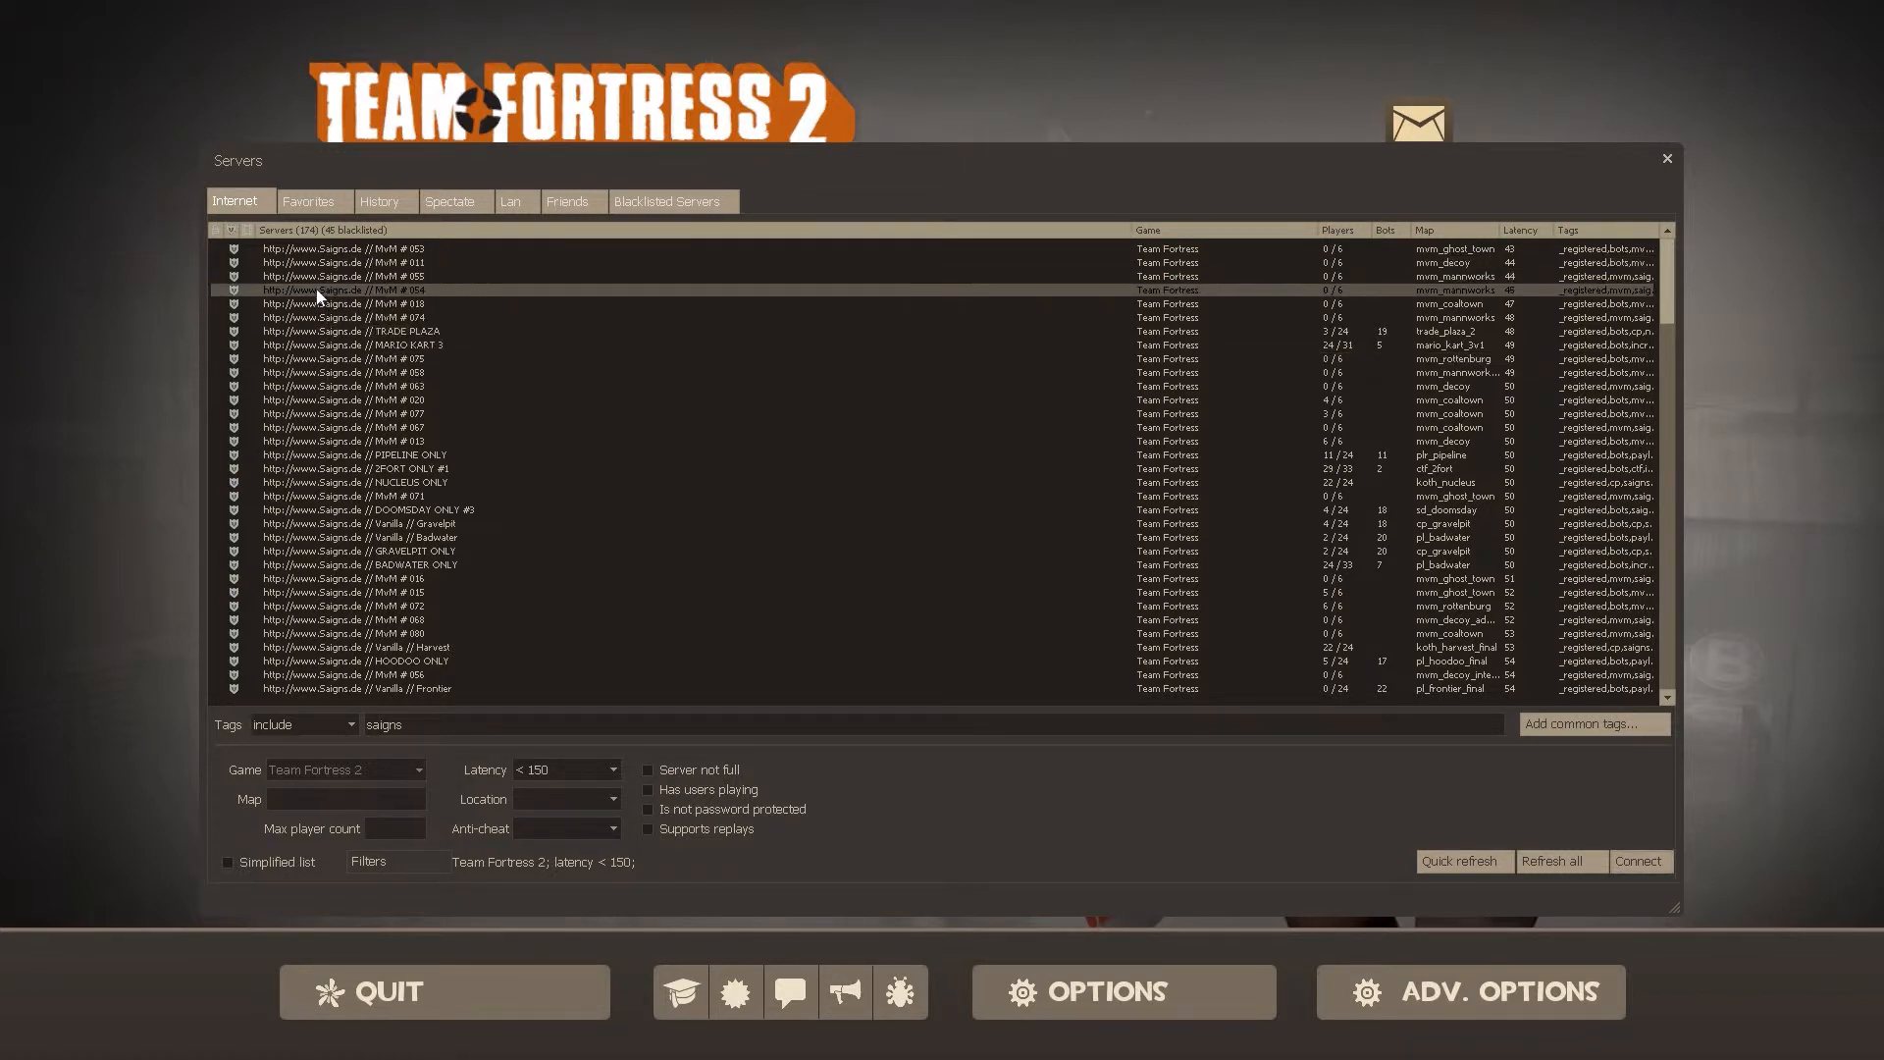
right_click(350, 290)
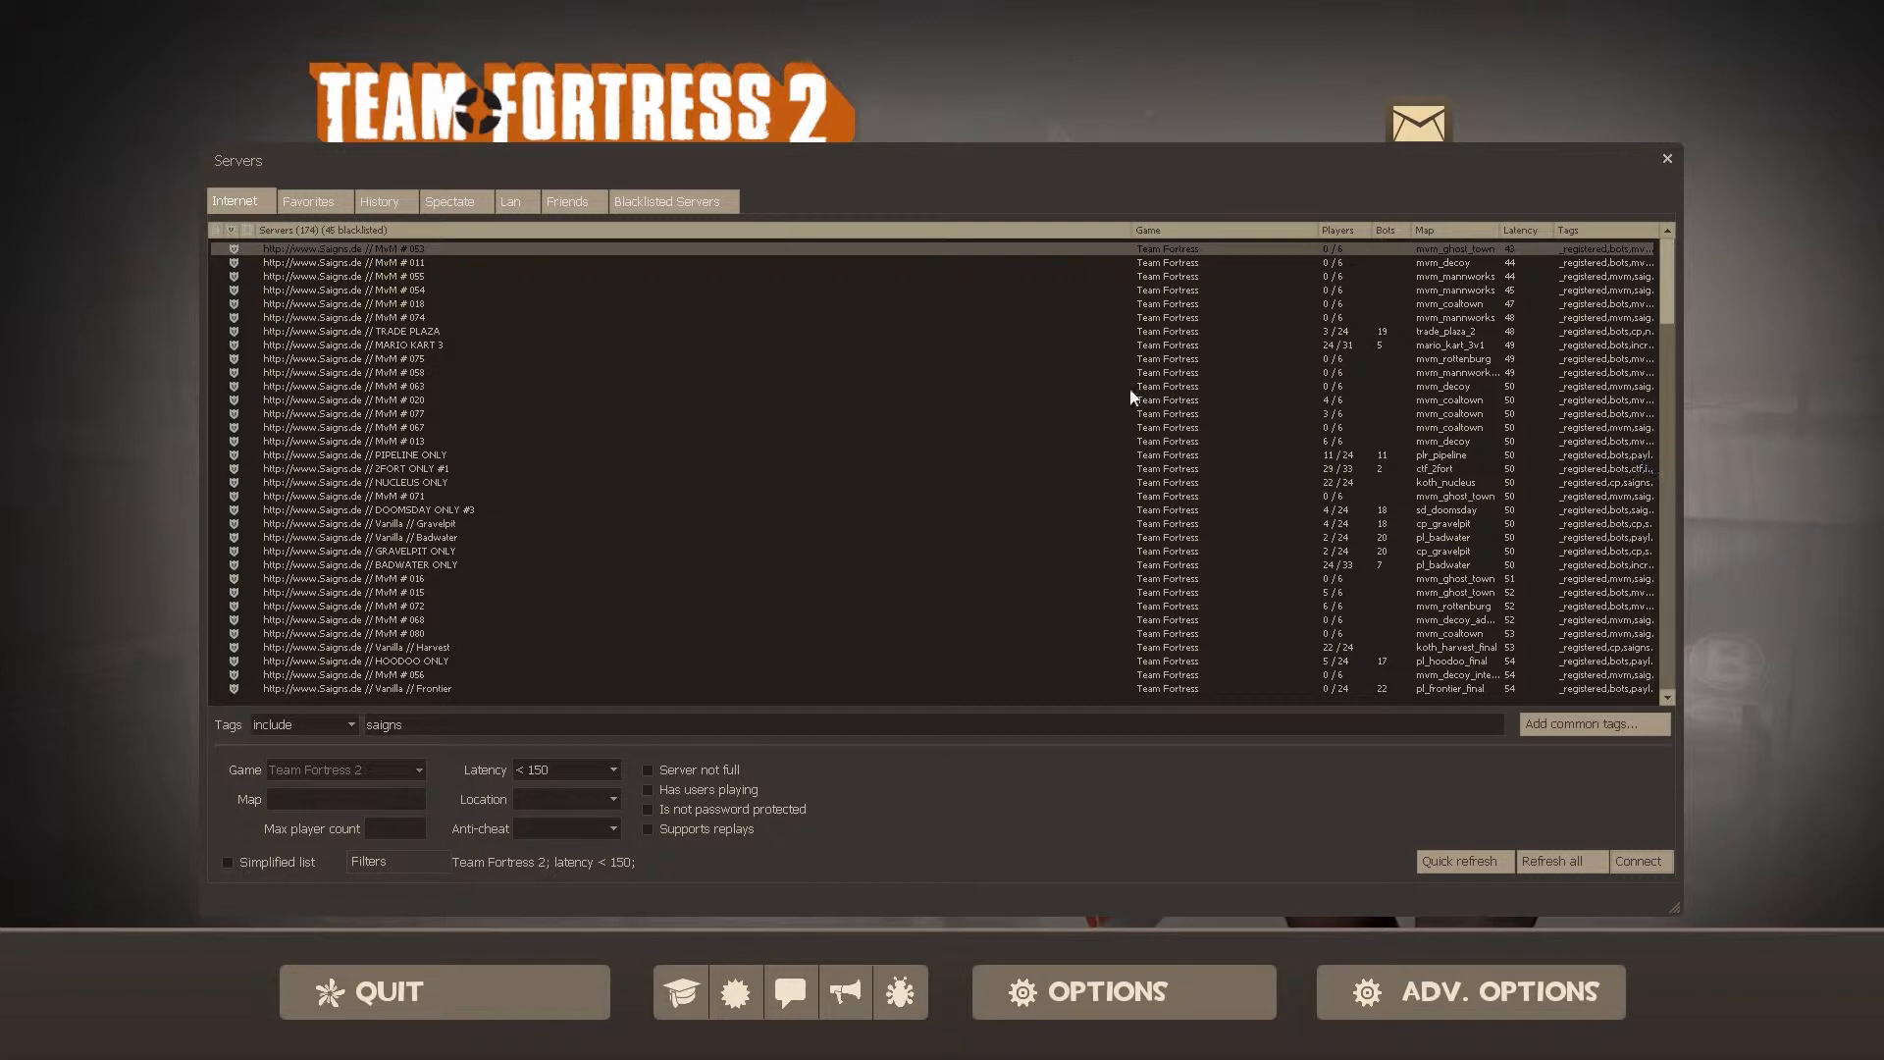
mouse_move(379, 261)
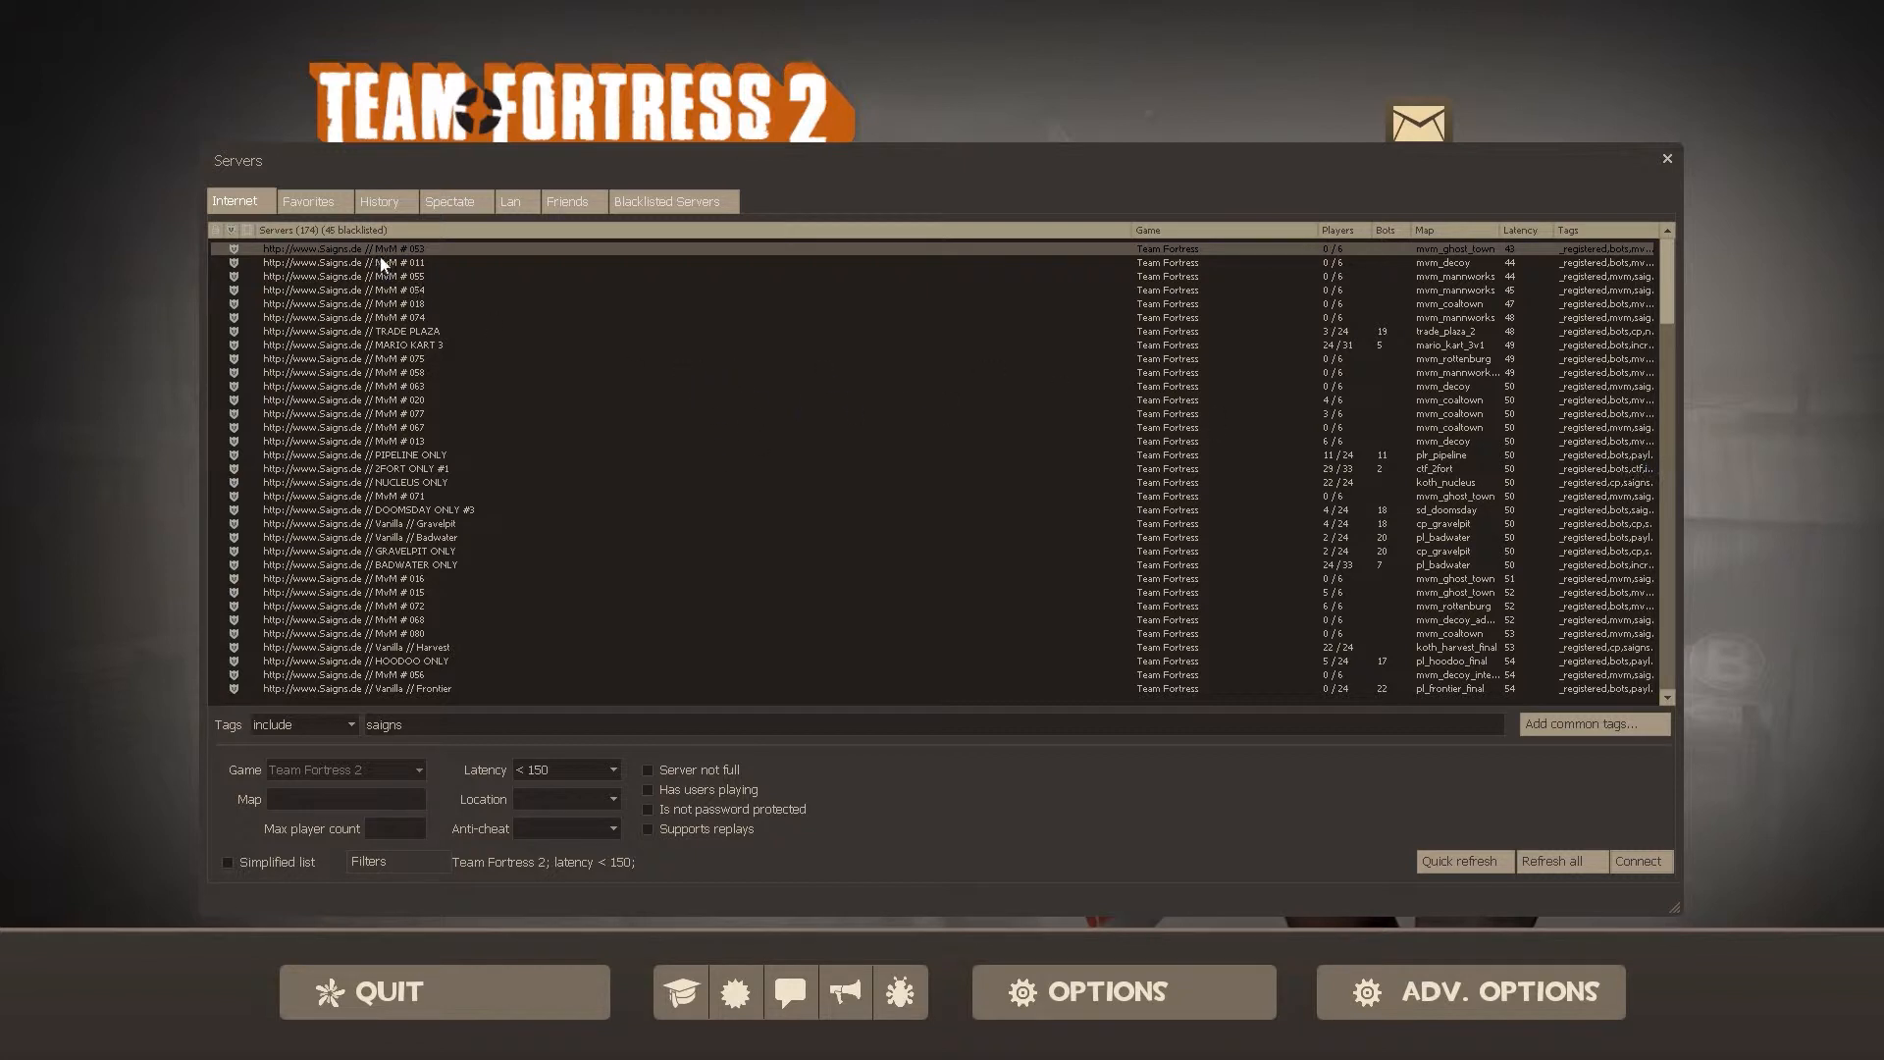
mouse_move(509, 250)
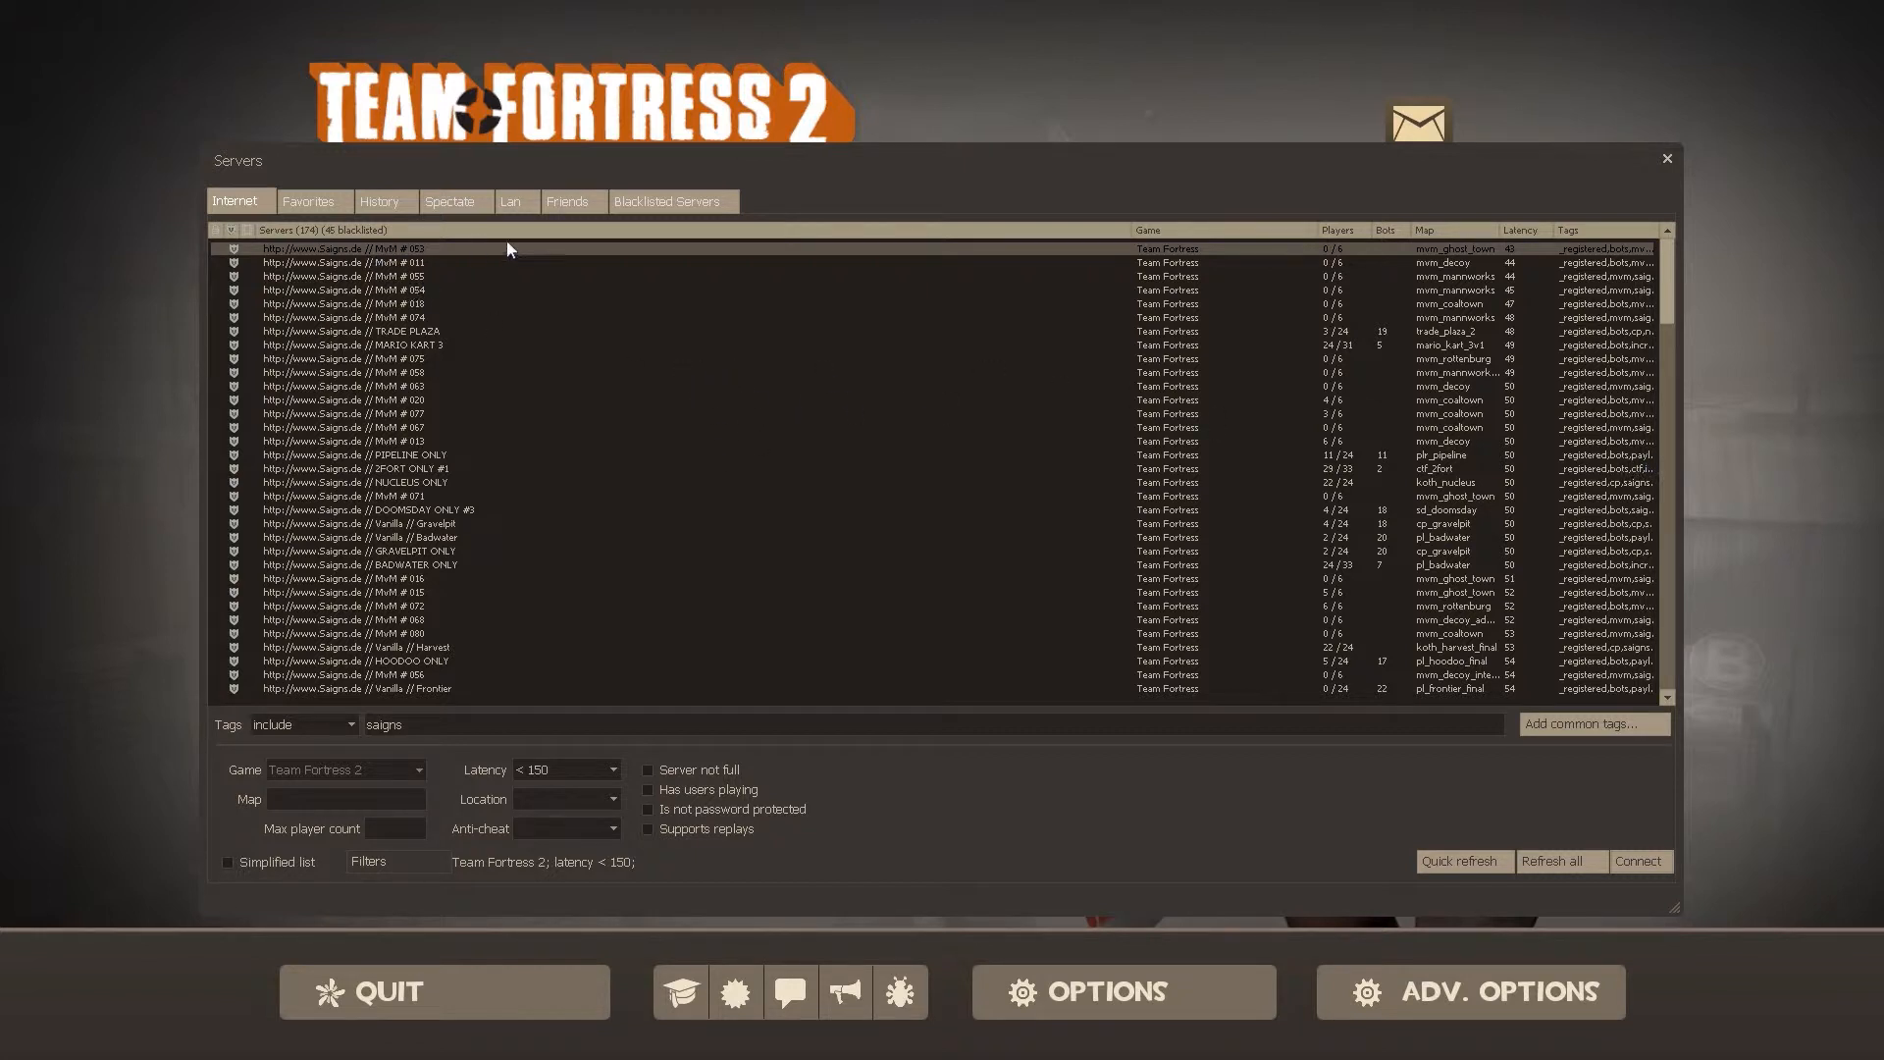
scroll("down", 3)
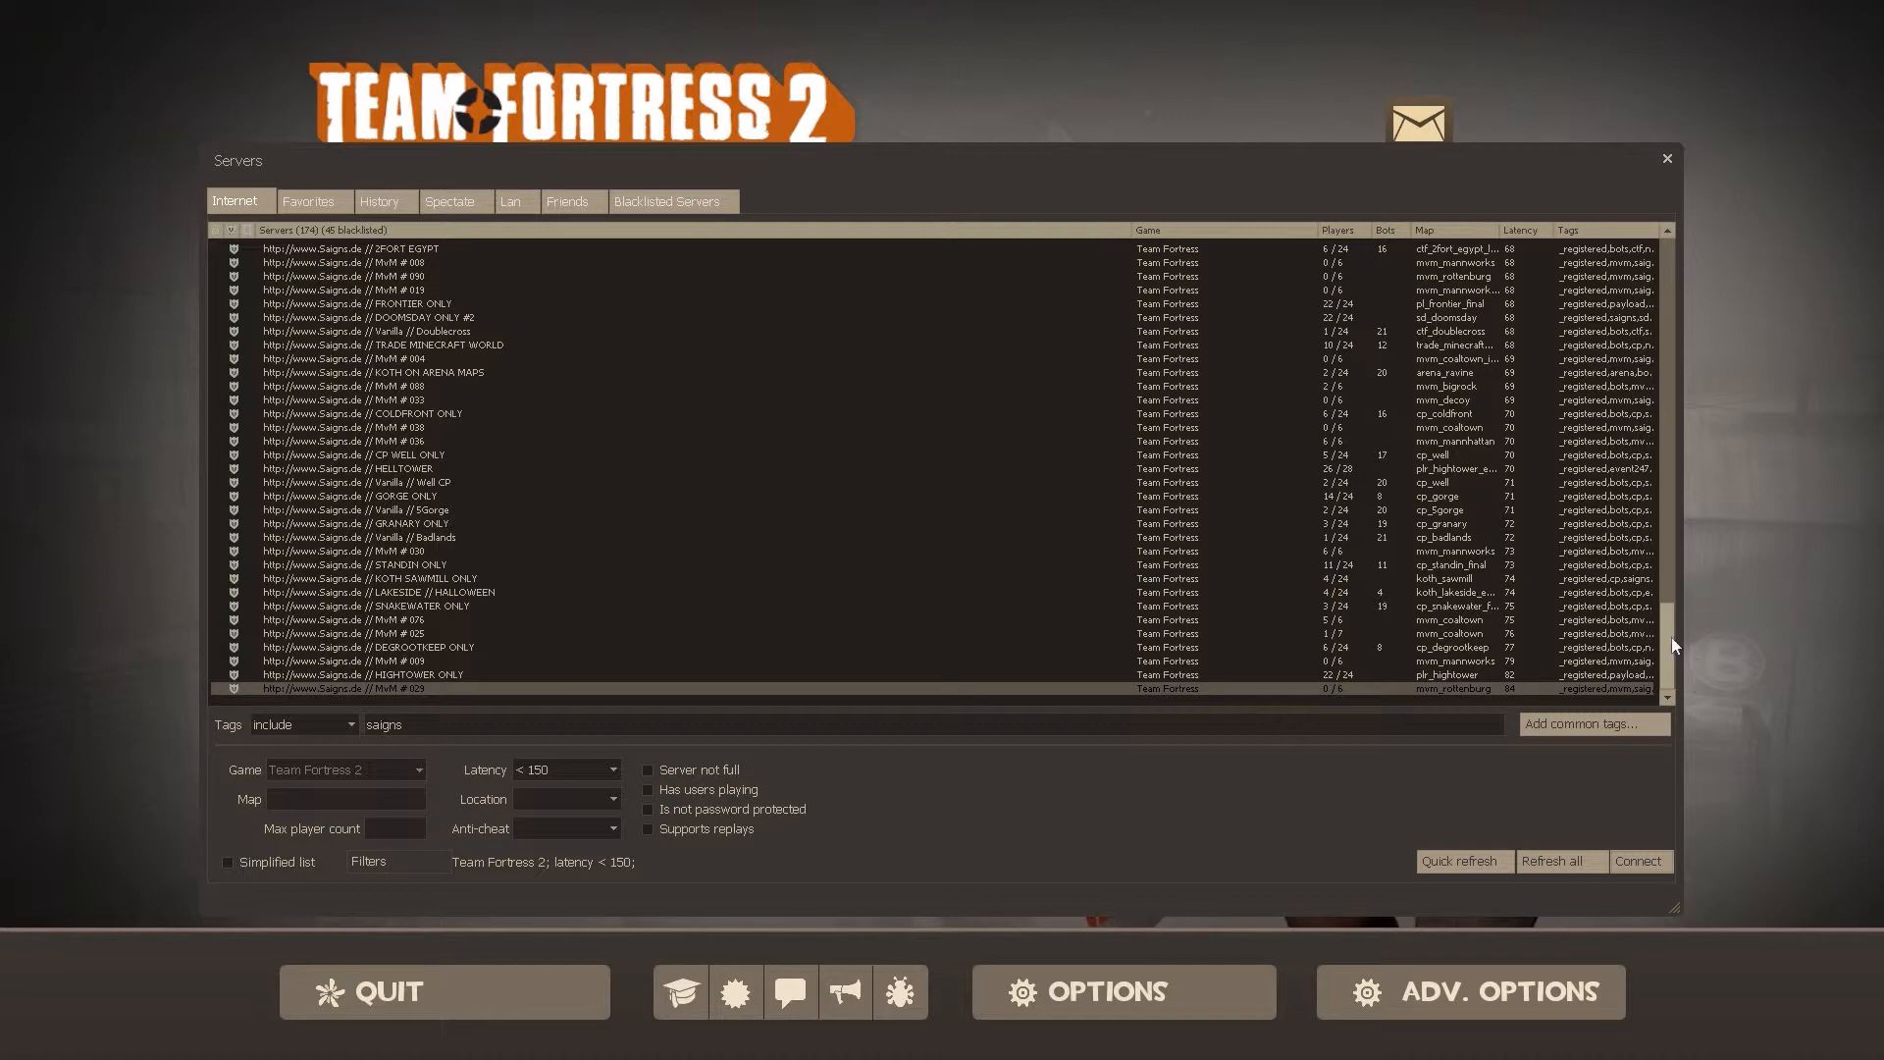
scroll("down", 3)
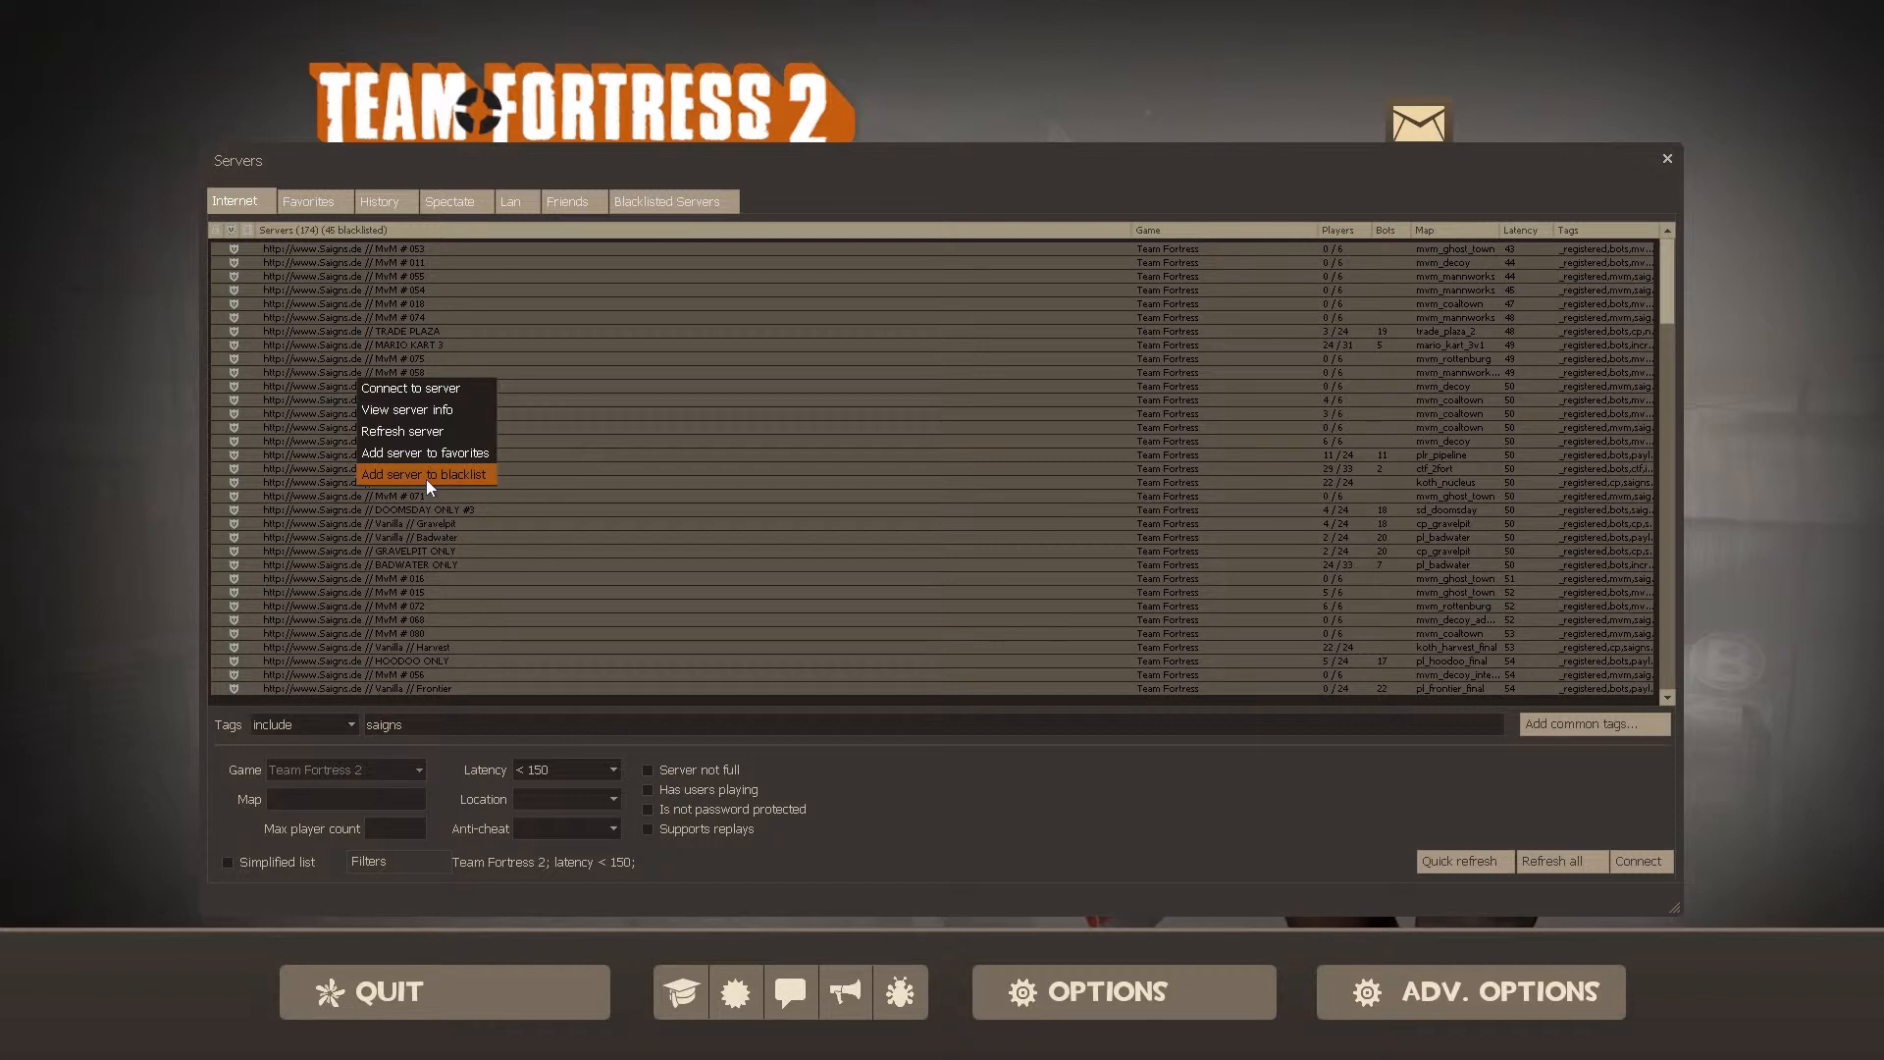
left_click(420, 473)
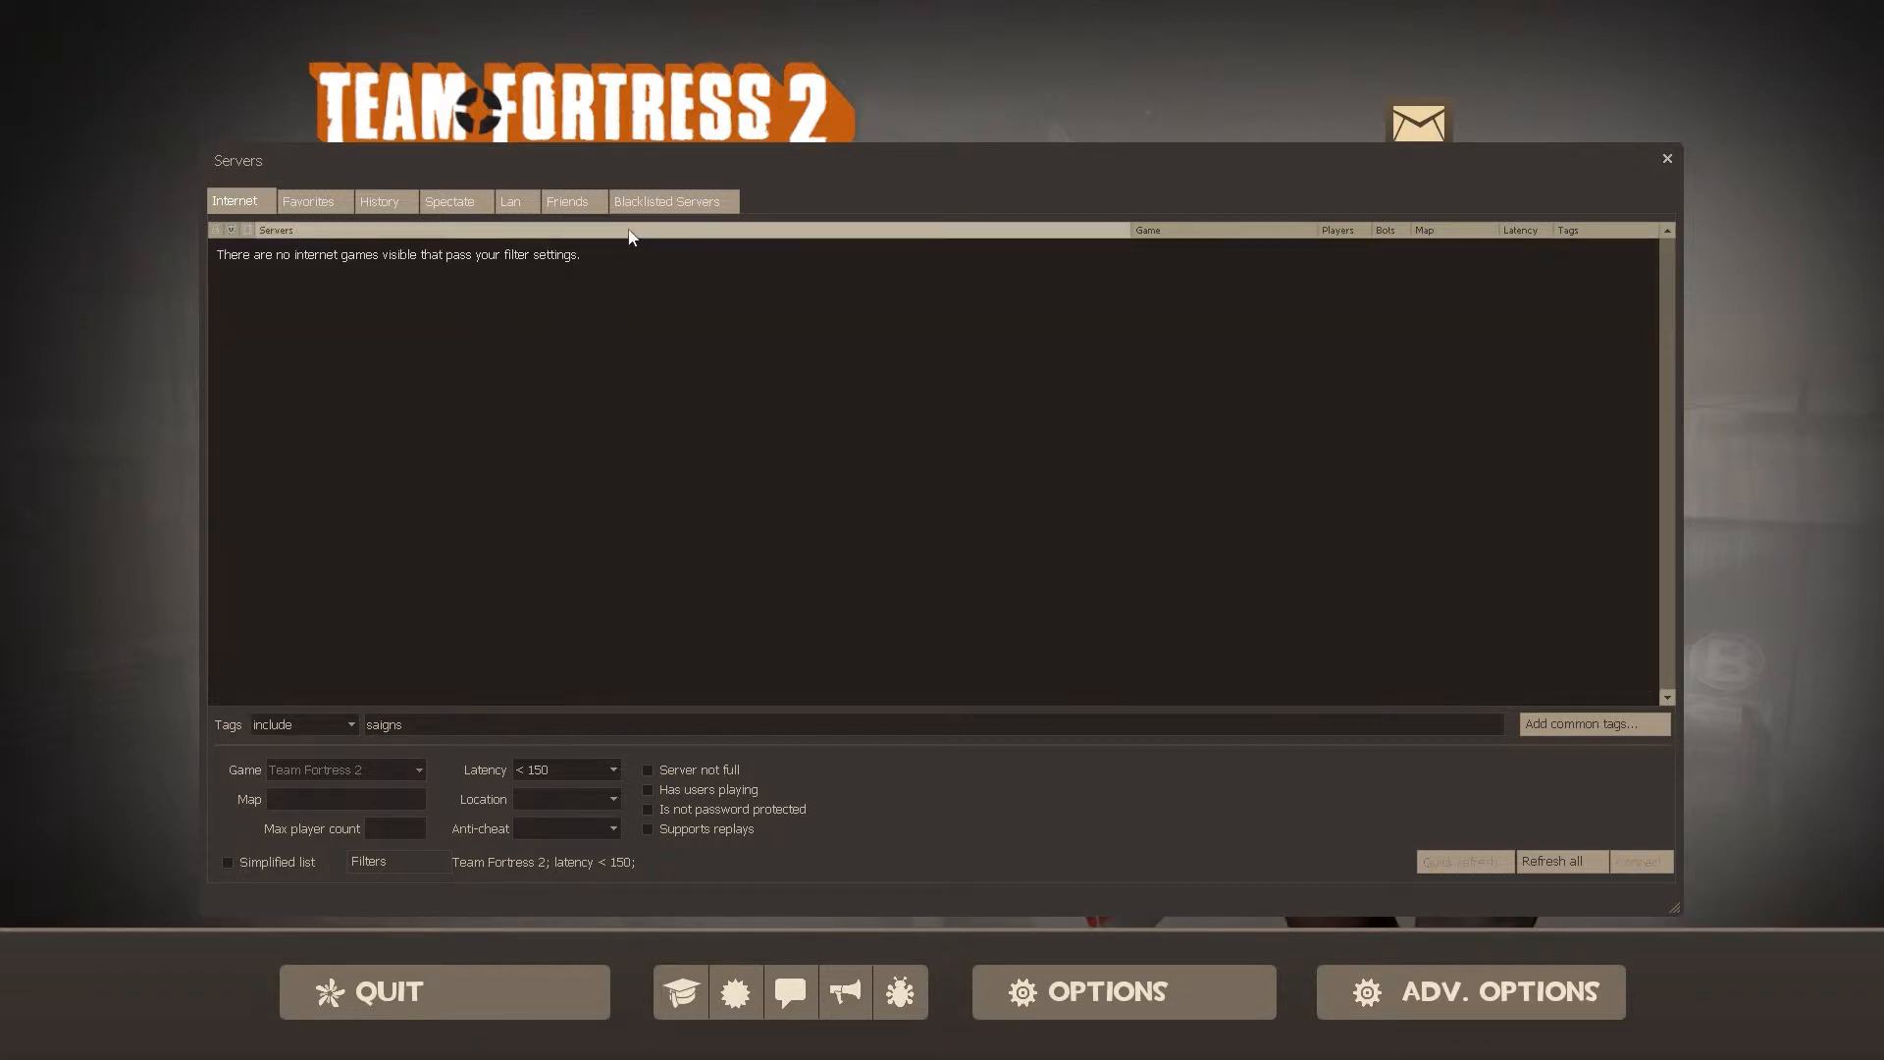
Step: Review the Blacklisted Servers list and dismiss the random match dialog
left_click(666, 200)
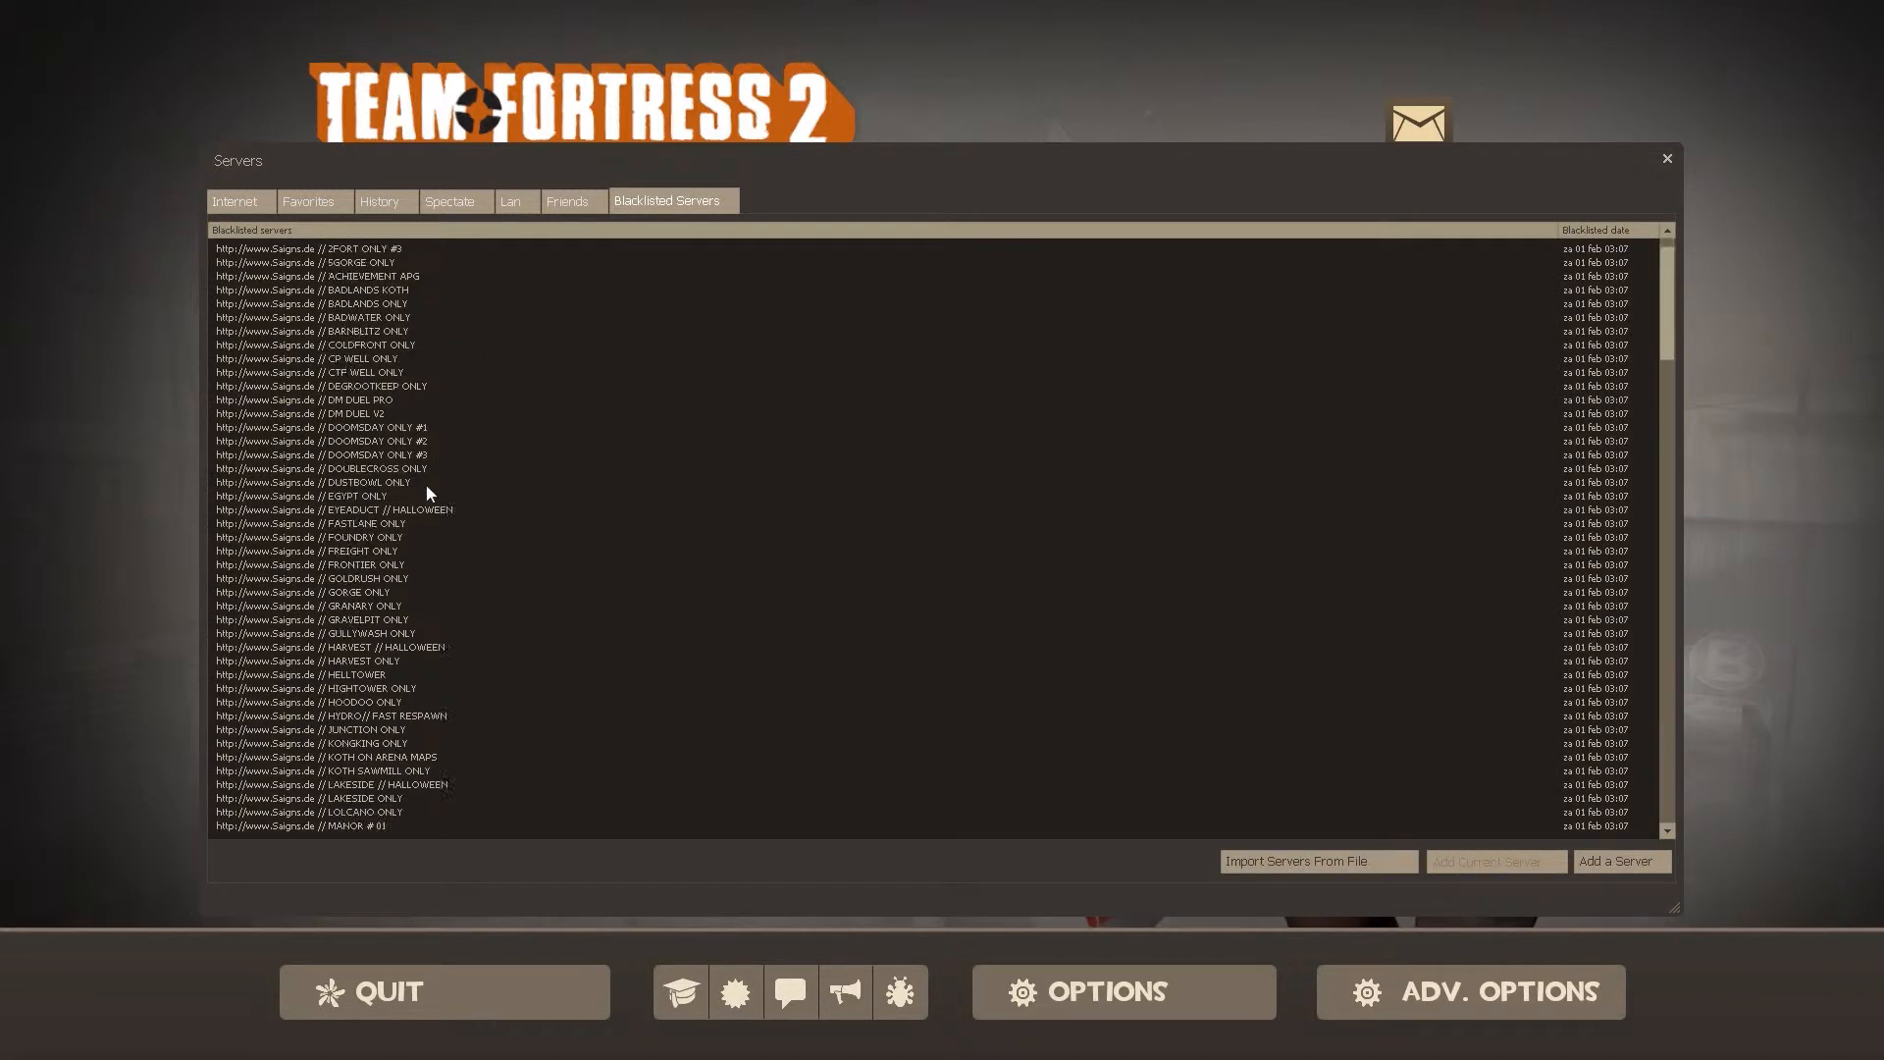
scroll("down", 3)
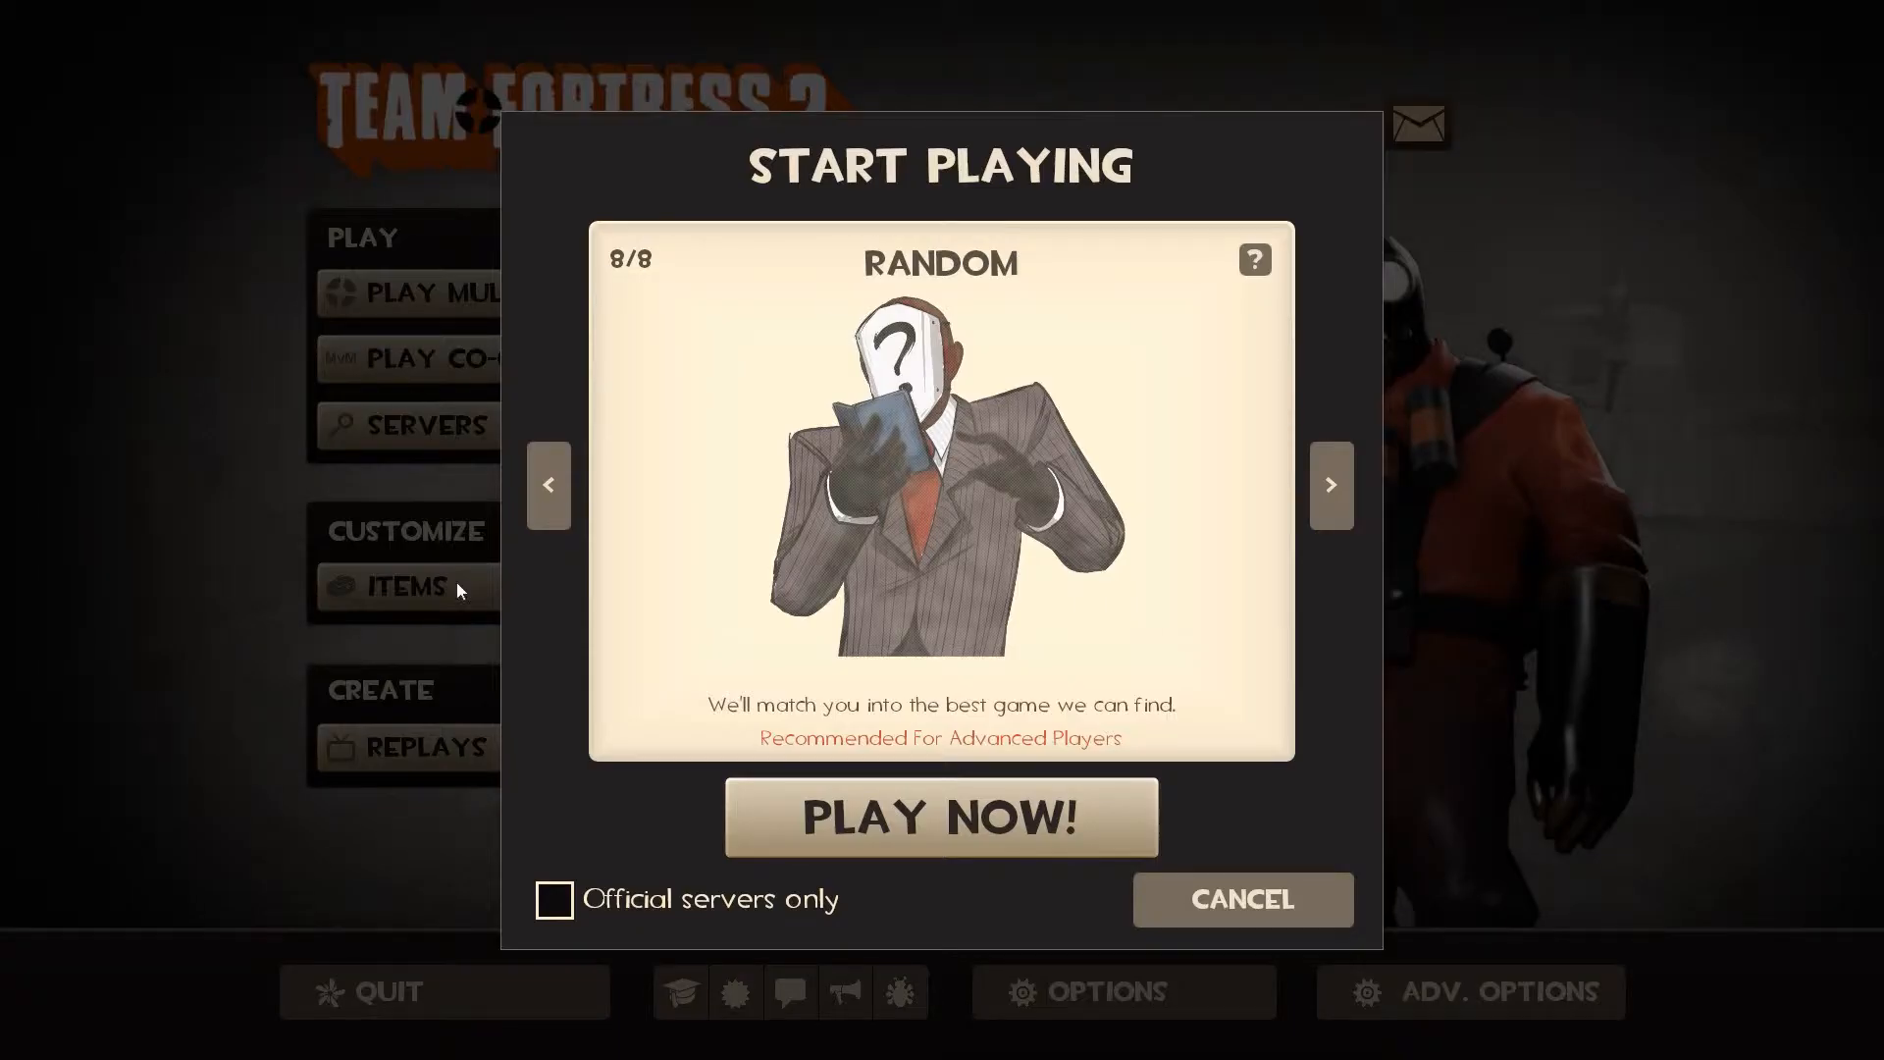
left_click(1241, 899)
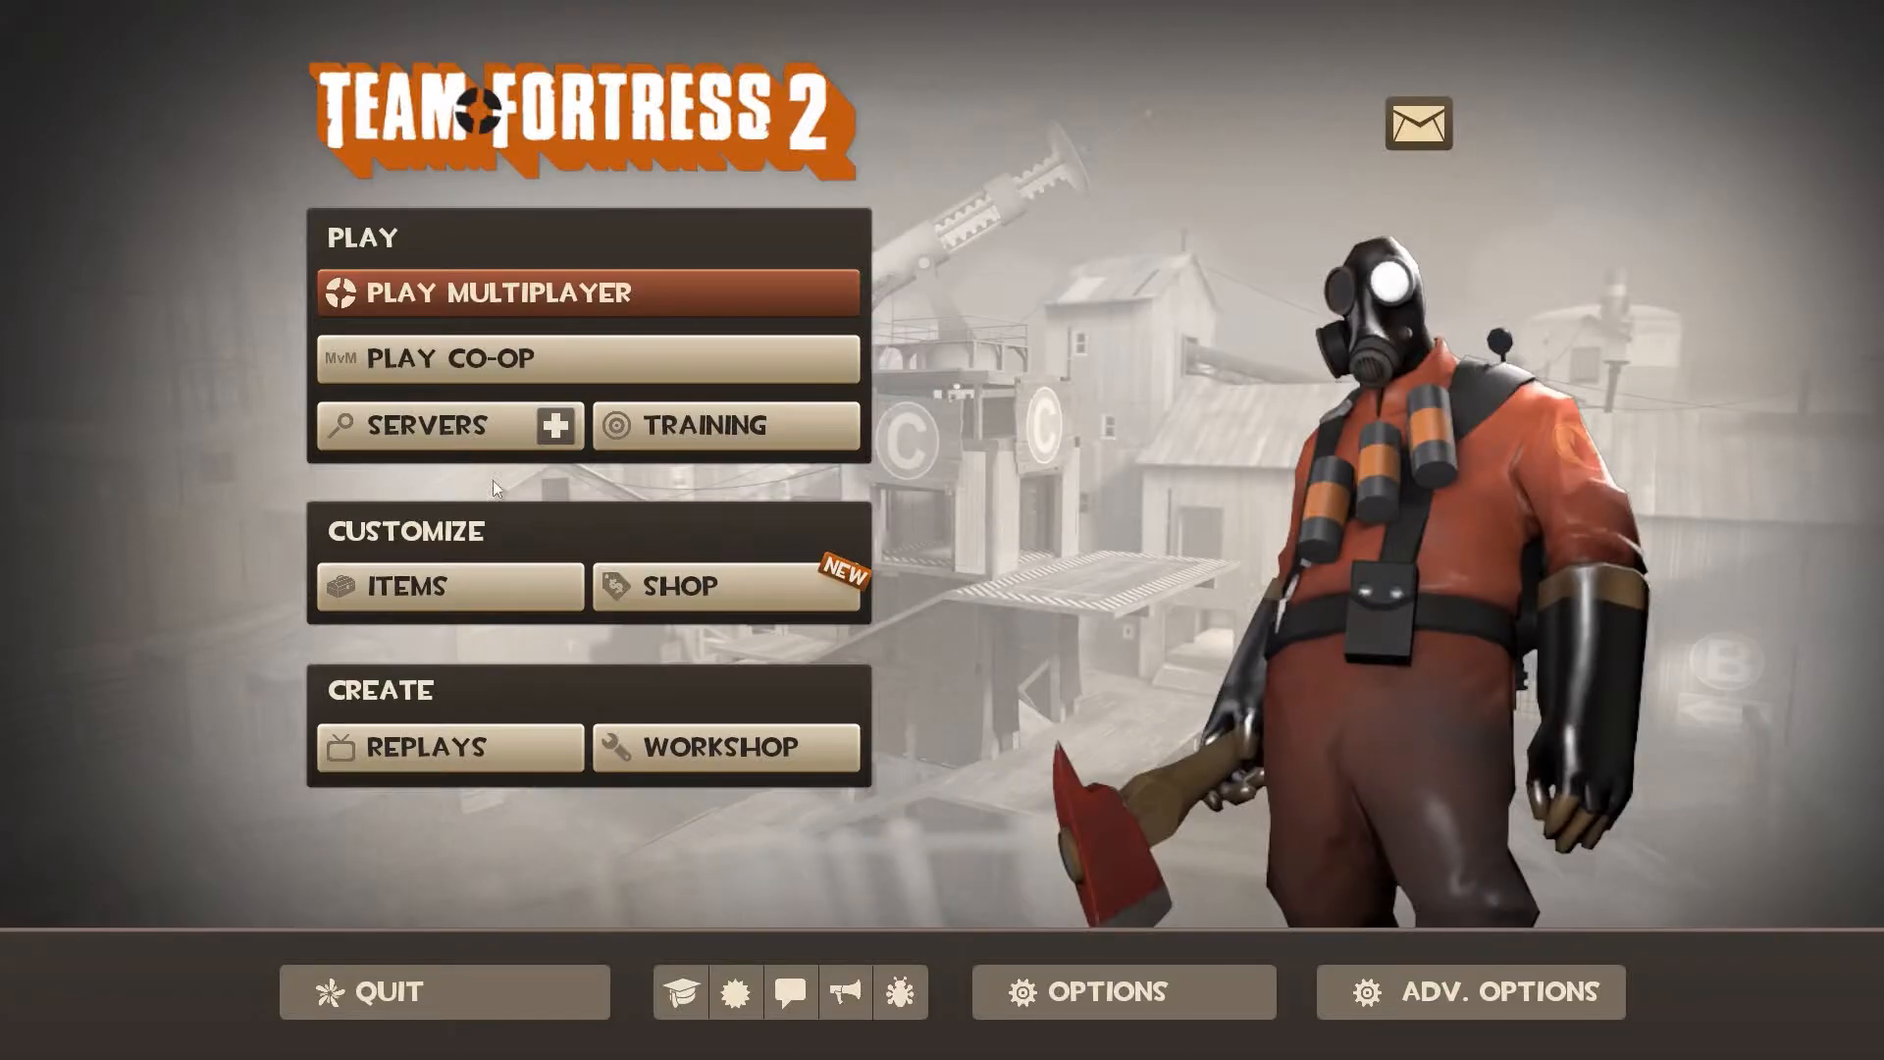
Step: Reopen the server browser on the Internet list showing 174 blacklisted servers
left_click(424, 424)
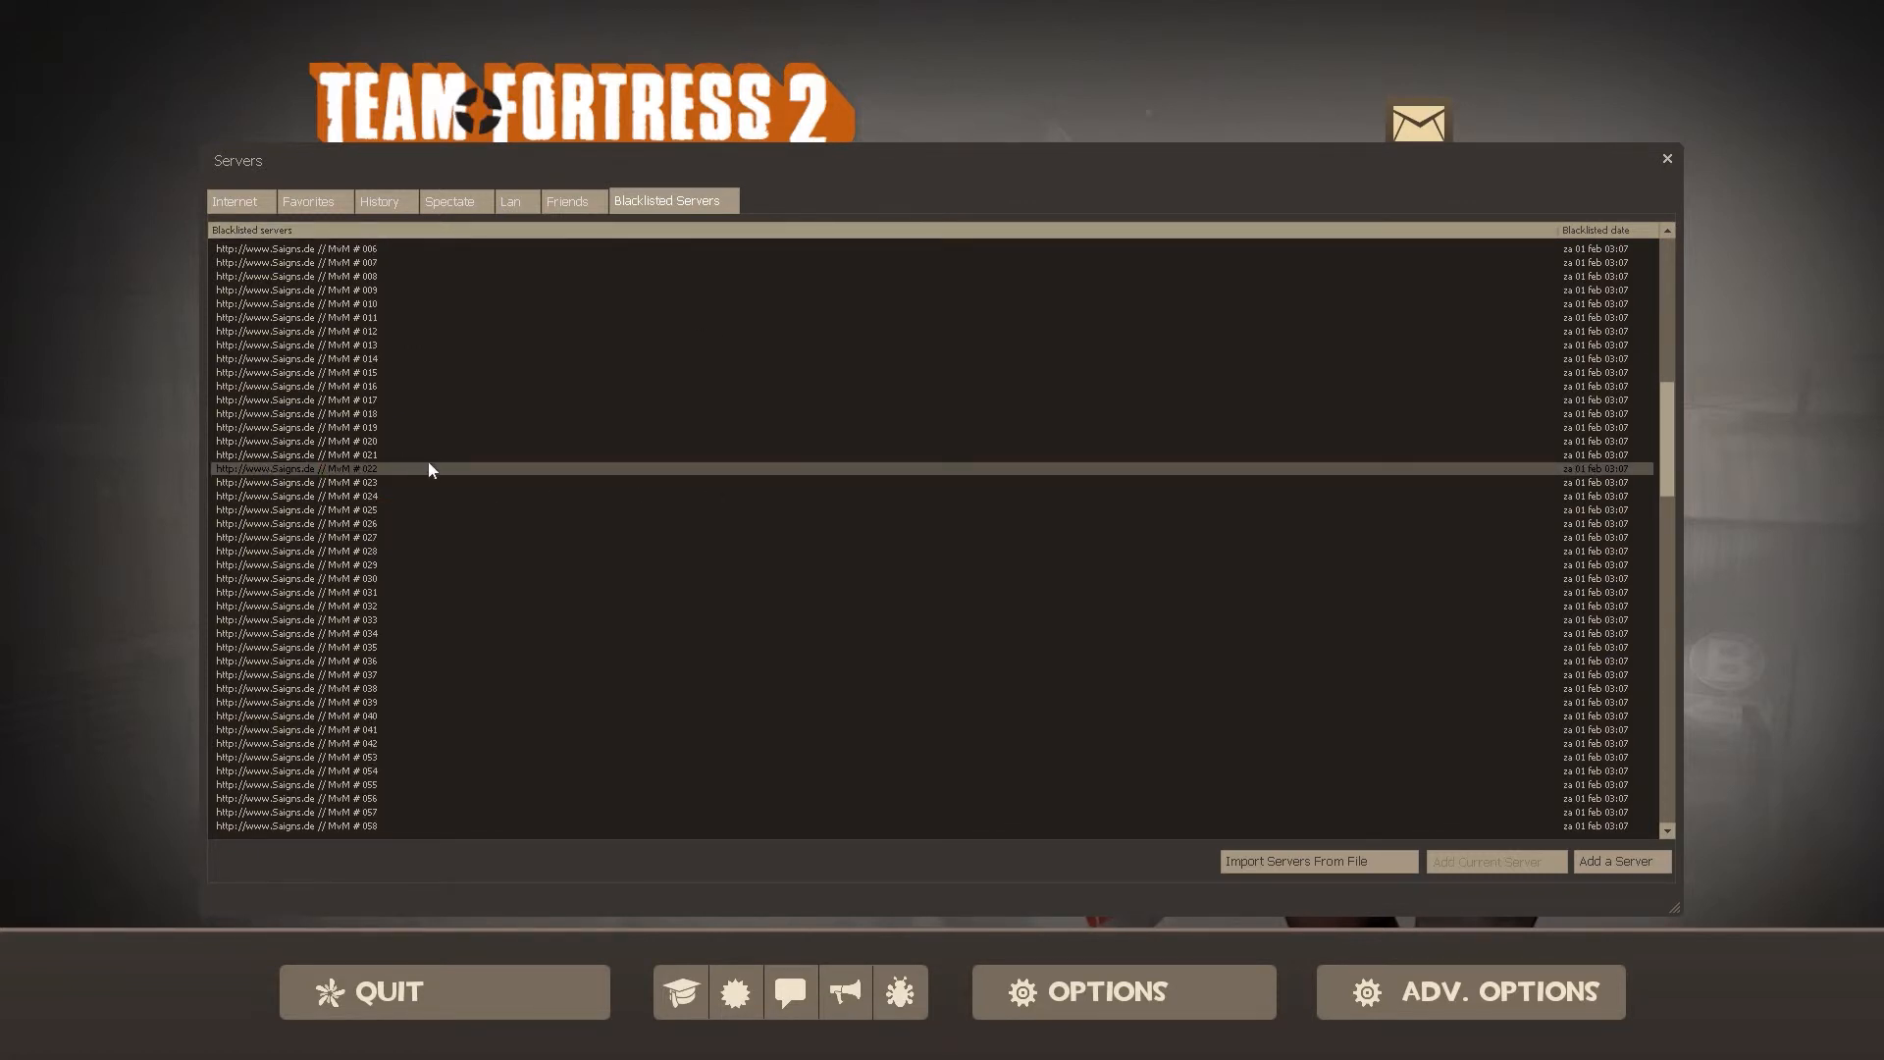
scroll("down", 3)
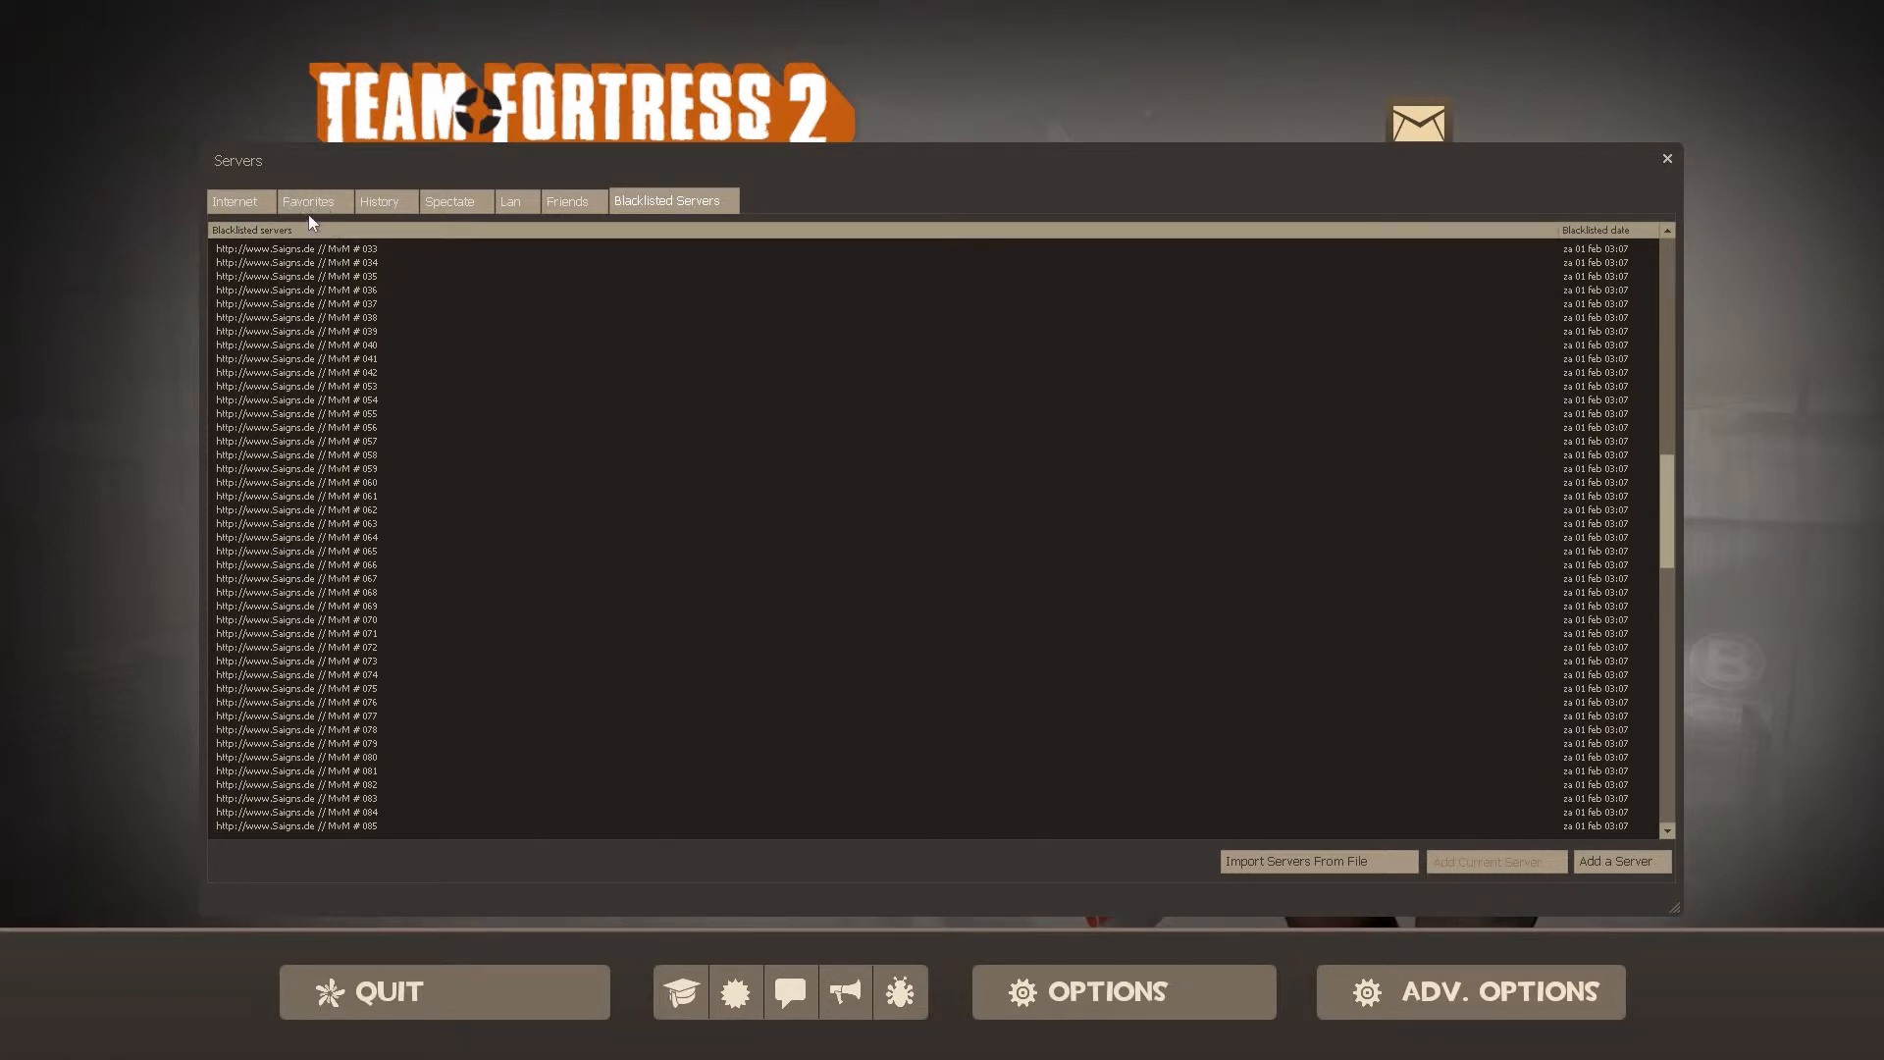
mouse_move(681, 481)
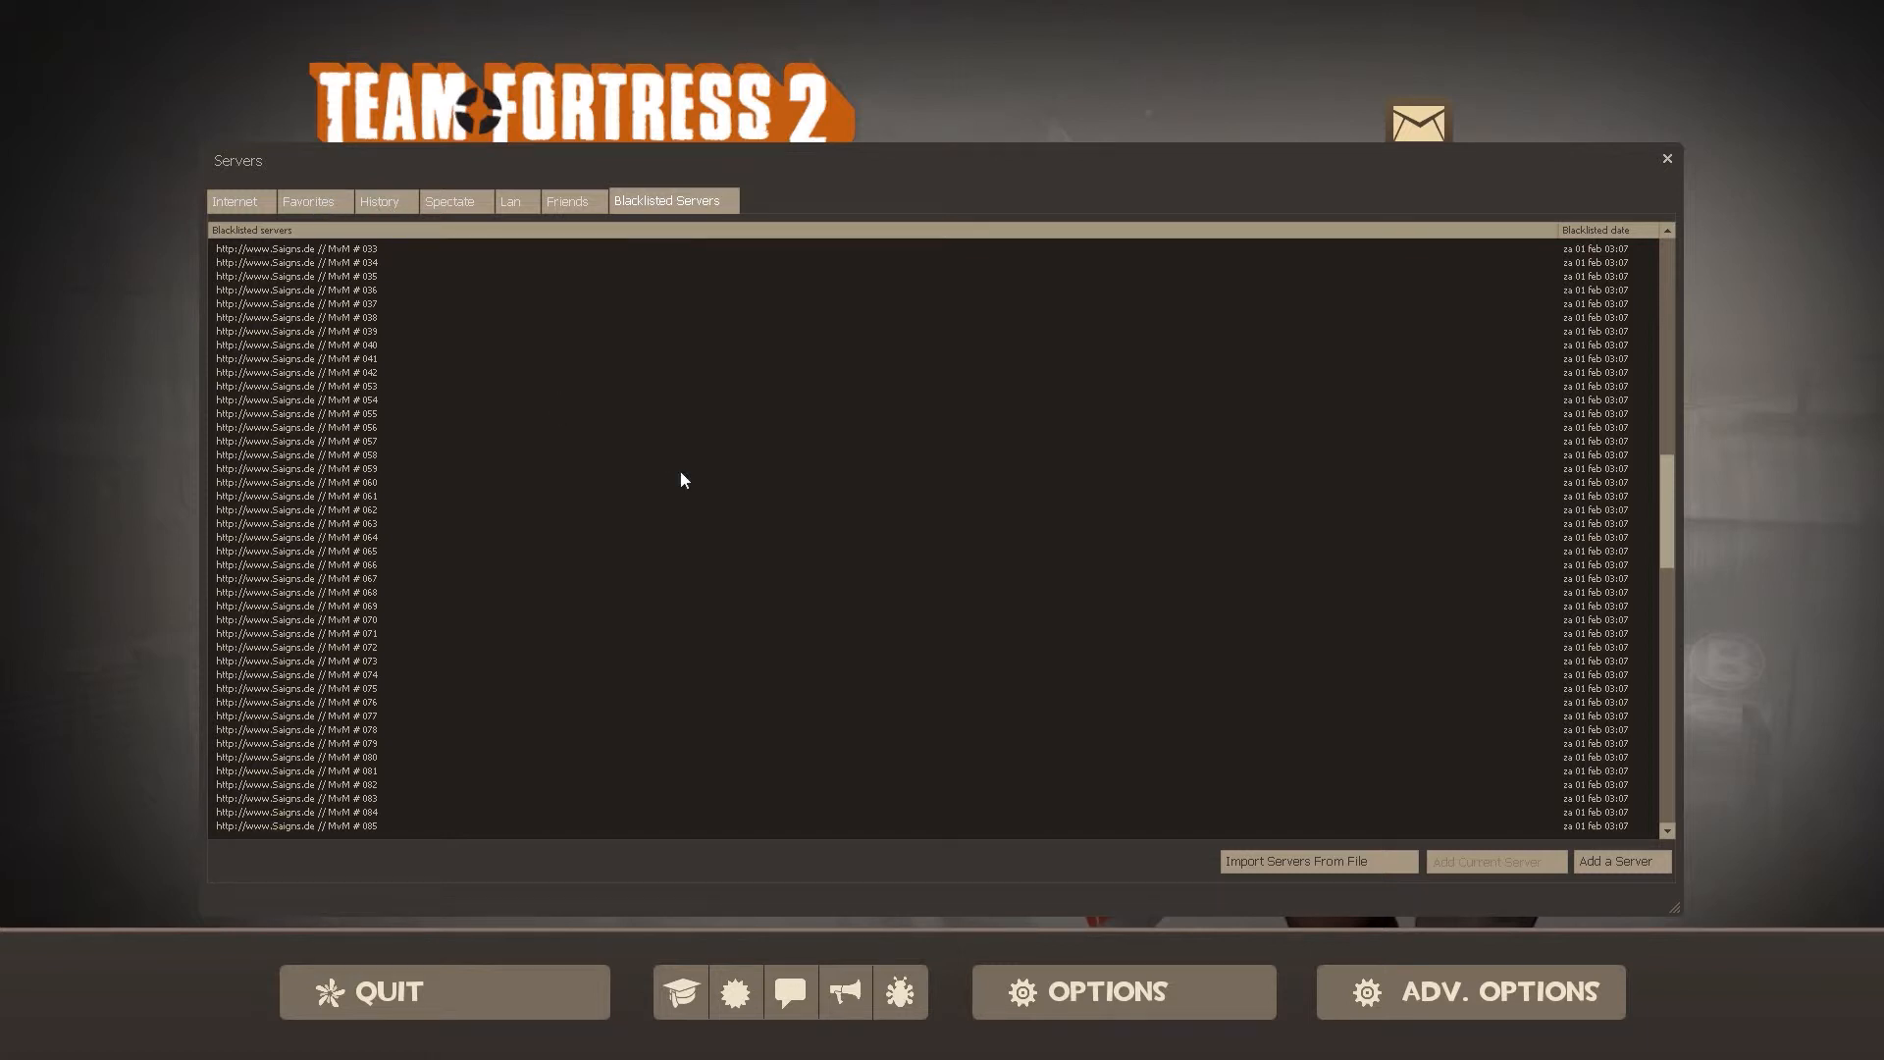
left_click(234, 200)
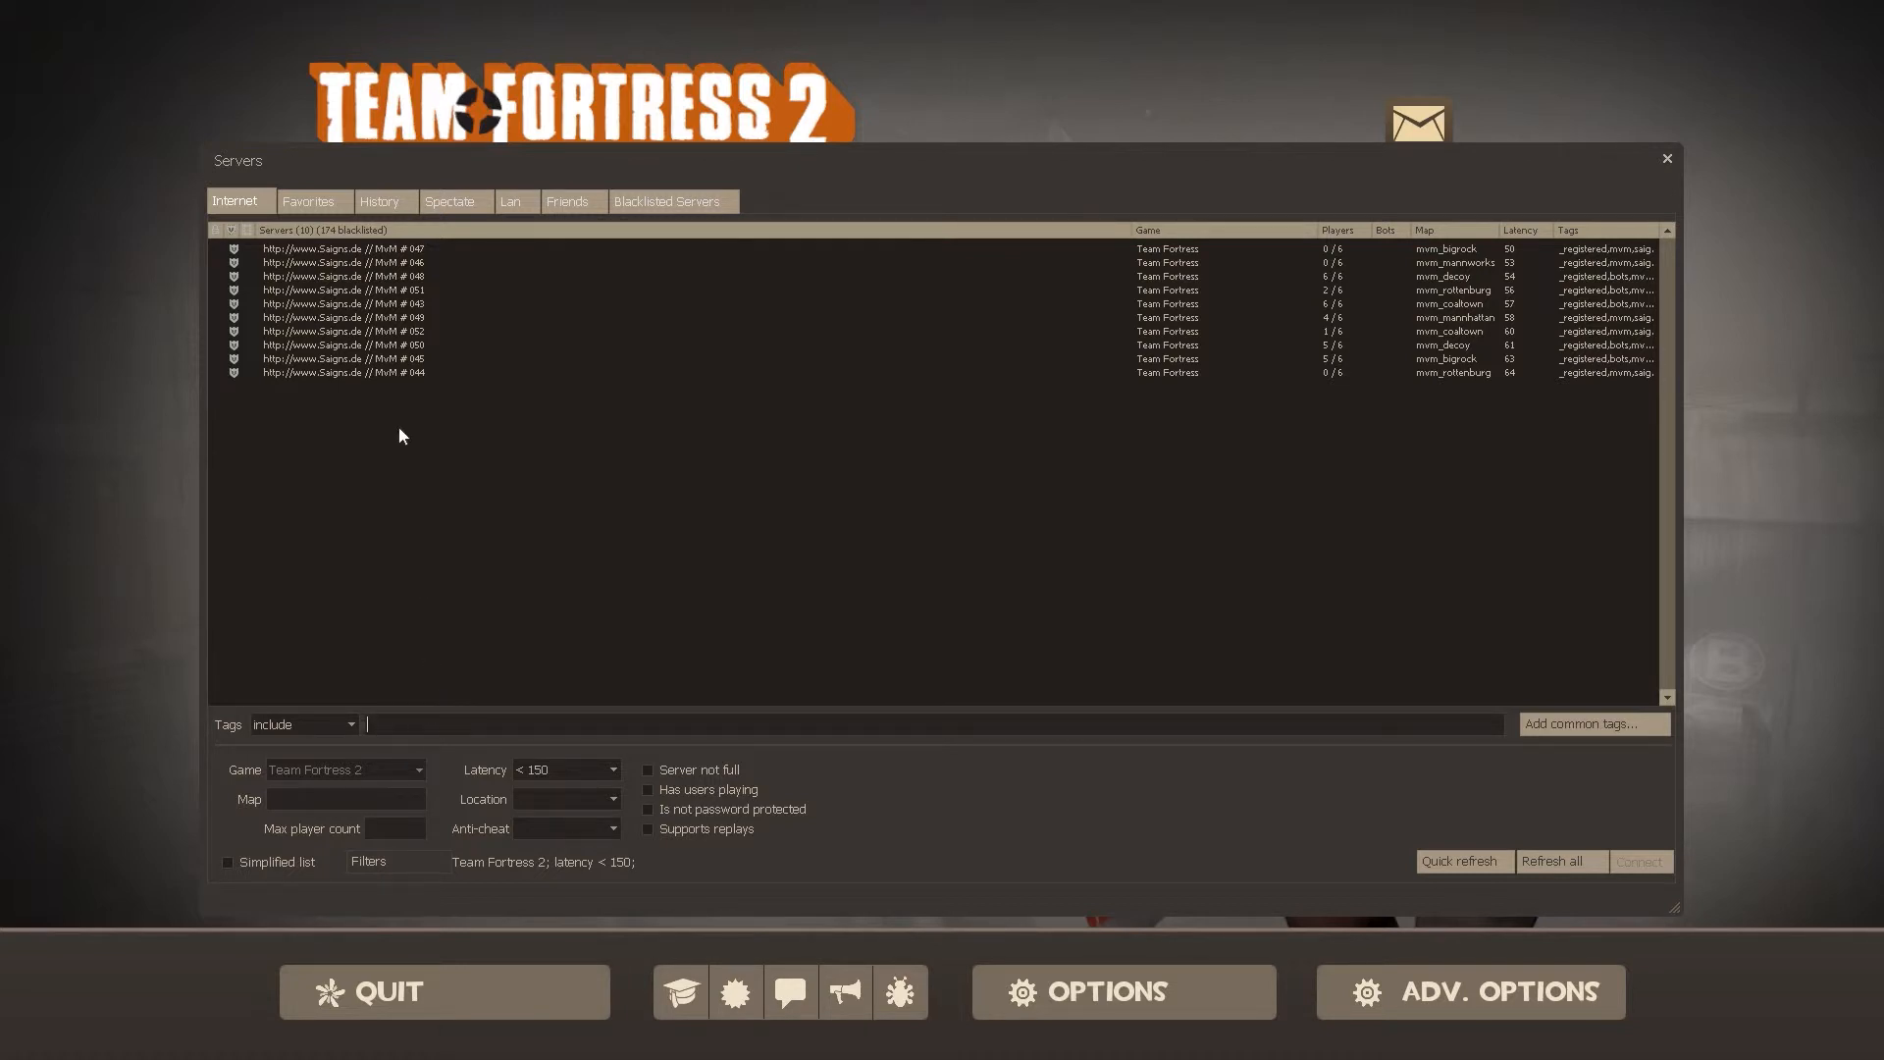
Step: Quick-refresh the unfiltered Internet list, then show the History of played servers
left_click(1458, 862)
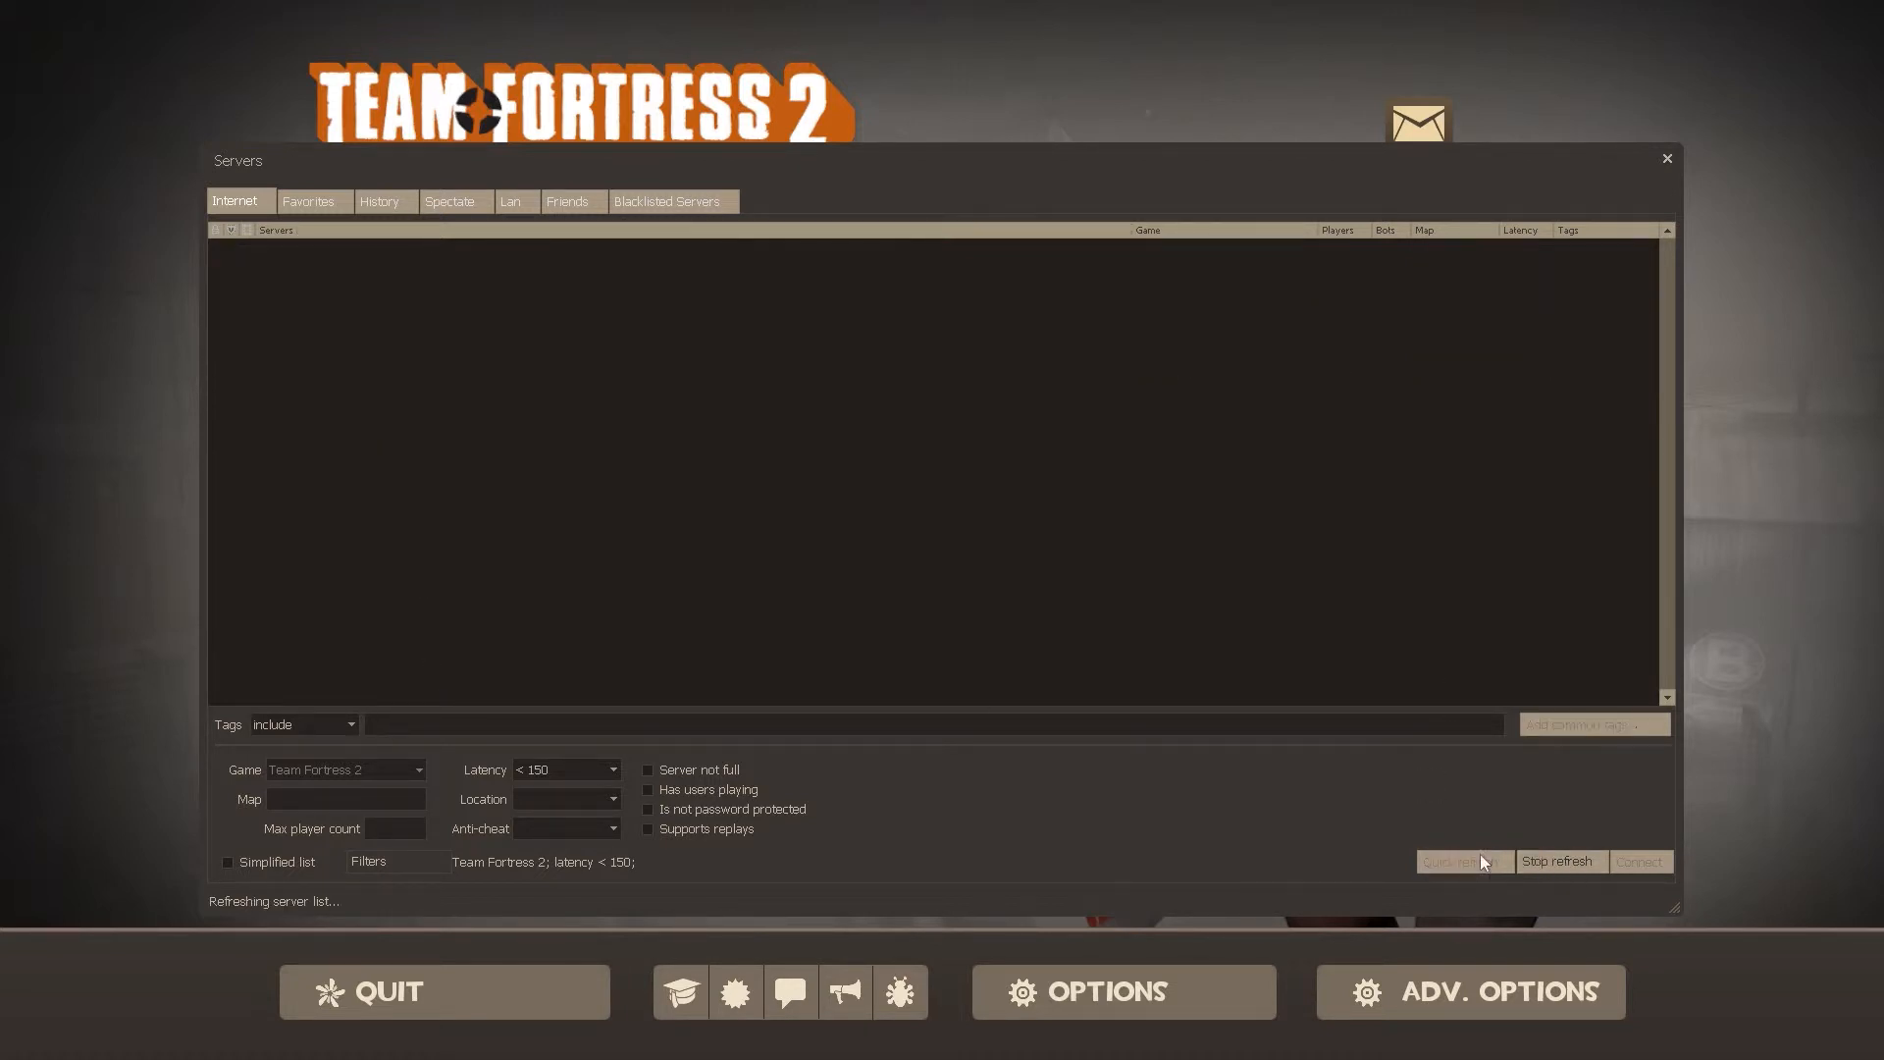
right_click(324, 332)
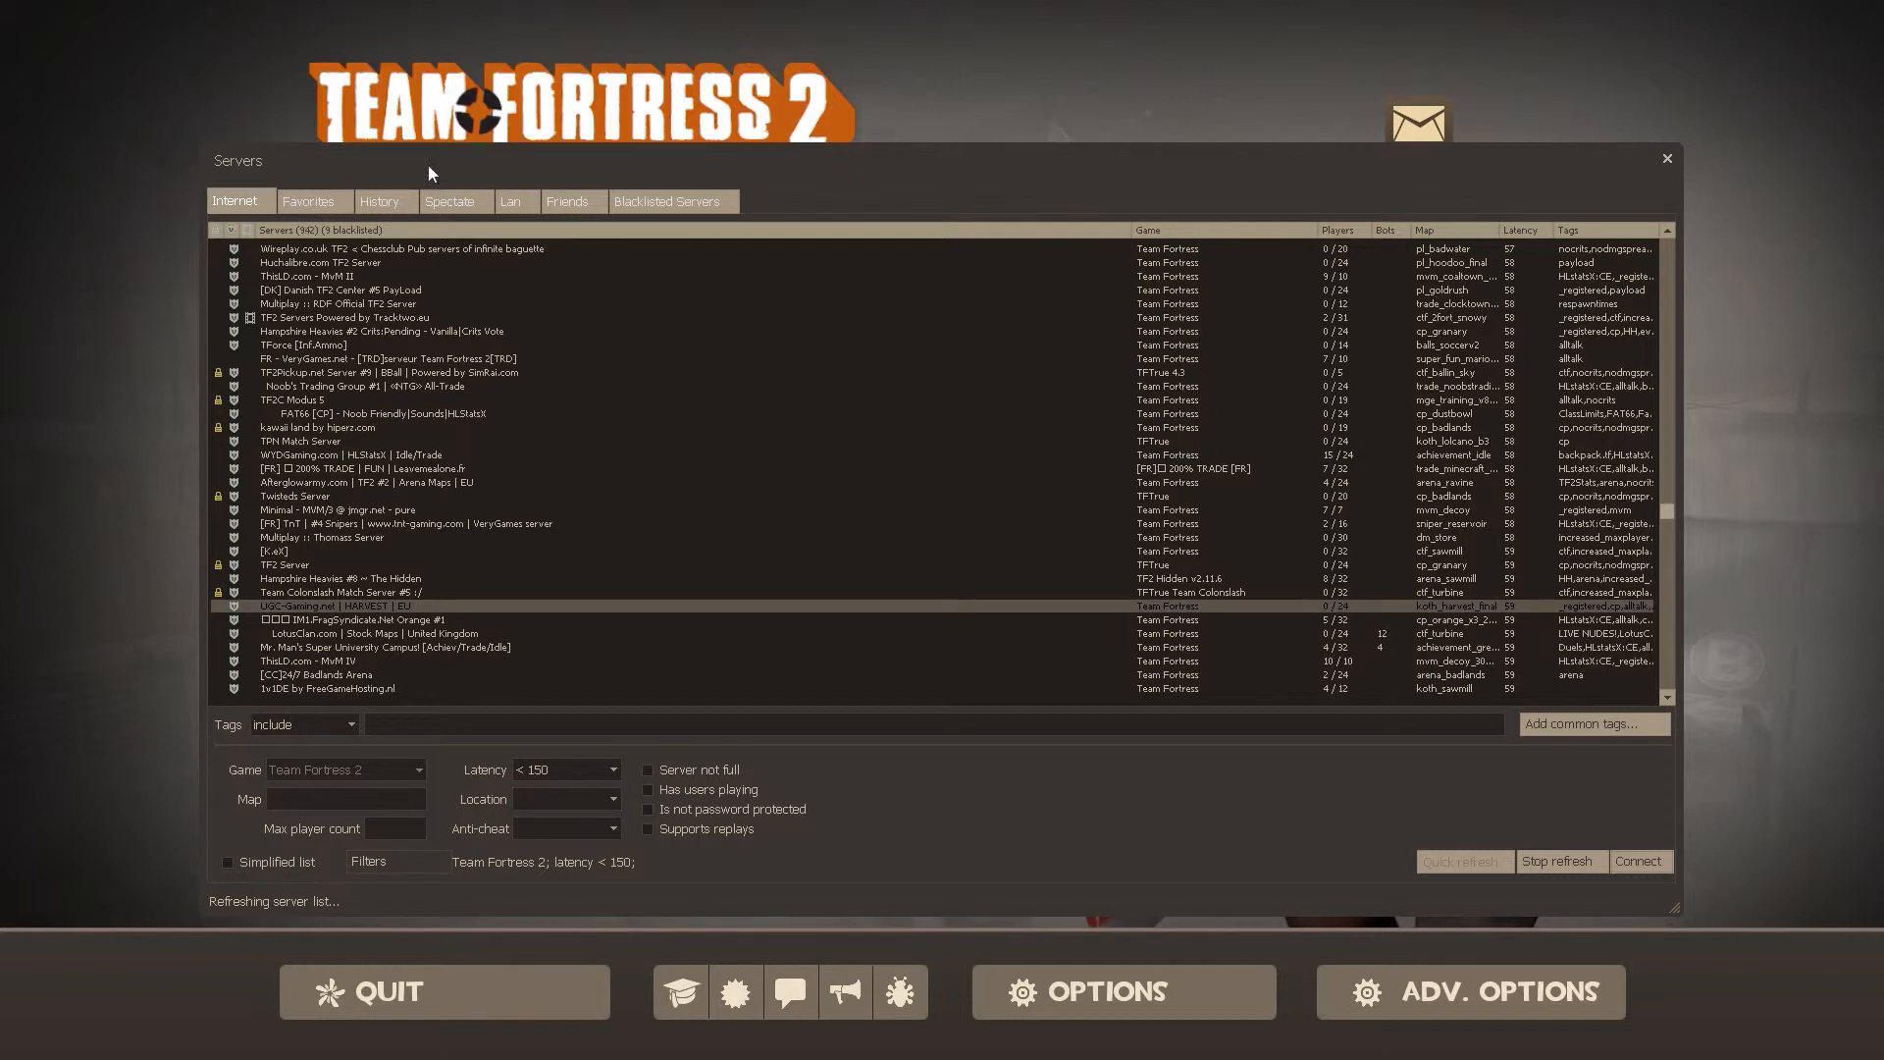
left_click(383, 201)
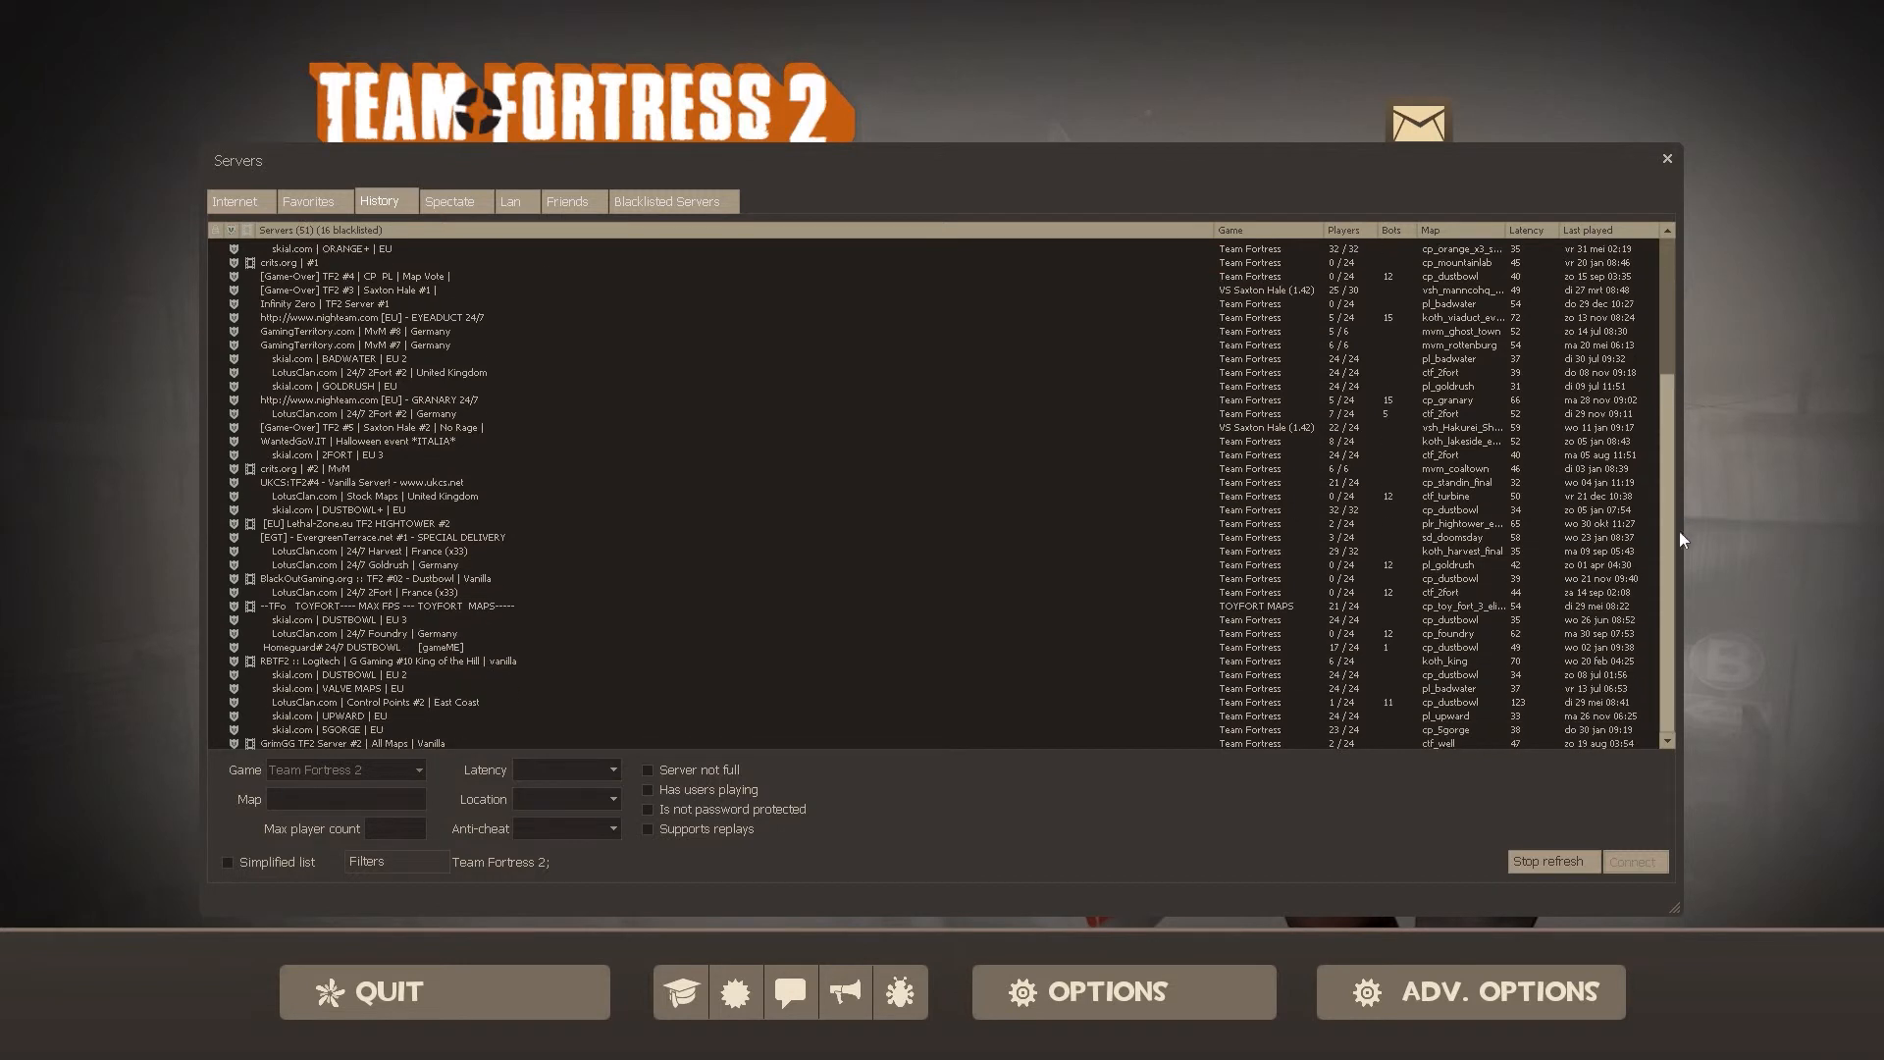
Step: Add a previously played server to favorites and return to the main menu
right_click(336, 277)
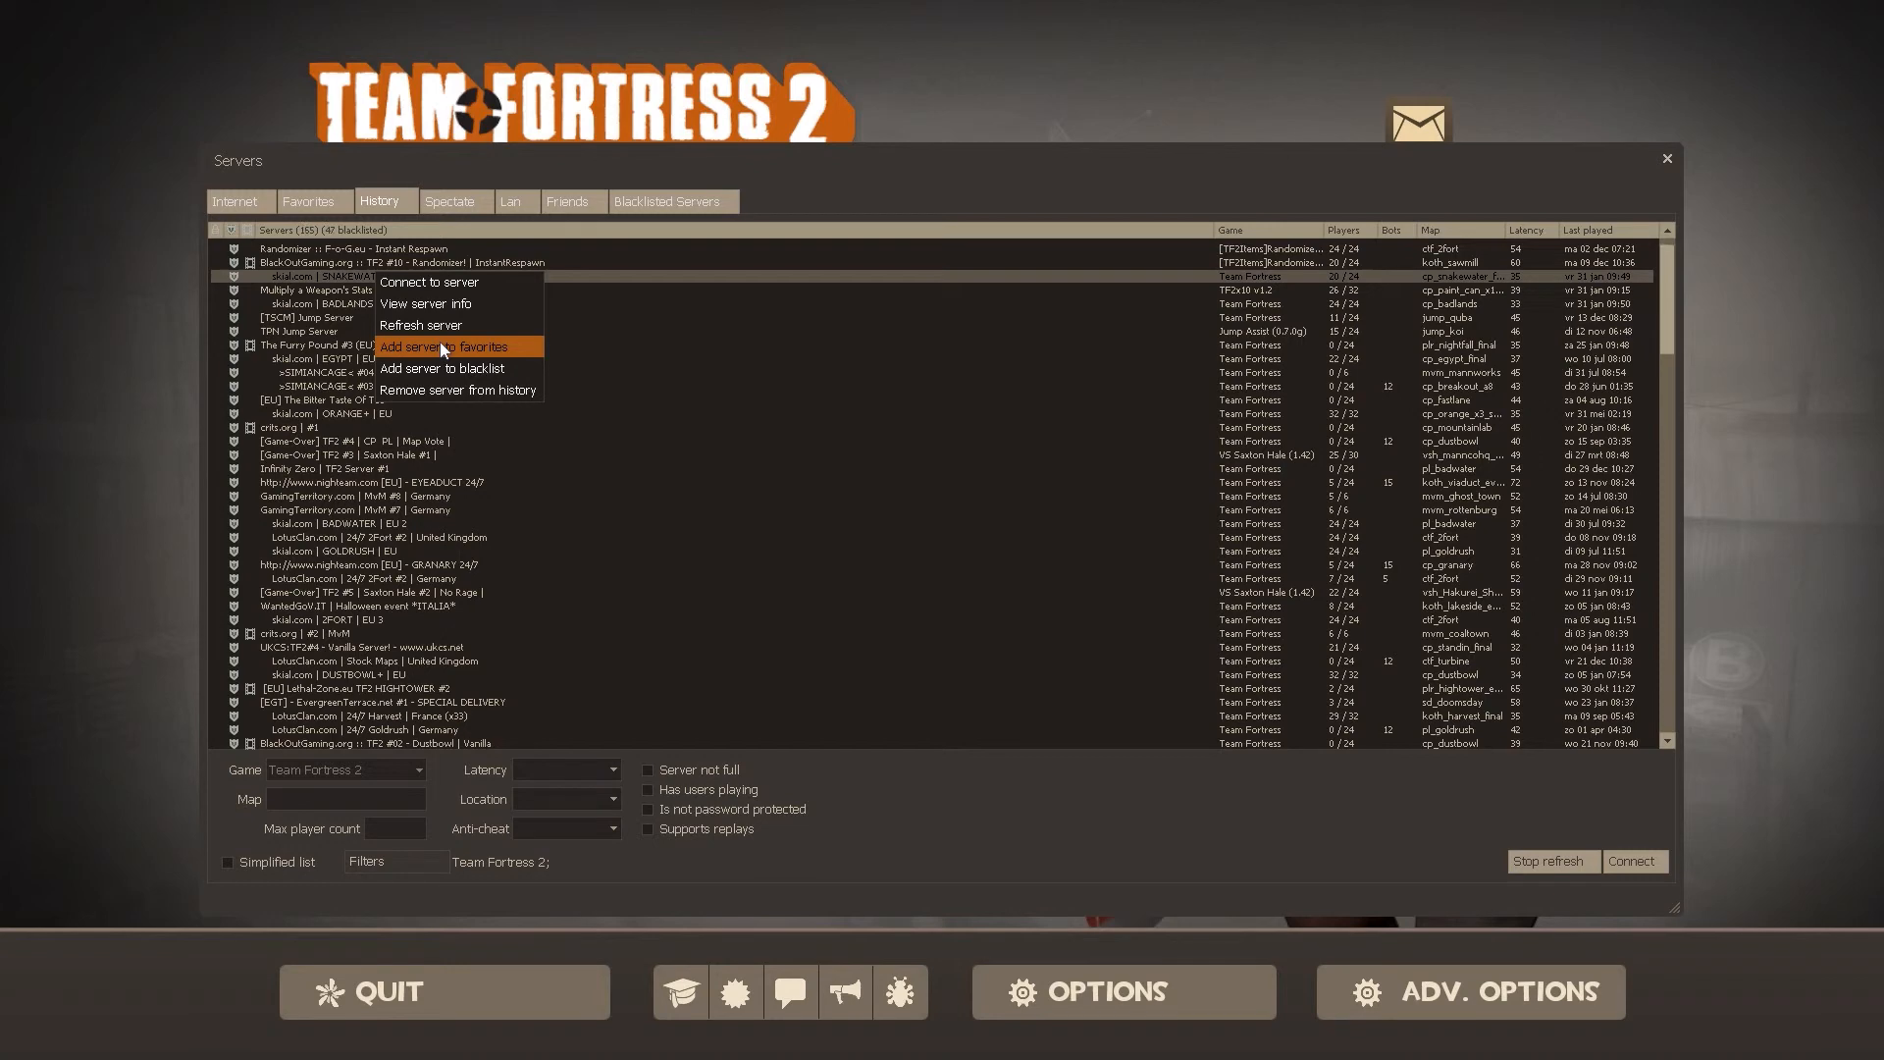
left_click(420, 324)
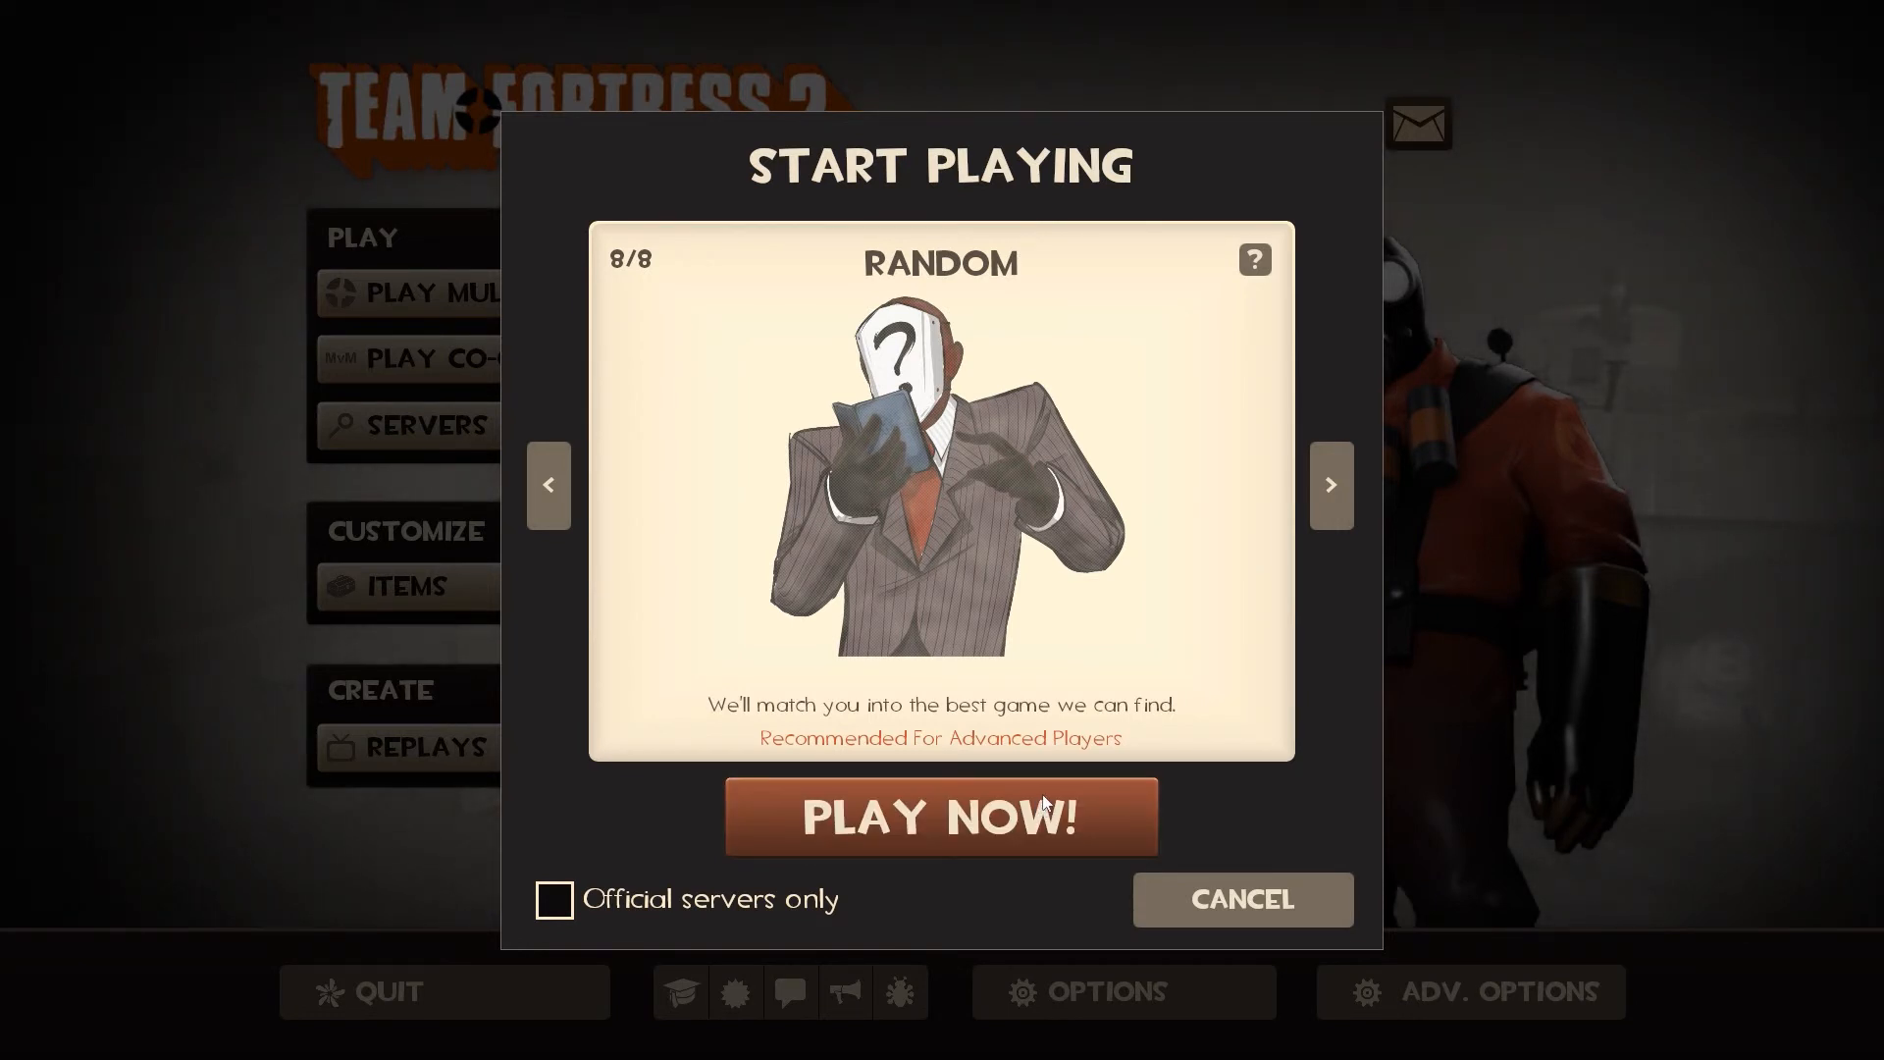
left_click(1241, 899)
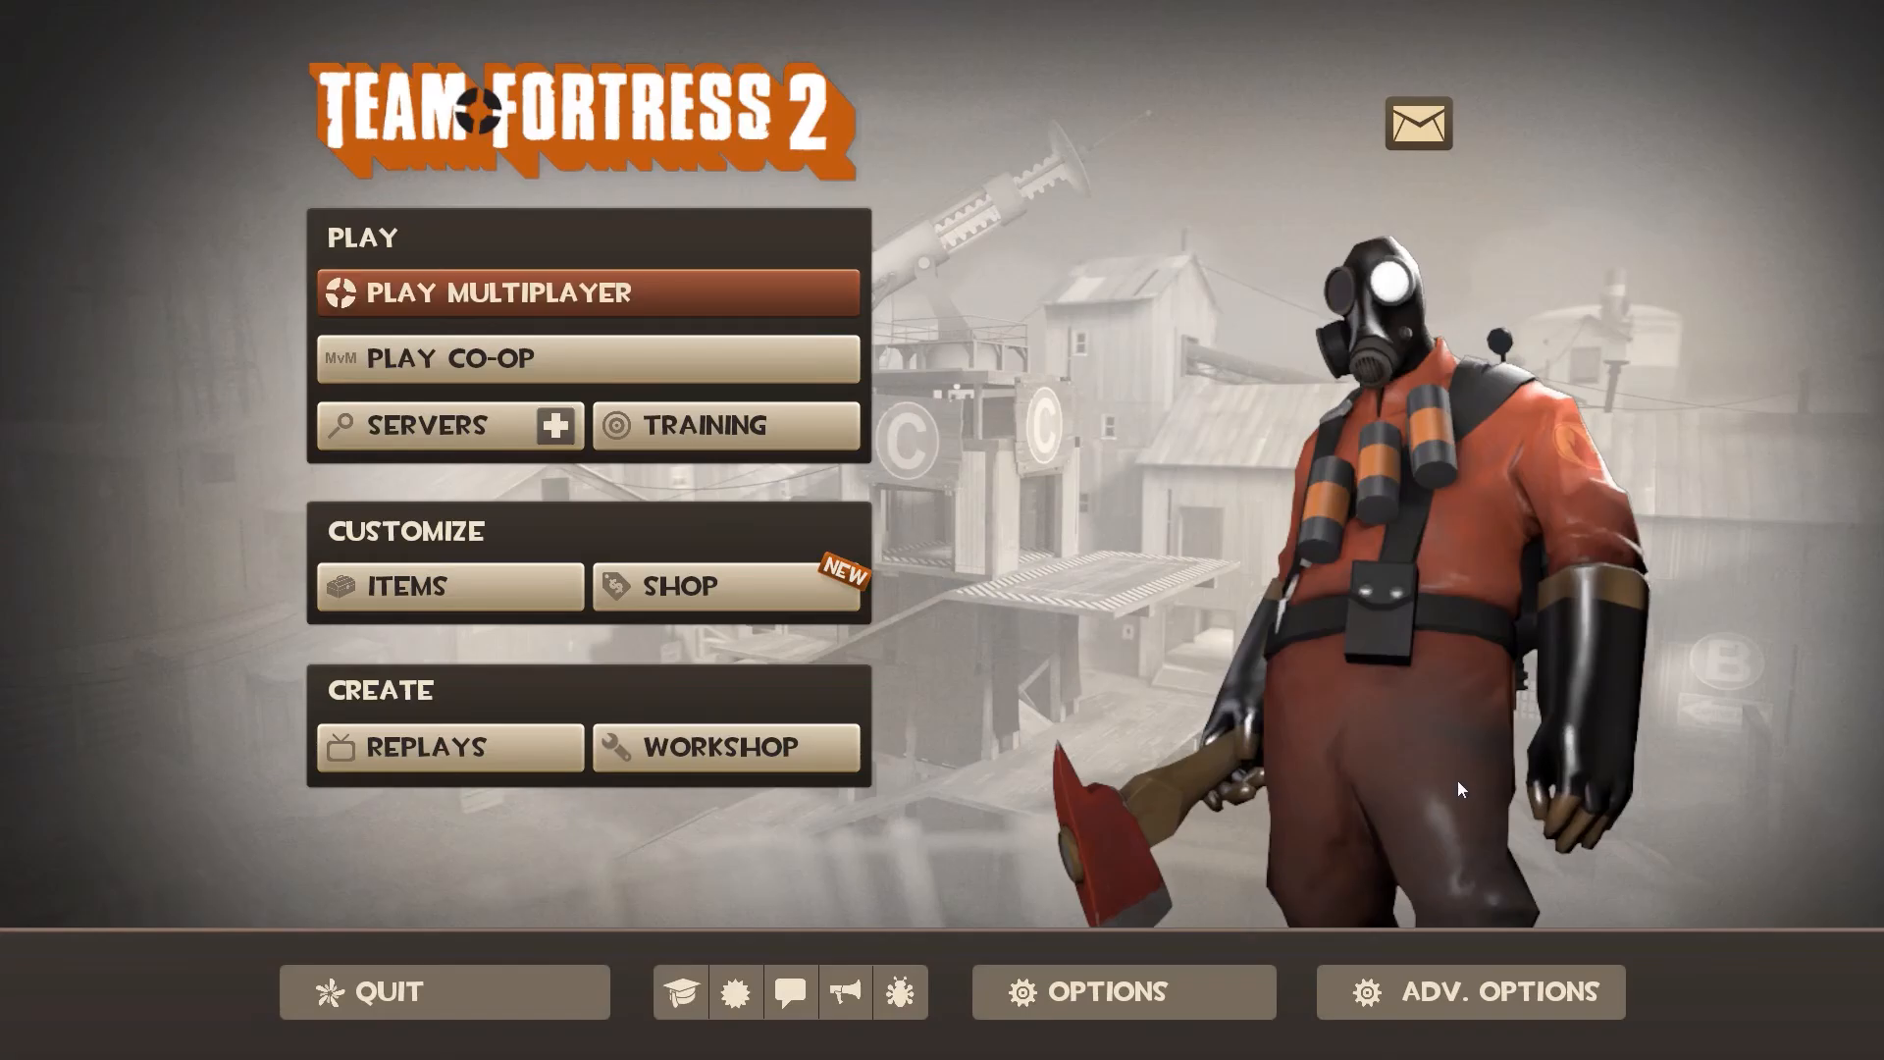